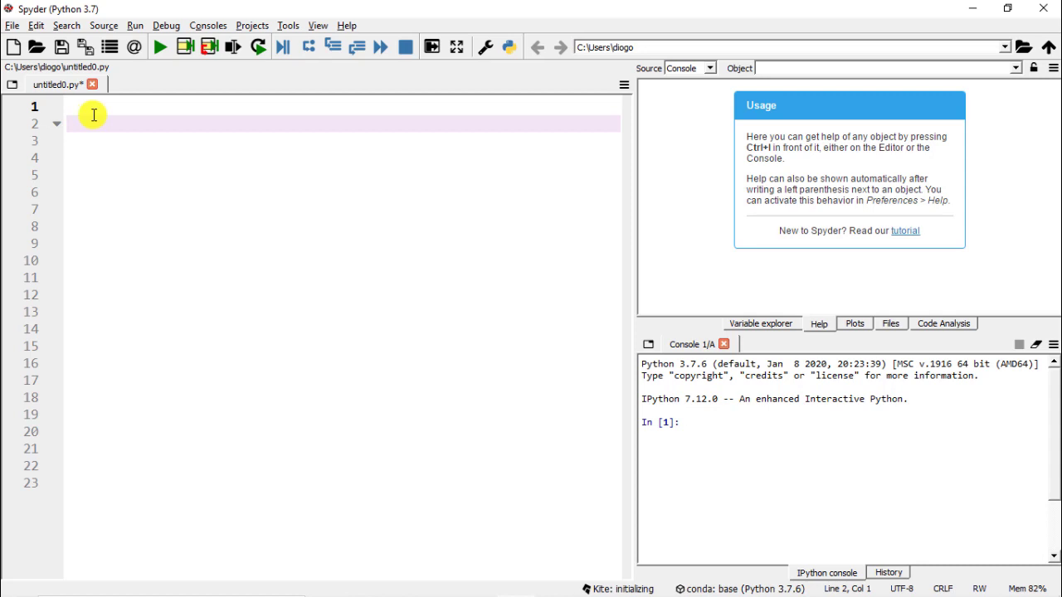
# Write '#import libraries' with import pandas as pd and import statsmodels.api as sm, then run them with F9.
pyautogui.write('#import li')
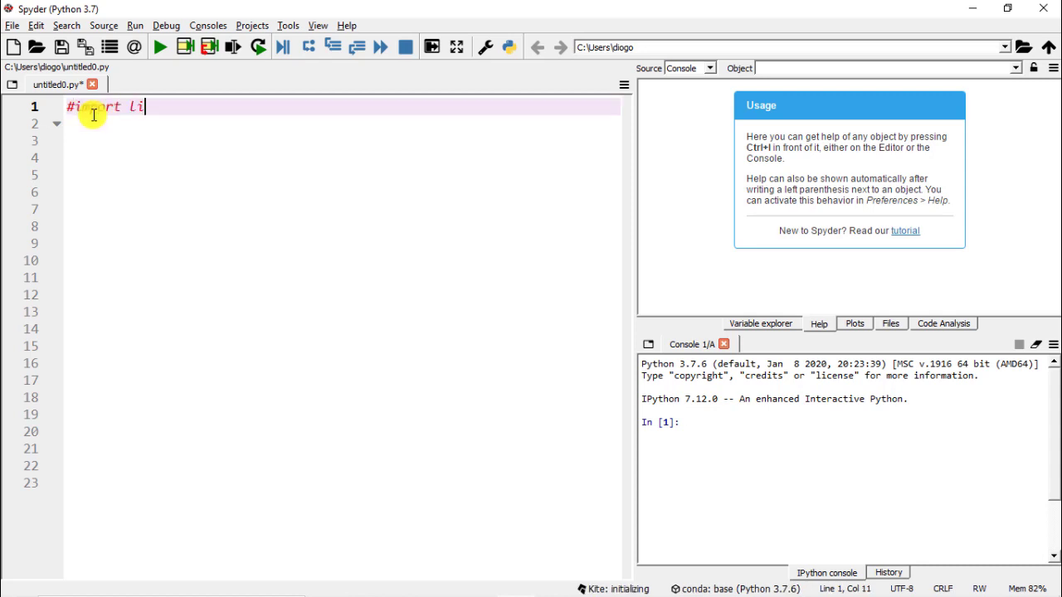
pyautogui.write('bed')
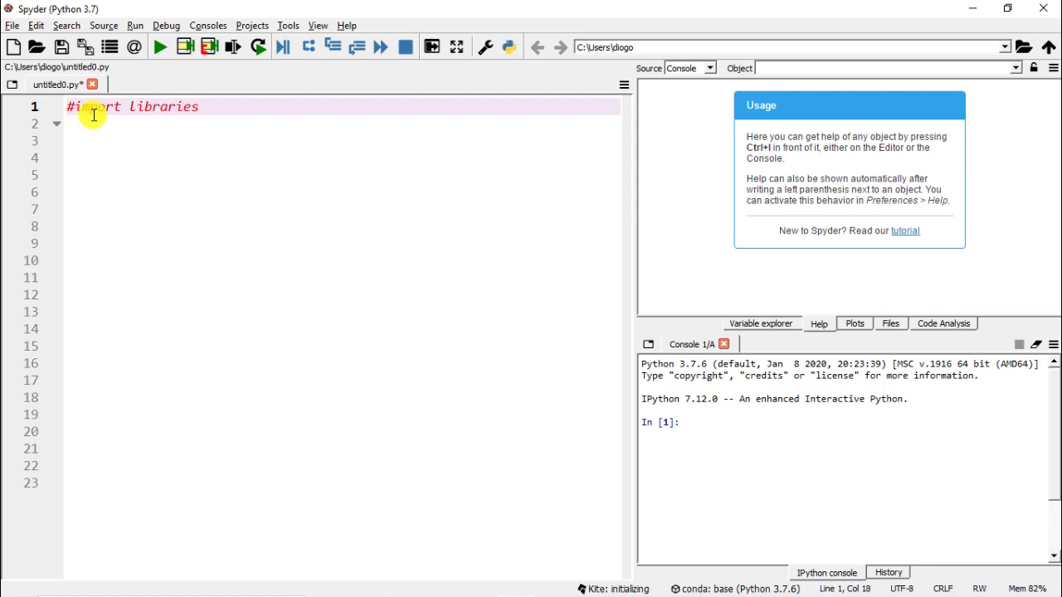
pyautogui.write('import')
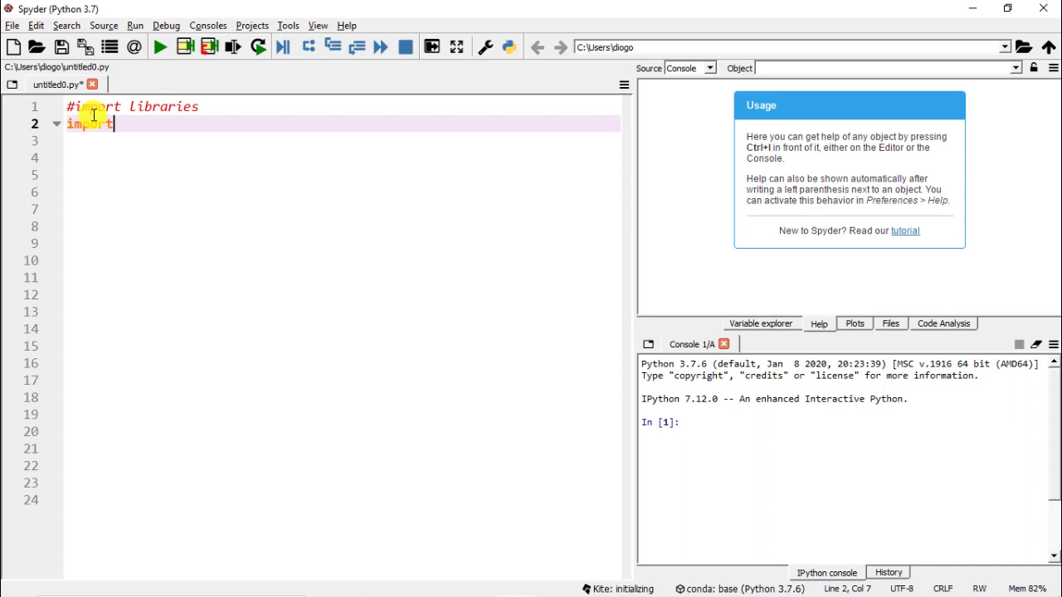
pyautogui.write('pandas as pd')
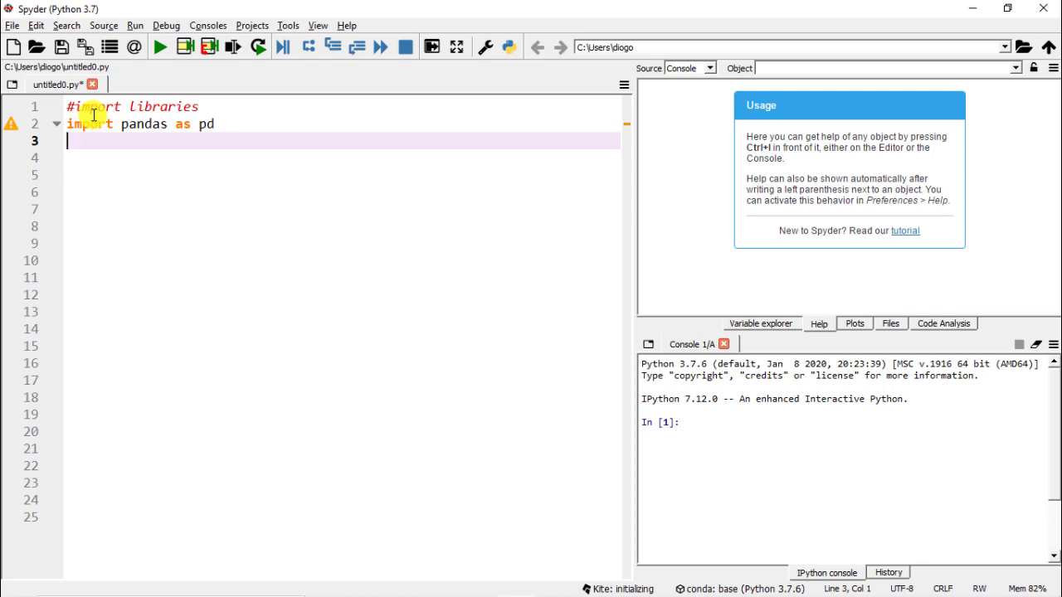
pyautogui.write('import statsmodels')
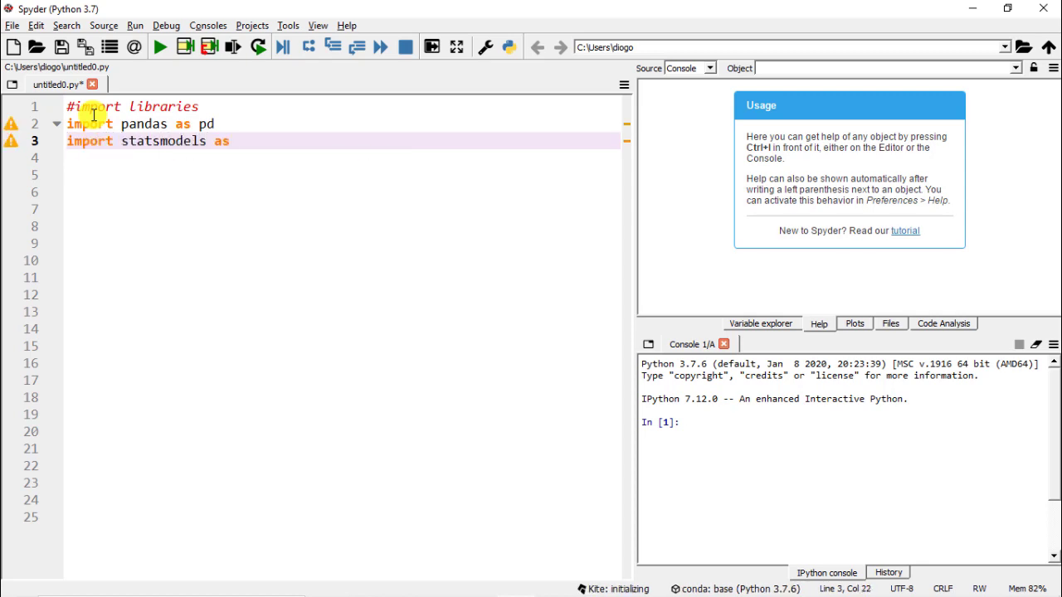
pyautogui.write('assm')
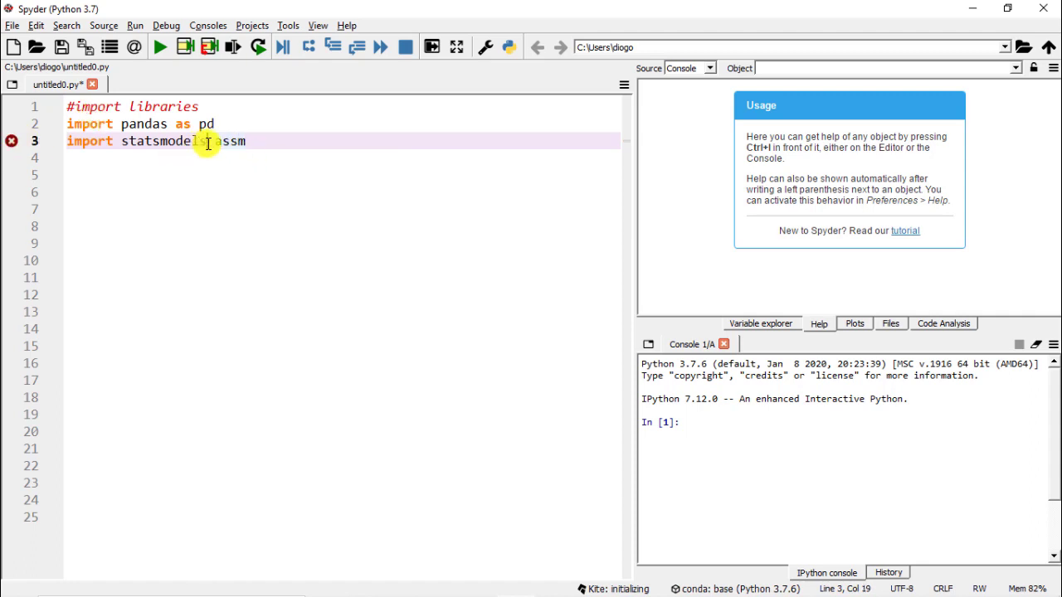
pyautogui.write('.api')
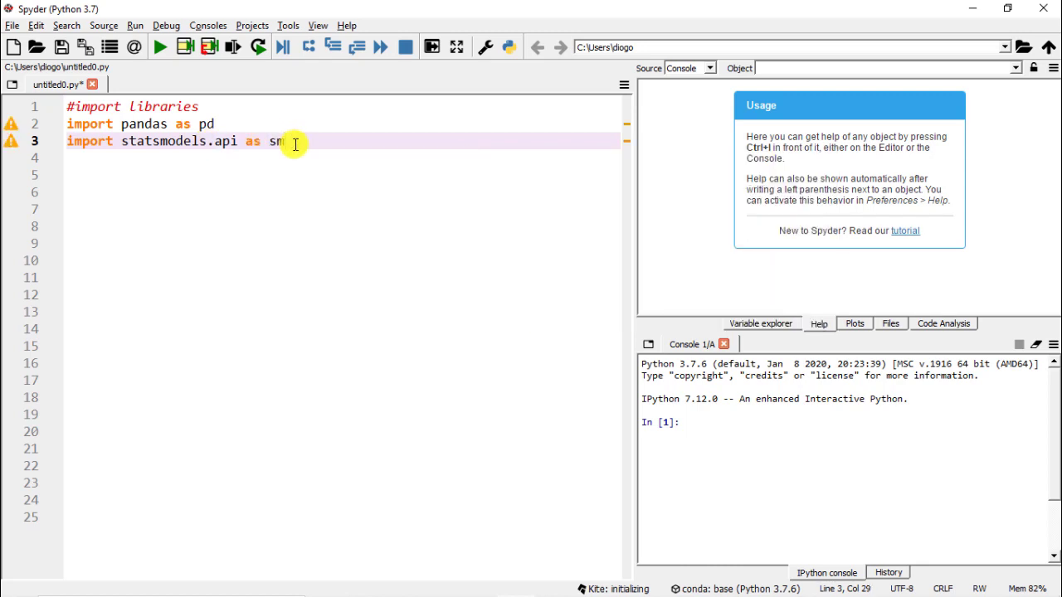
pyautogui.press('ctrl+a')
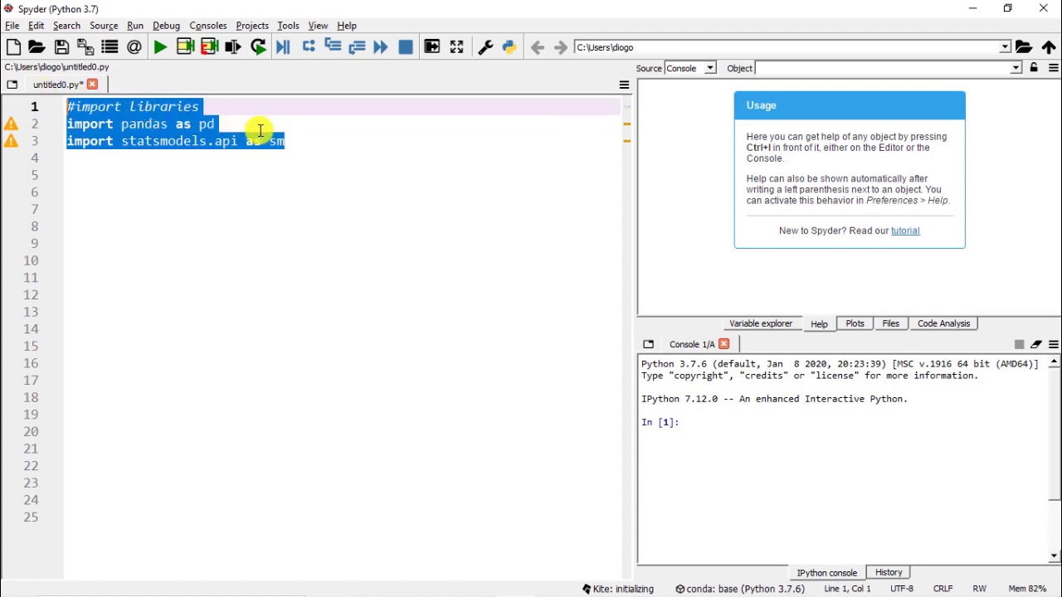
pyautogui.press('f9')
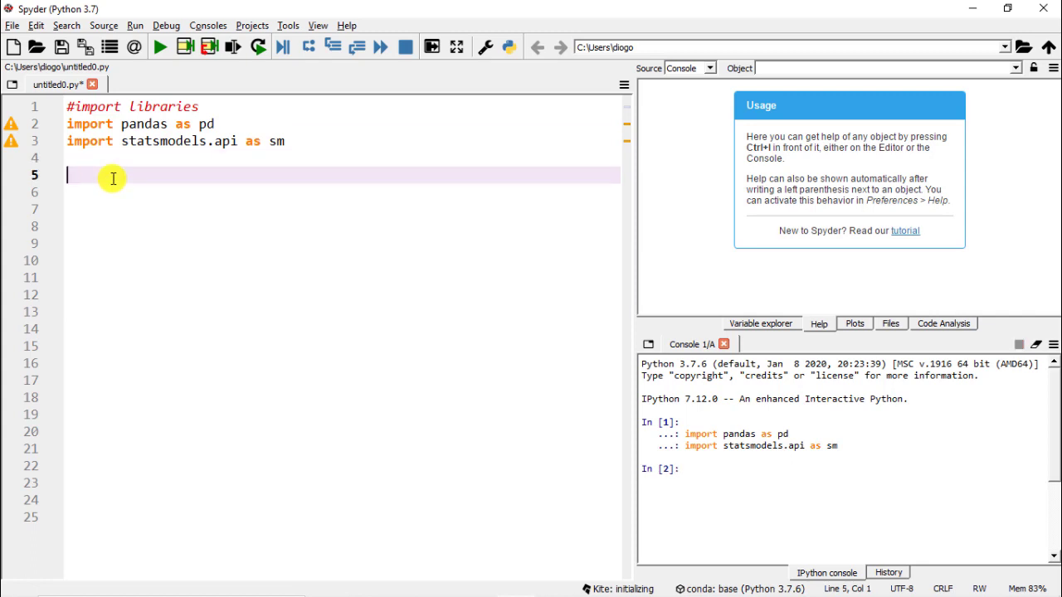
# Write '#get the dataset' and dataset = sm.datasets.get_rdataset("Wages", package = "plm").
pyautogui.write('#get')
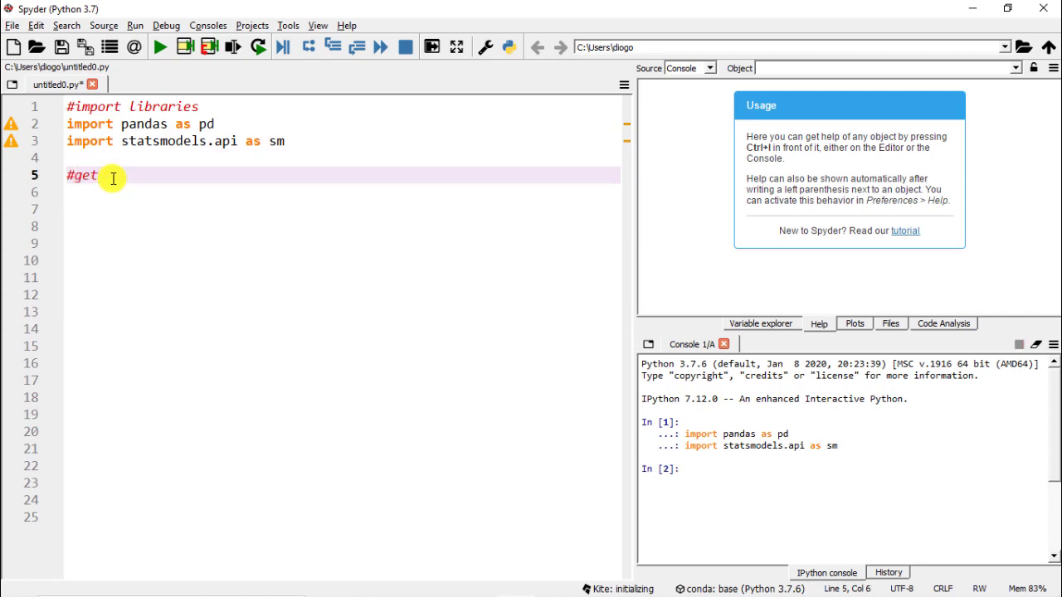
pyautogui.write('the dataset')
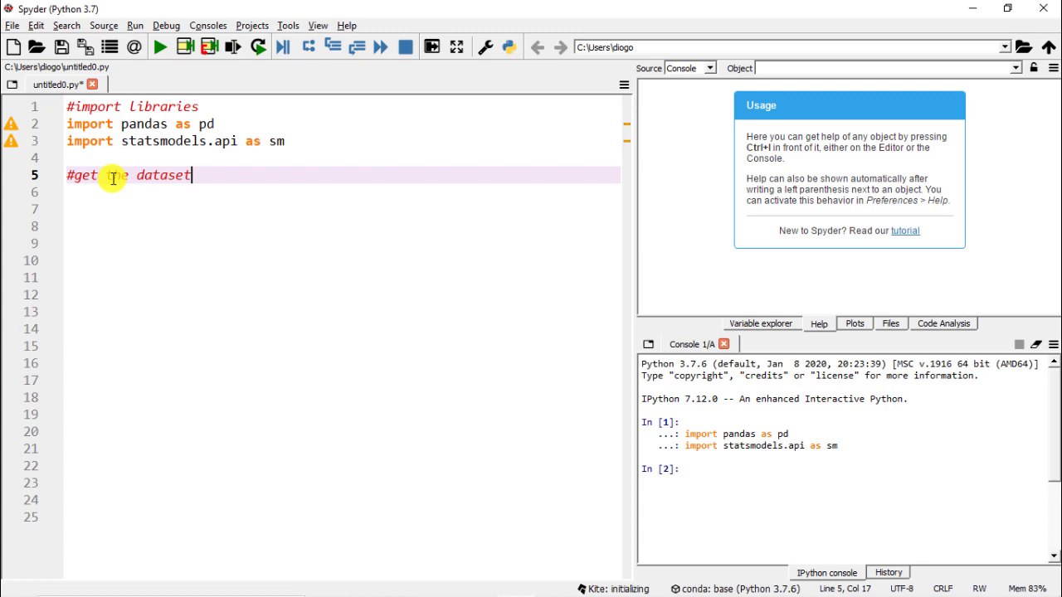
pyautogui.write('datase')
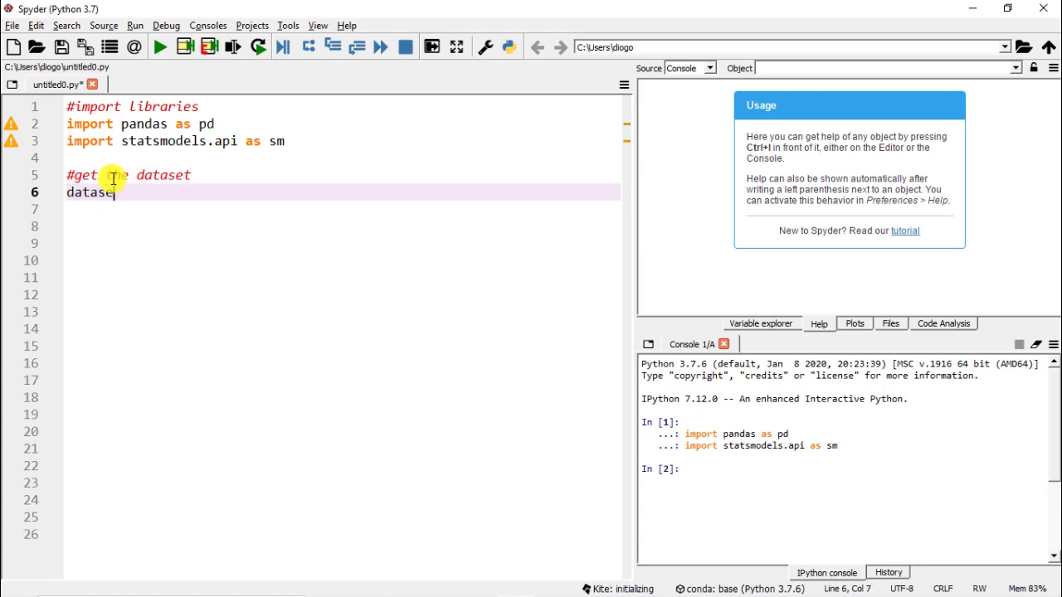
pyautogui.write('=')
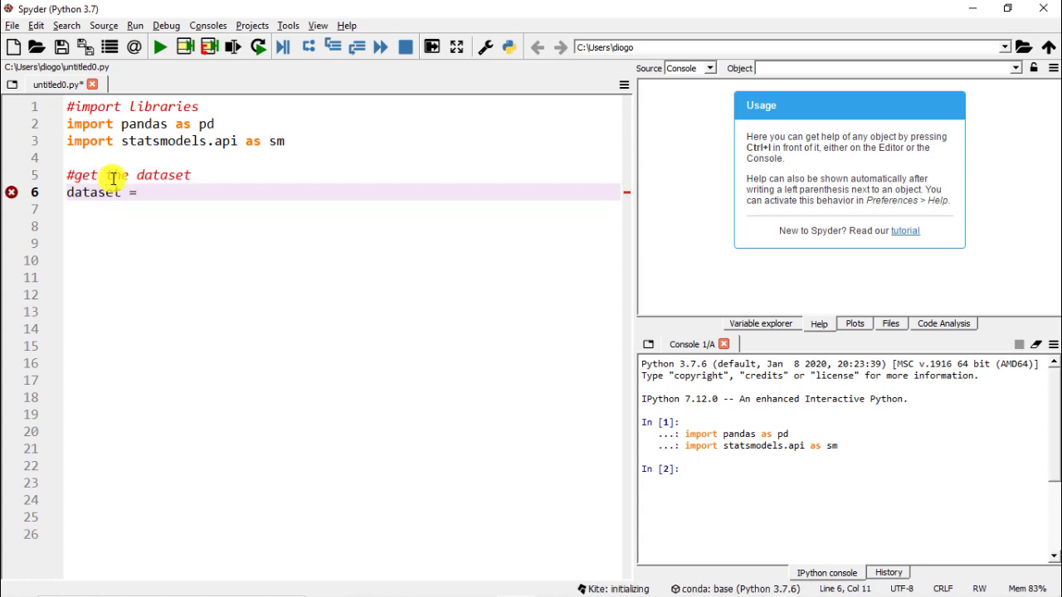
pyautogui.write('sm')
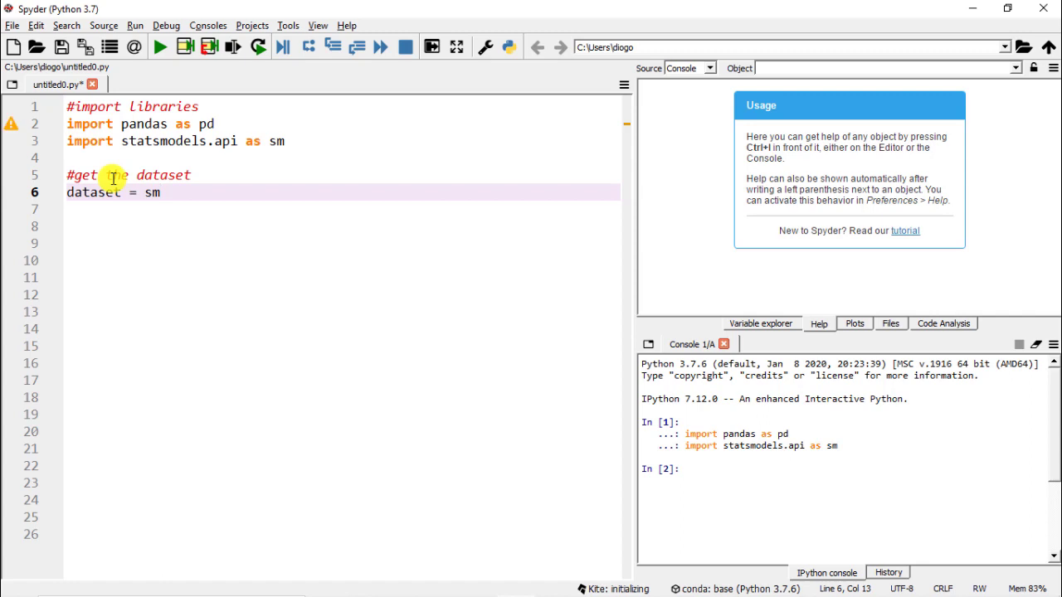
pyautogui.write('.')
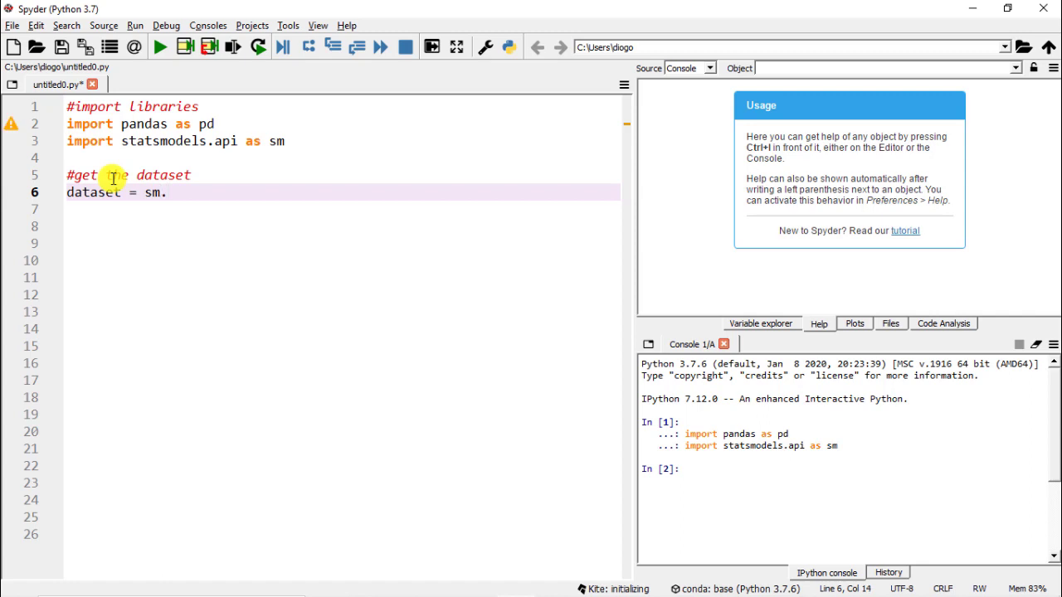
pyautogui.write('datasets')
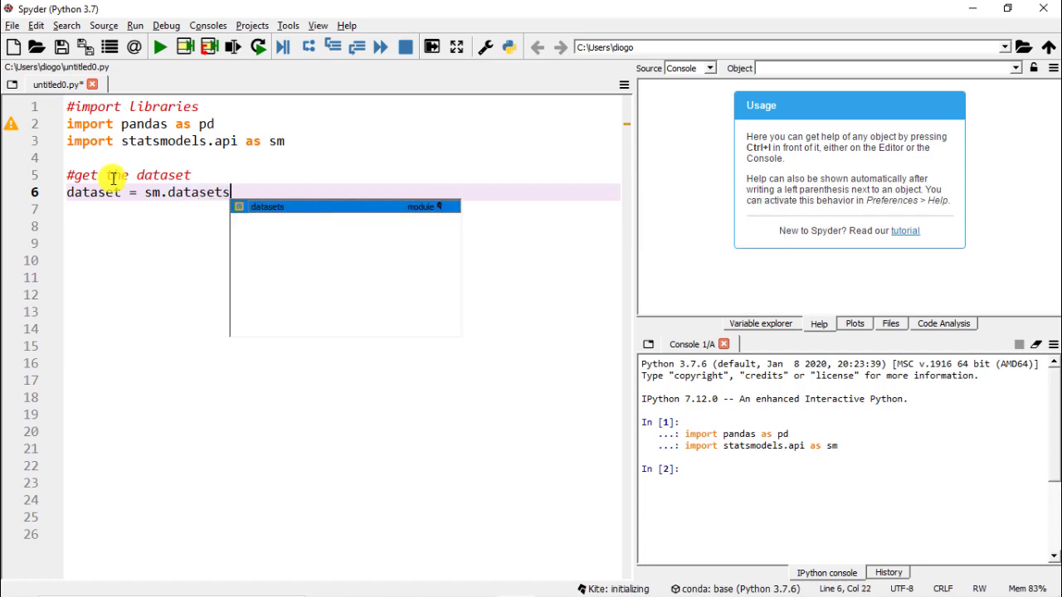
pyautogui.write('.ge')
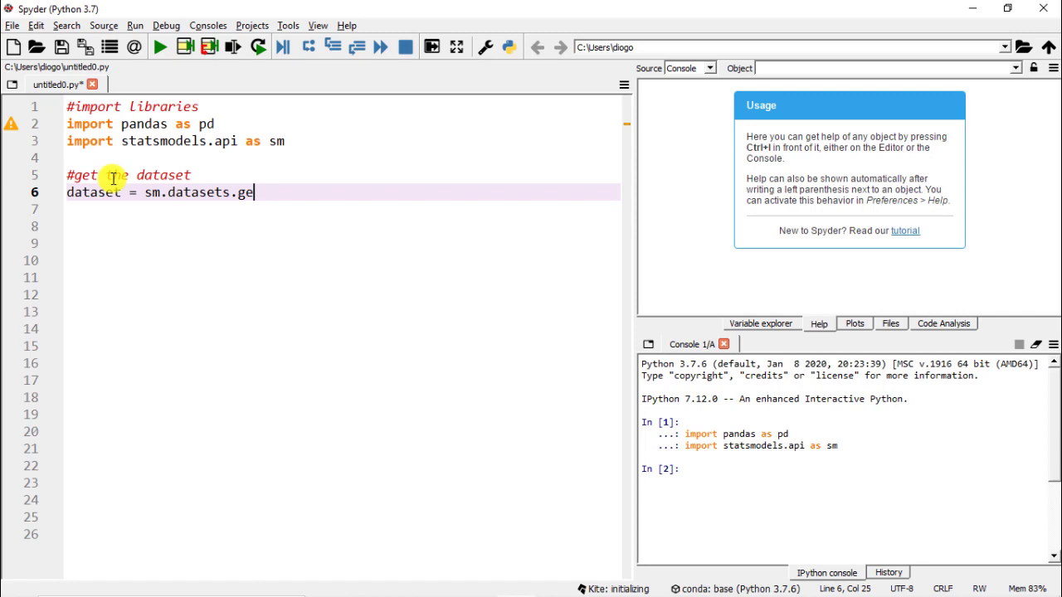
pyautogui.write('t_rdataset(')
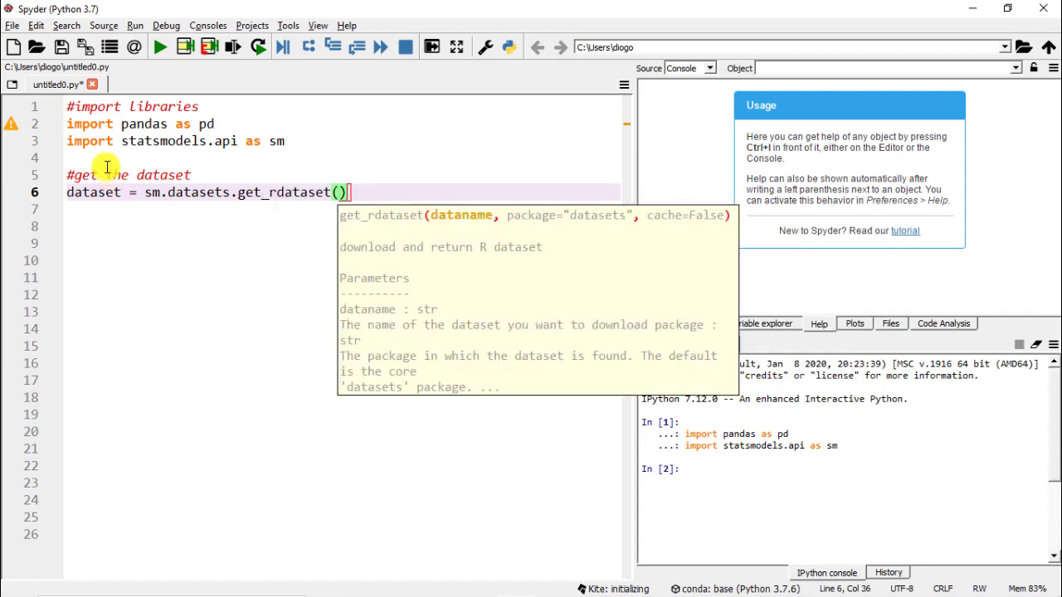
pyautogui.moveTo(352, 212)
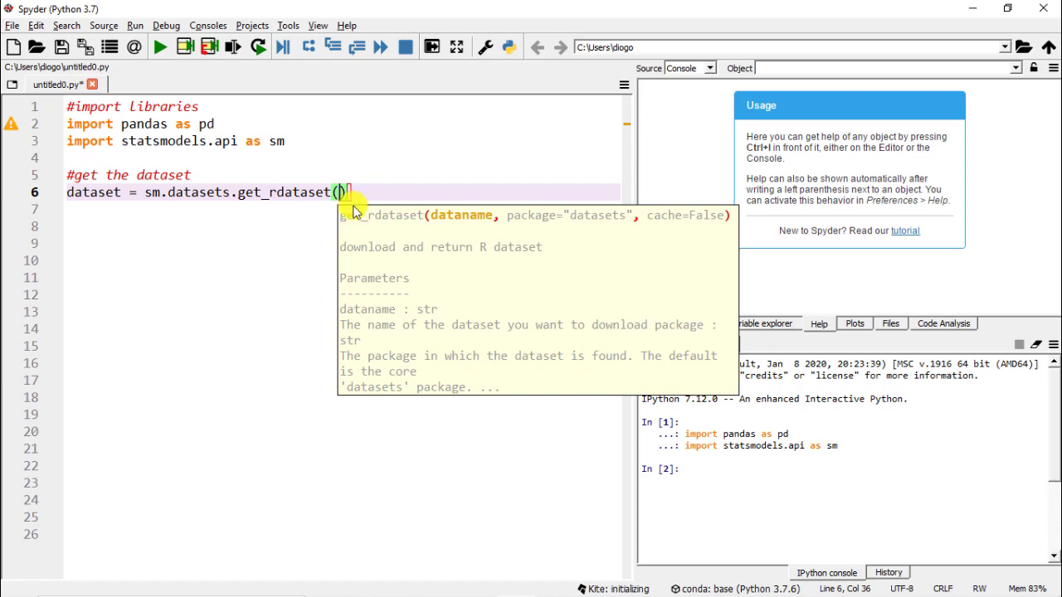
pyautogui.moveTo(380, 222)
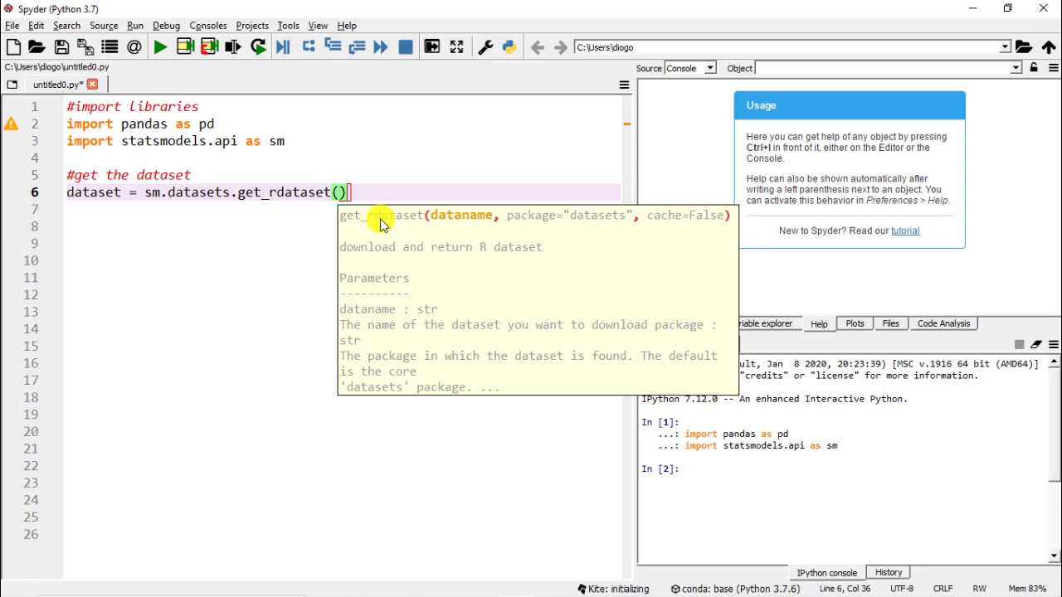
pyautogui.write('""')
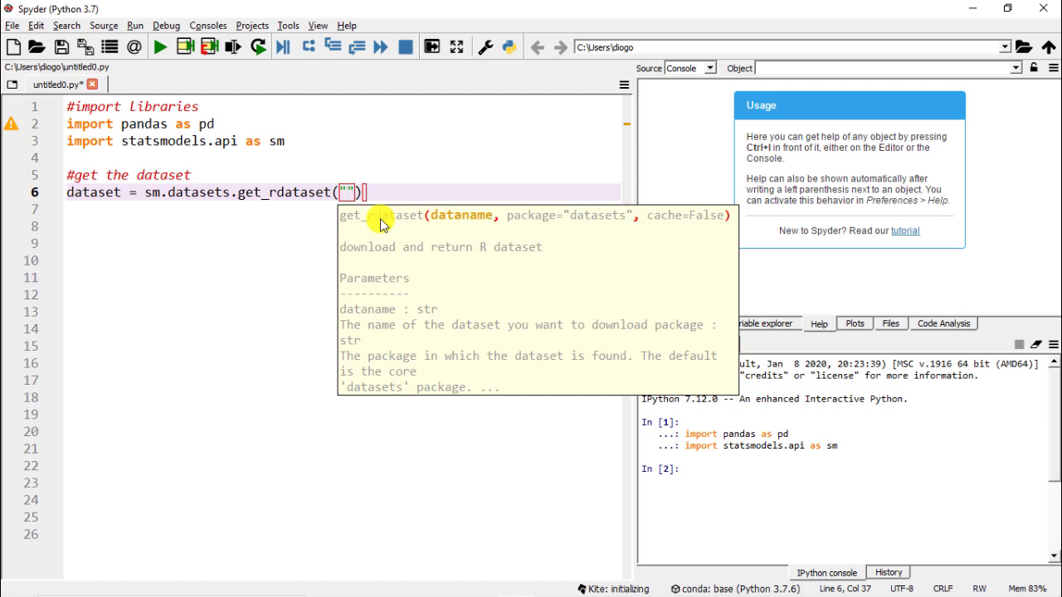
pyautogui.write('Wages')
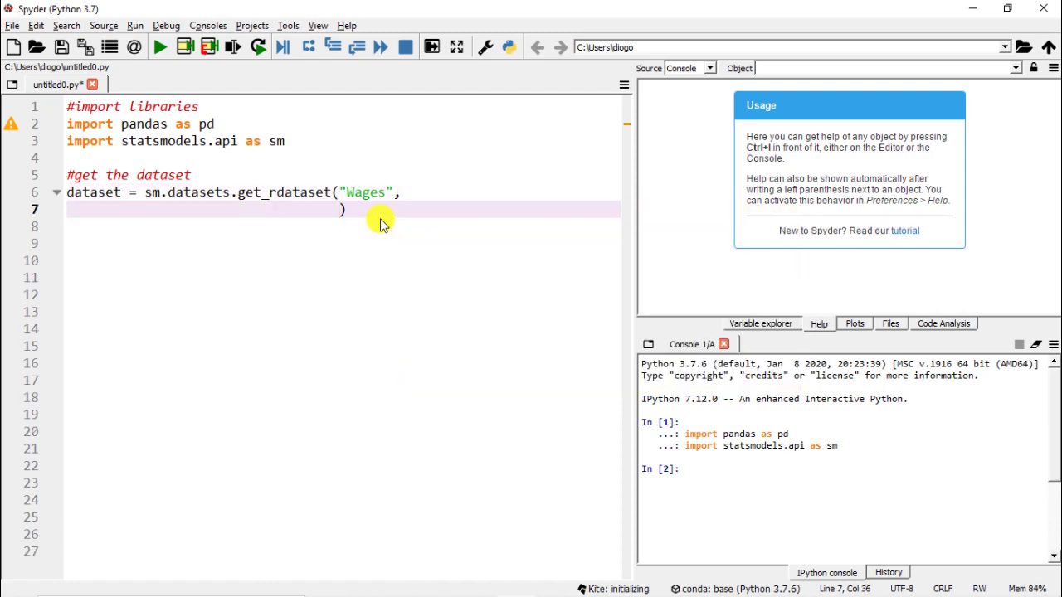
pyautogui.write('package = "plm')
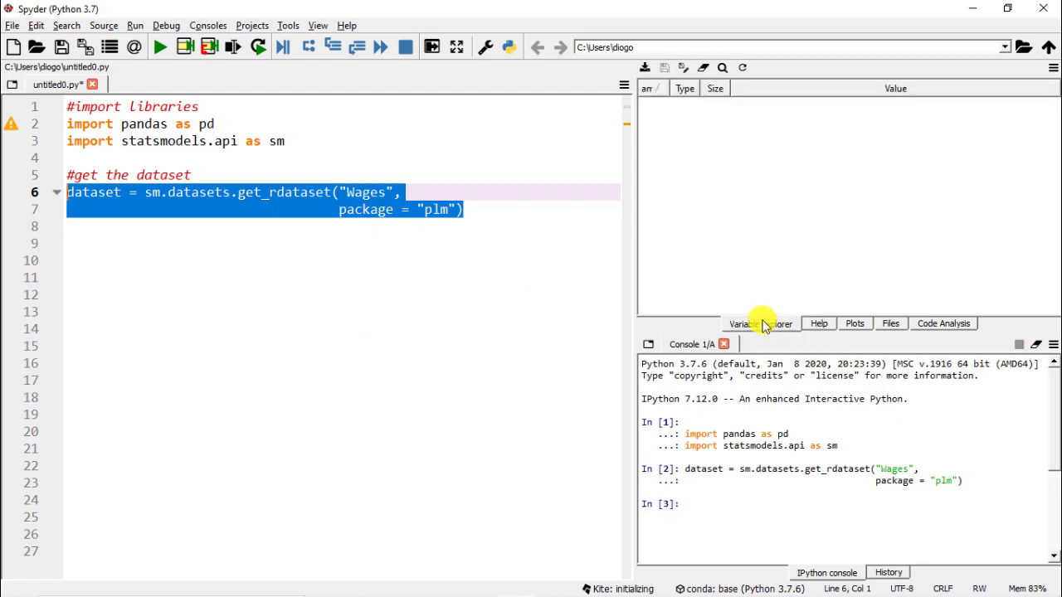
# Inspect the dataset variable's keys, then add dataset = dataset.data and close the viewer.
pyautogui.doubleClick(661, 106)
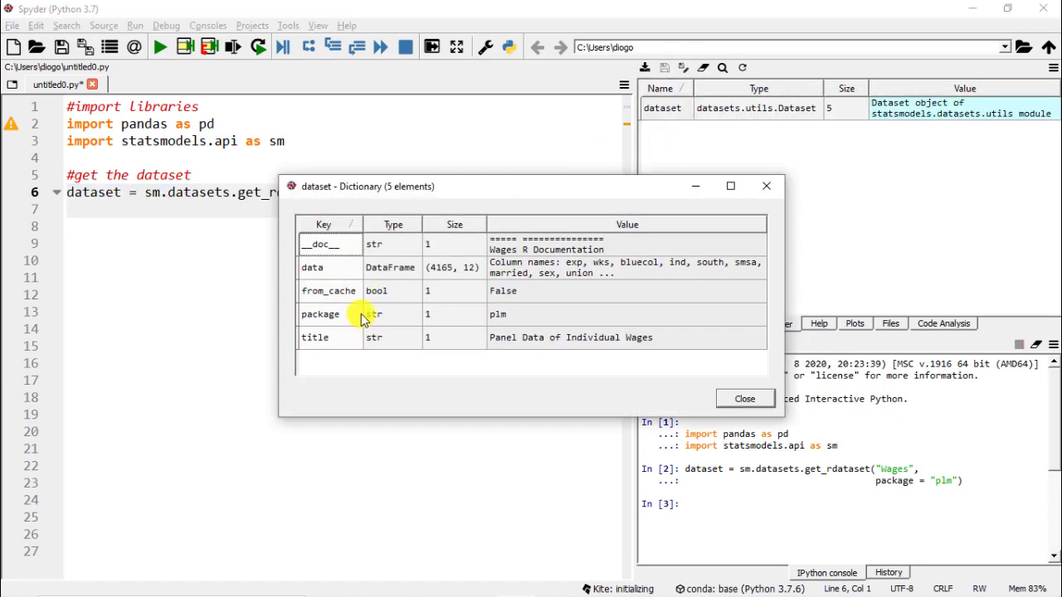
pyautogui.moveTo(332, 269)
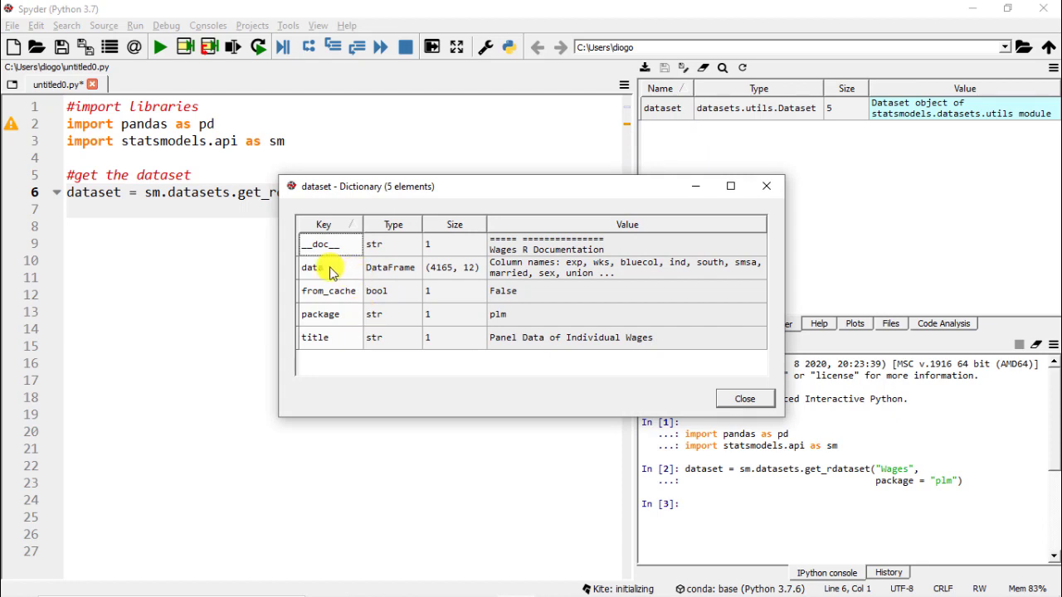
pyautogui.moveTo(428, 274)
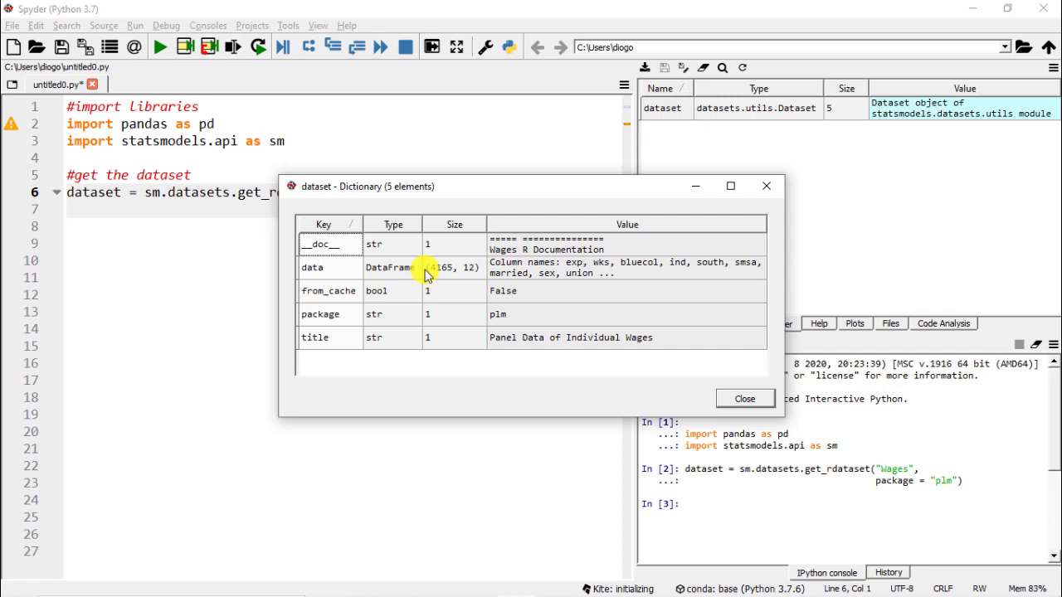
pyautogui.click(744, 398)
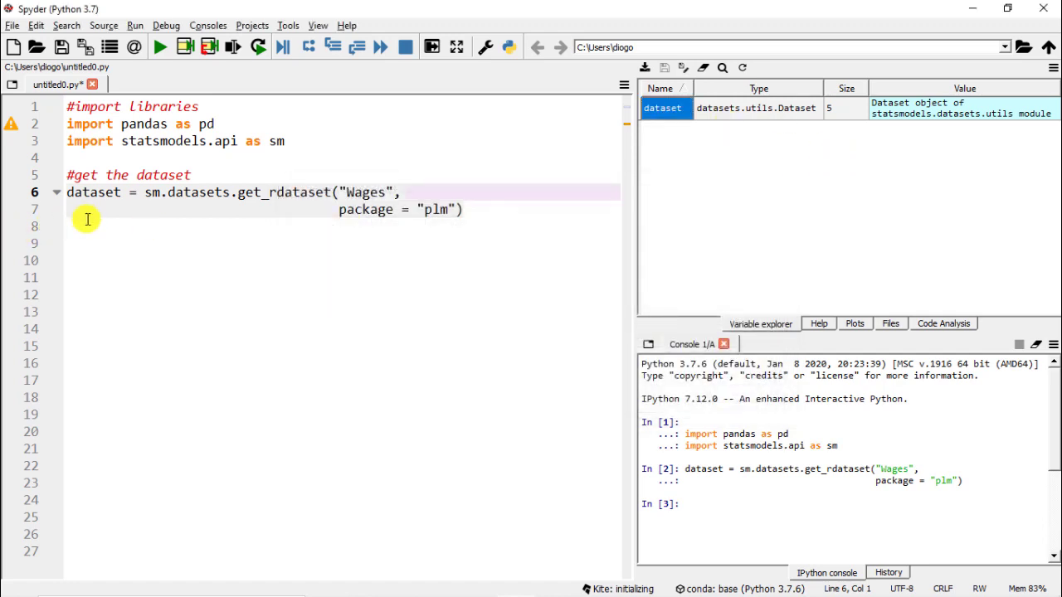
pyautogui.write('dataset = dat')
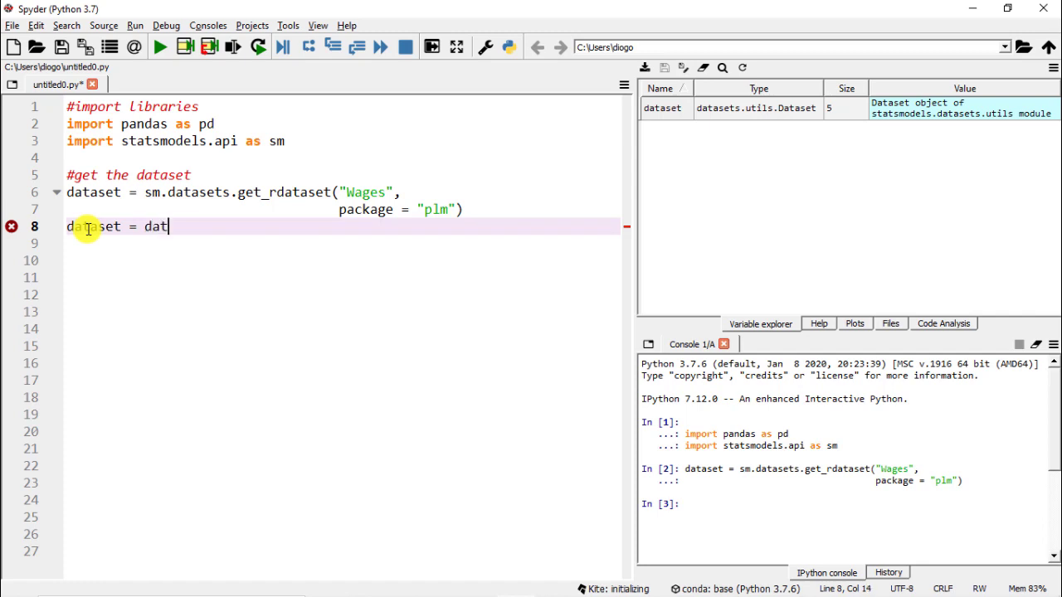
pyautogui.write('aset')
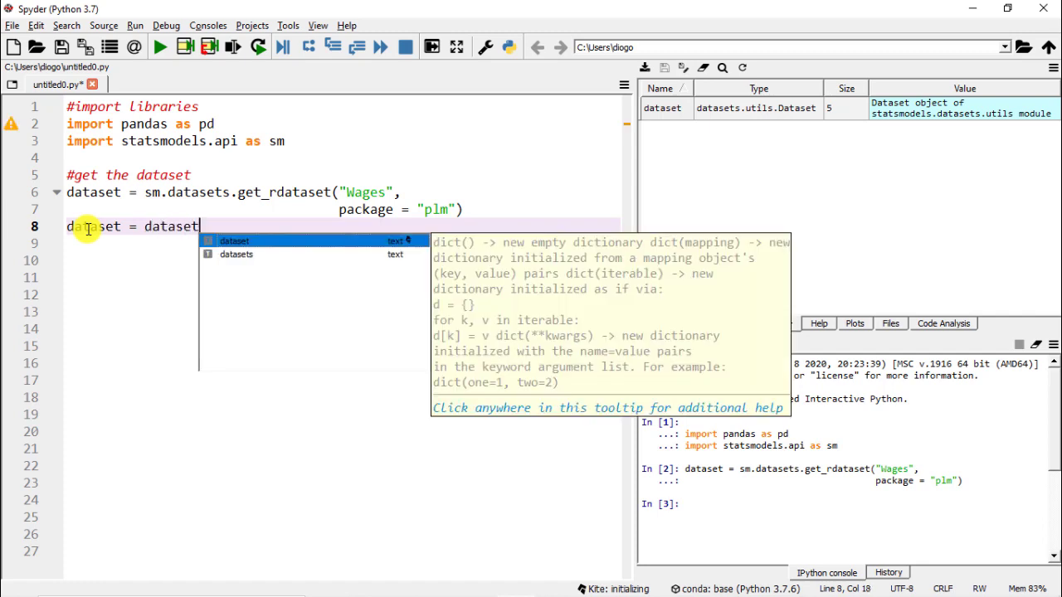
pyautogui.write('.data')
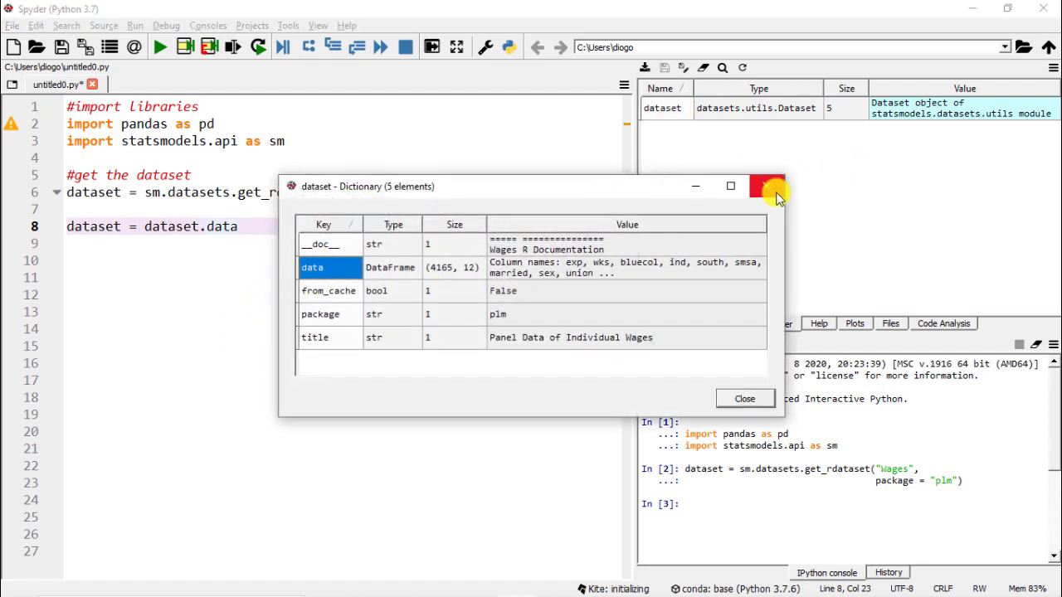
pyautogui.click(766, 186)
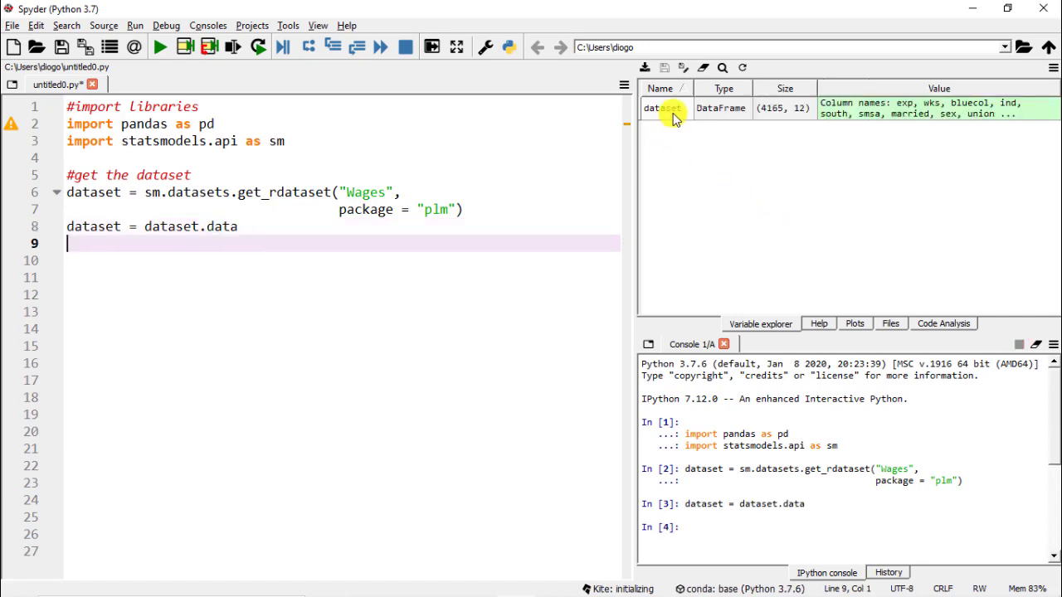
# Open dataset from the Variable Explorer as a DataFrame table showing exp, wks, bluecol columns.
pyautogui.click(663, 108)
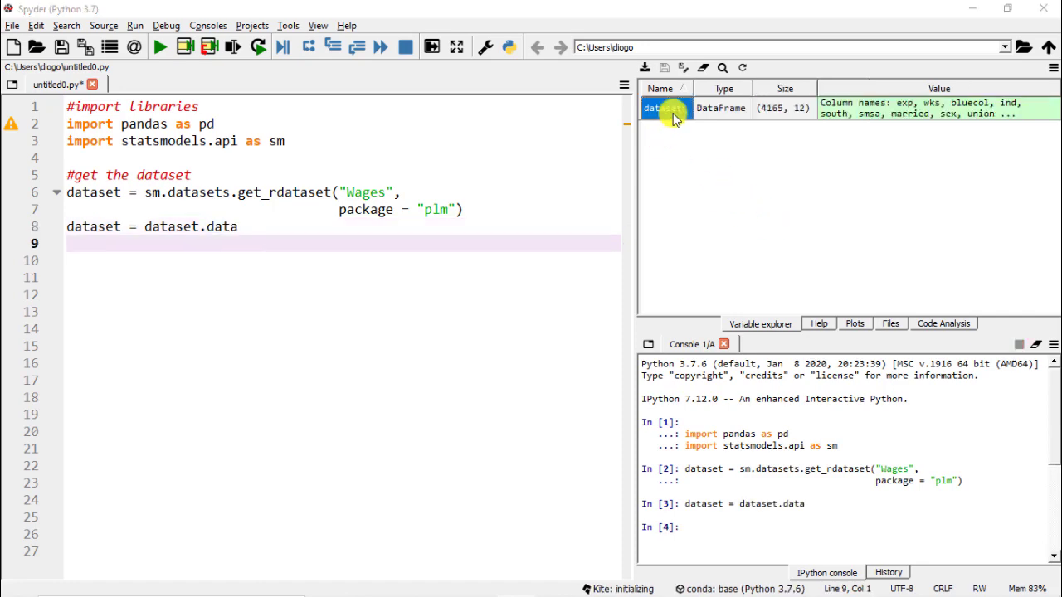
pyautogui.doubleClick(663, 108)
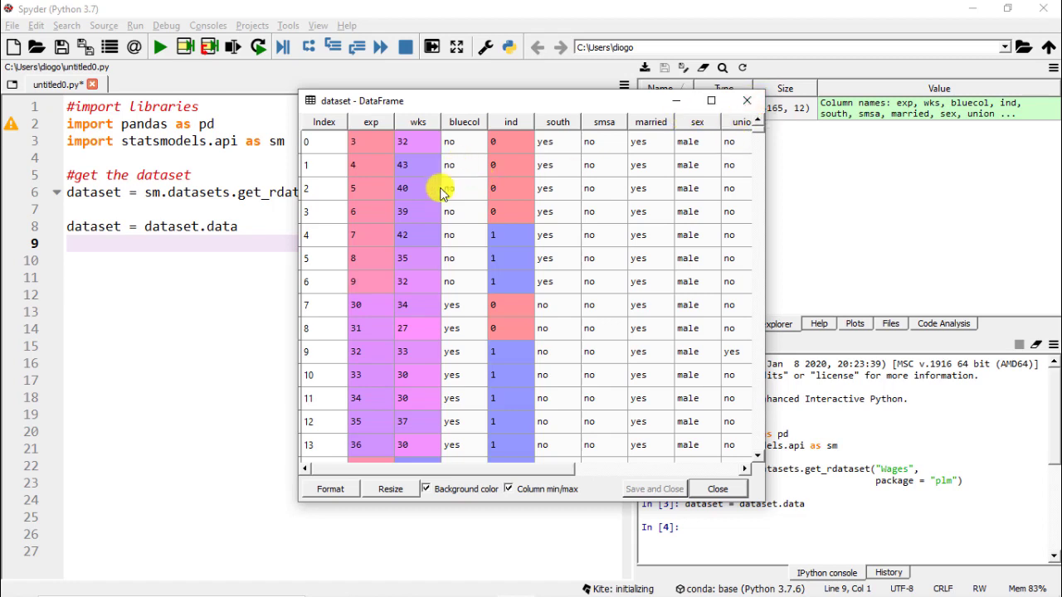
pyautogui.moveTo(378, 125)
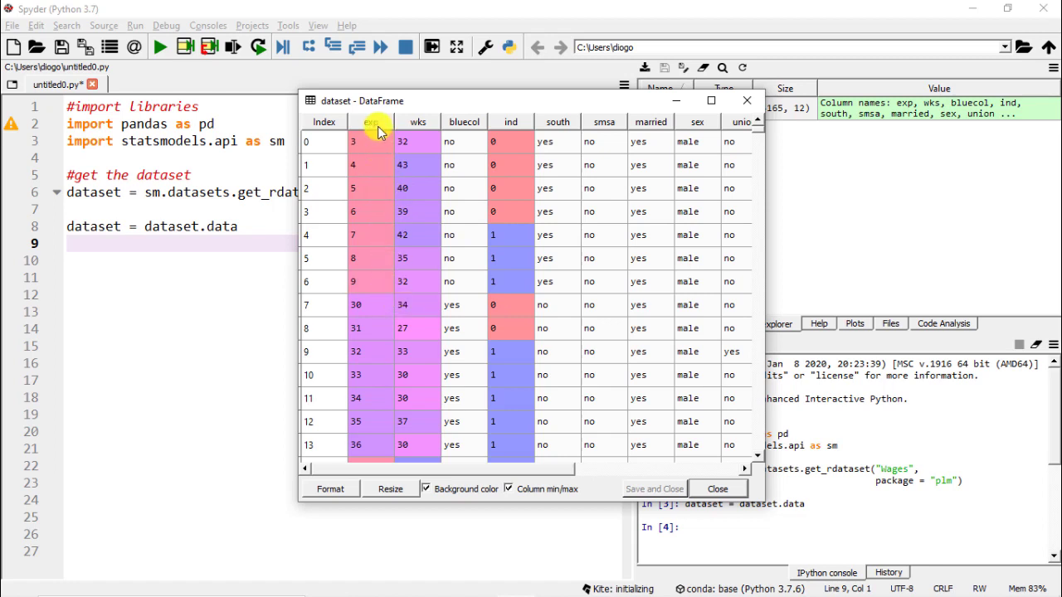
pyautogui.moveTo(454, 207)
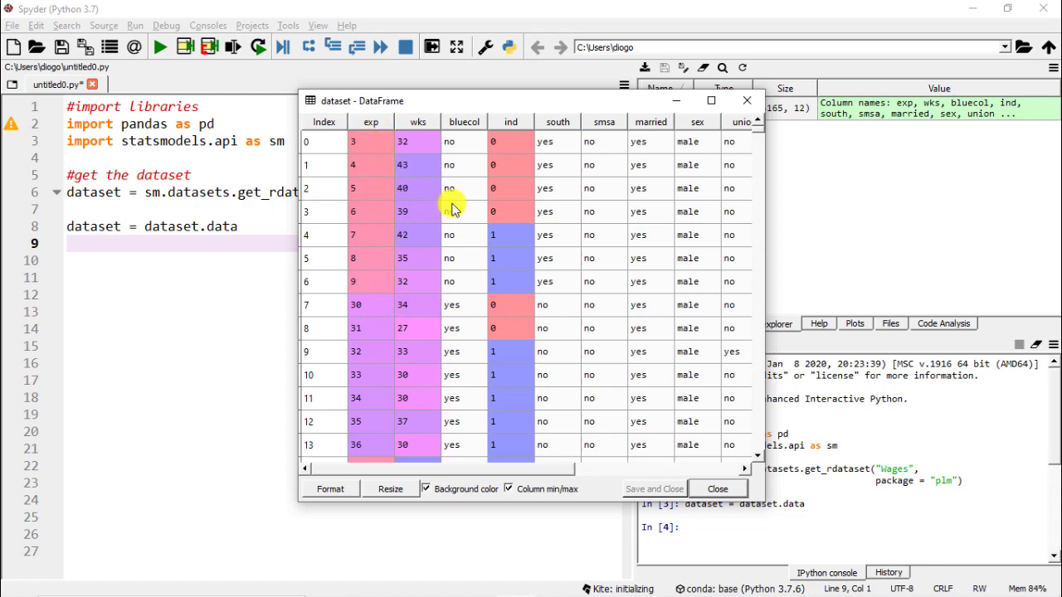
pyautogui.moveTo(452, 196)
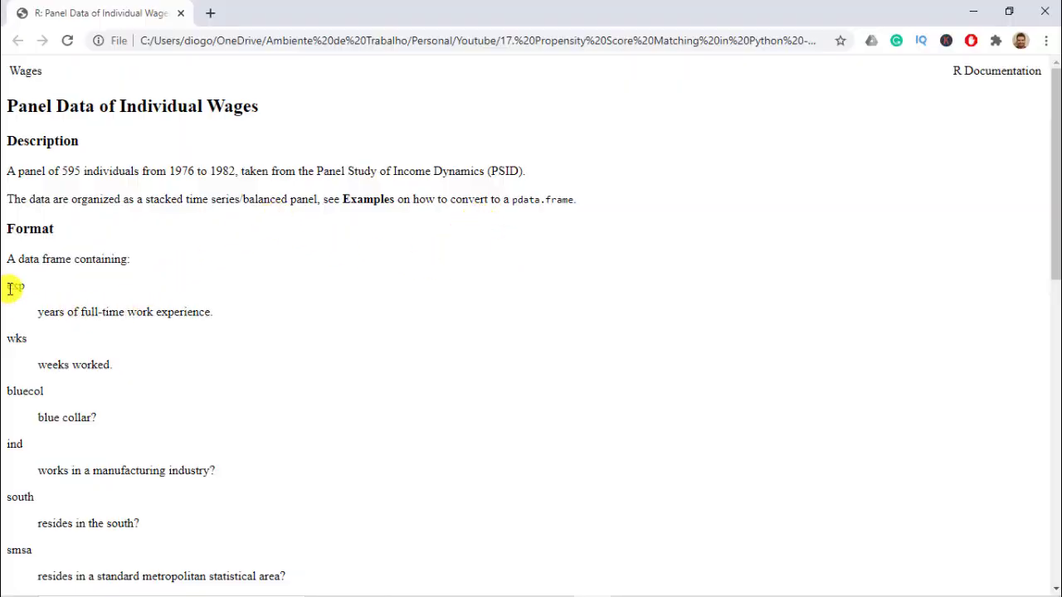
# Scroll through the R Wages documentation page describing each variable and its 4165 observations.
pyautogui.scroll(-3)
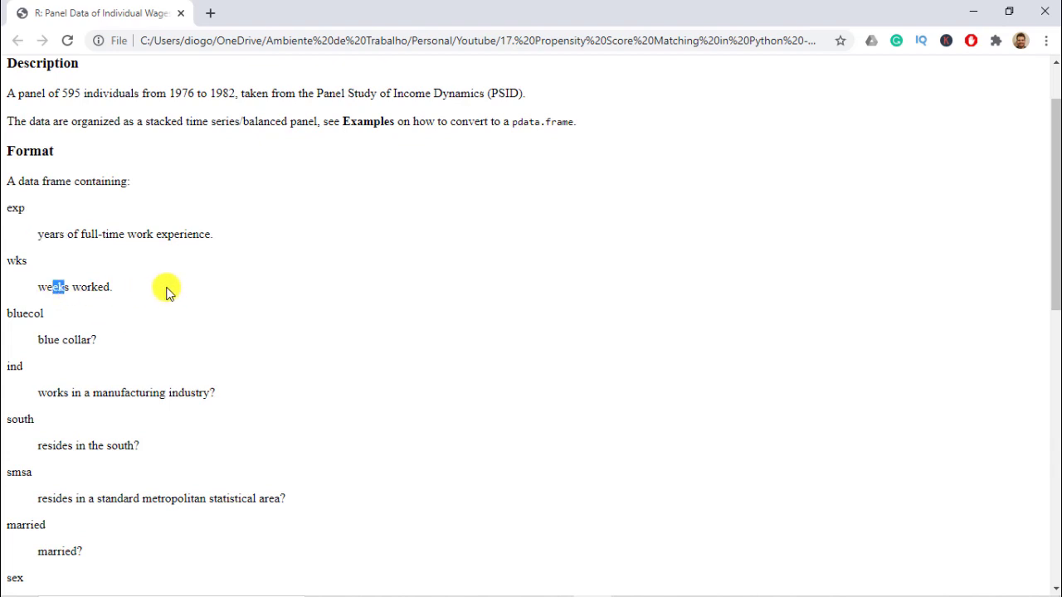
pyautogui.scroll(-3)
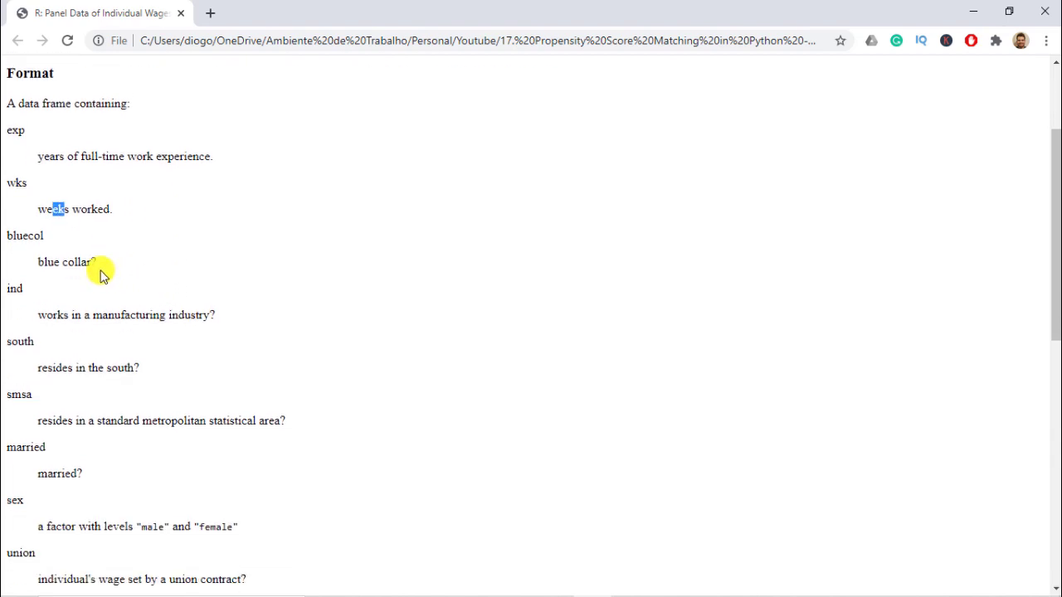
pyautogui.moveTo(36, 403)
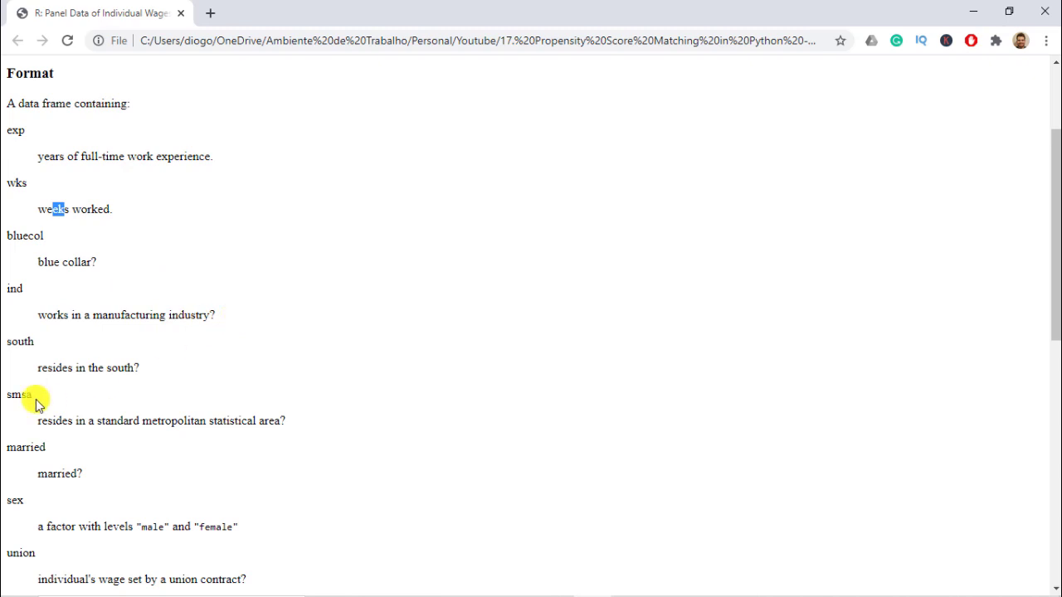
pyautogui.scroll(-3)
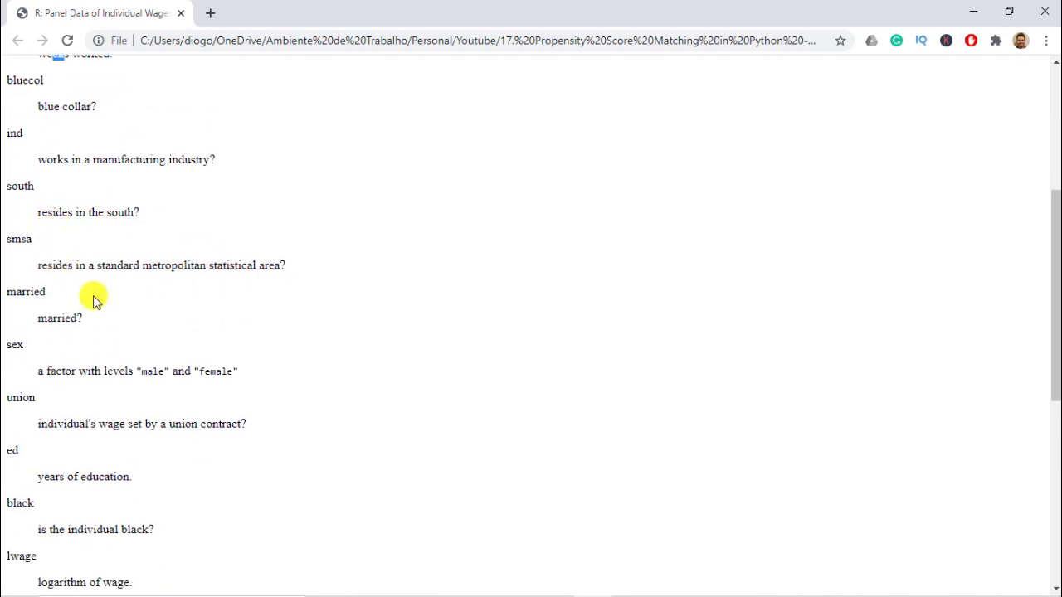
pyautogui.moveTo(236, 295)
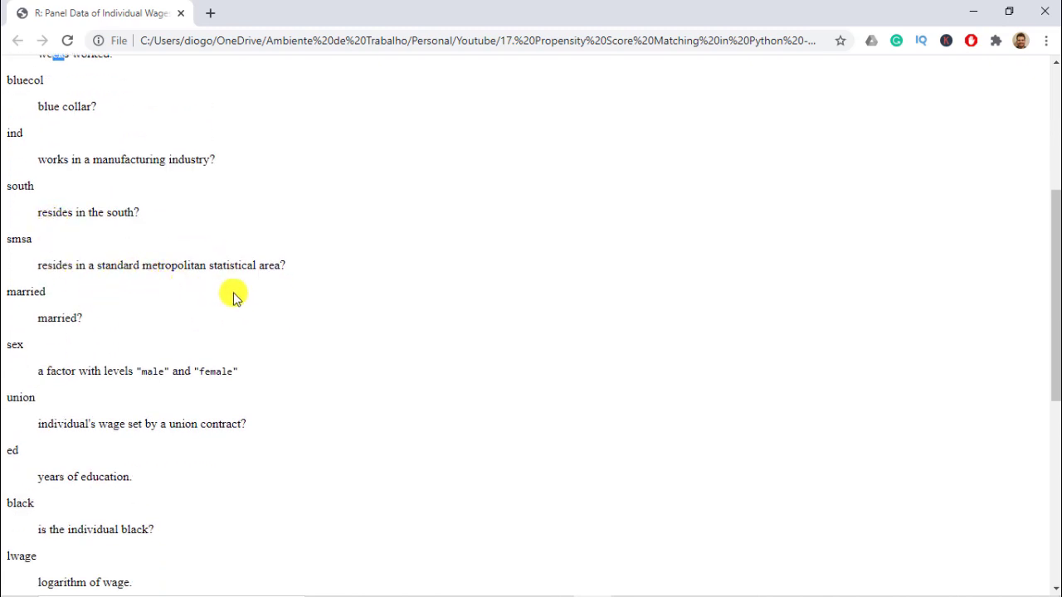
pyautogui.moveTo(266, 292)
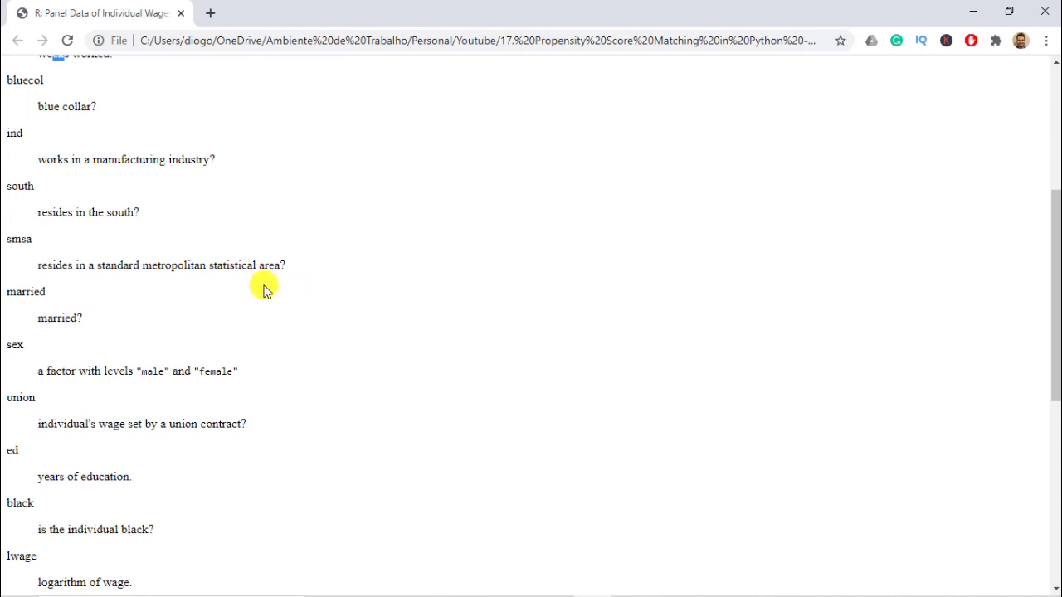
pyautogui.scroll(-3)
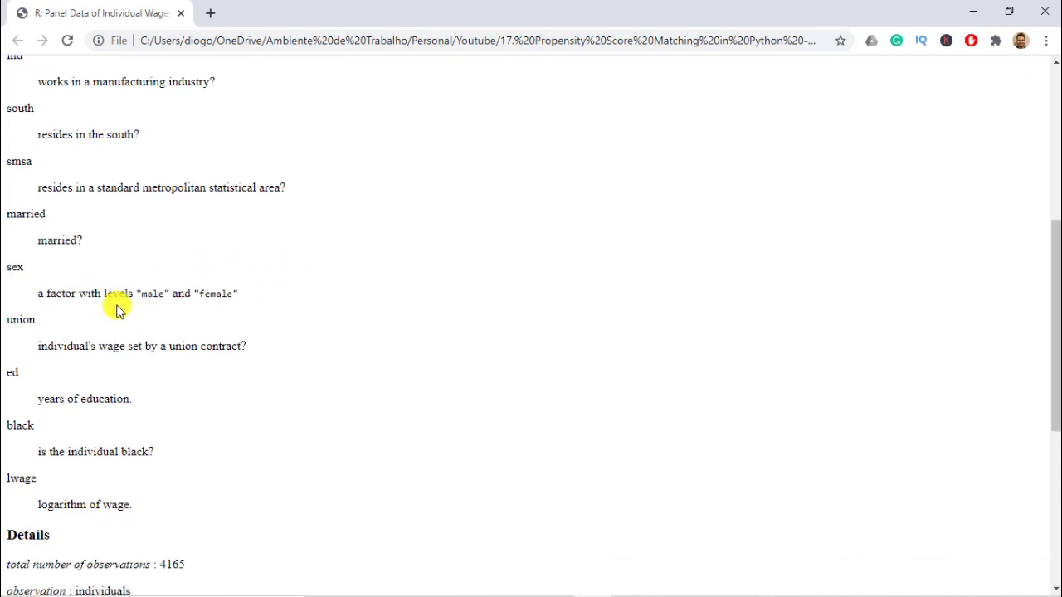
pyautogui.scroll(-3)
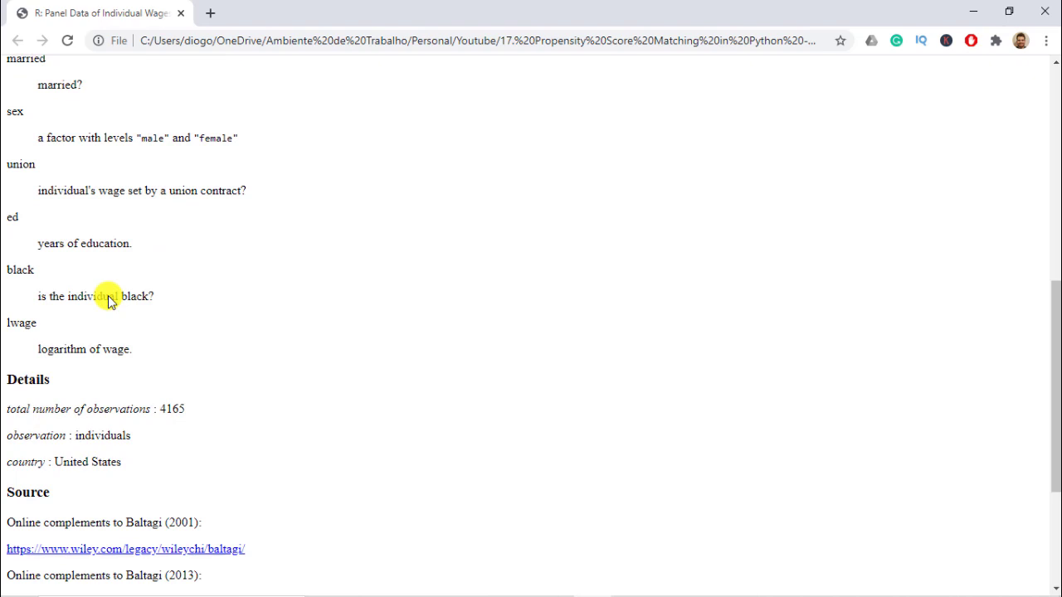
pyautogui.moveTo(127, 262)
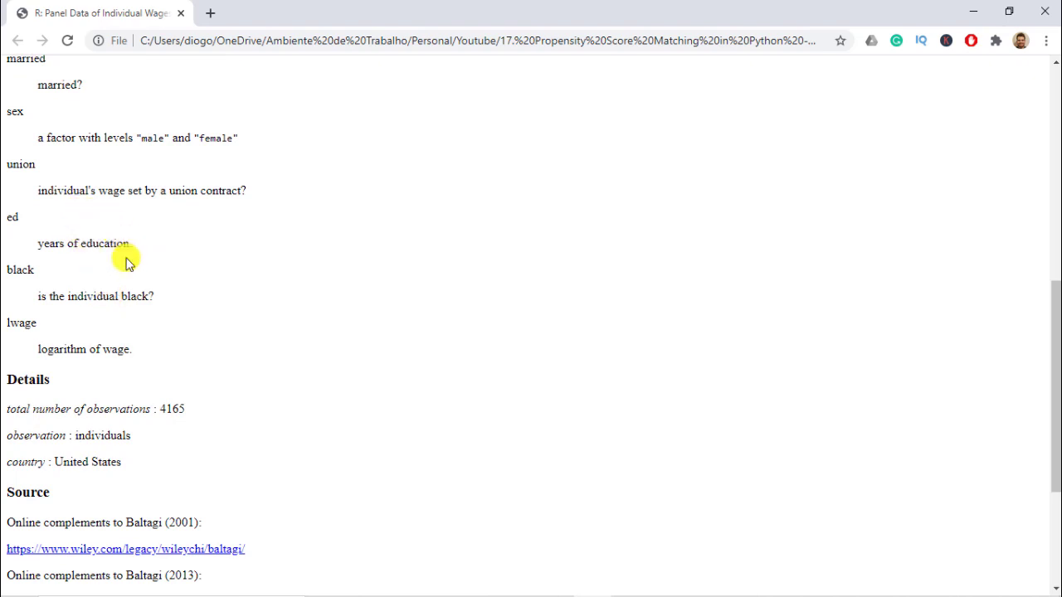
pyautogui.moveTo(153, 225)
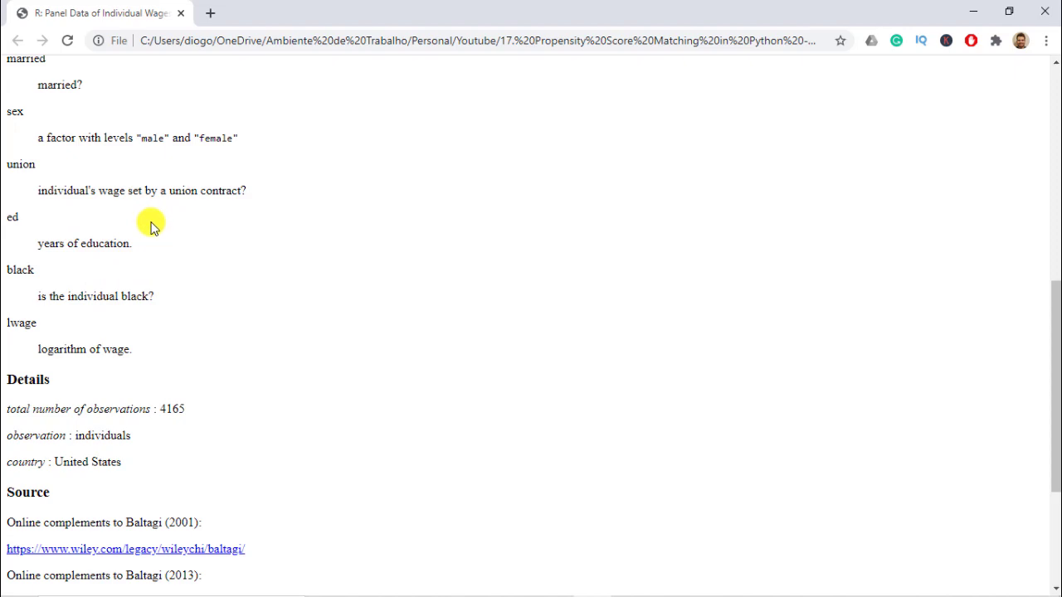
pyautogui.moveTo(186, 322)
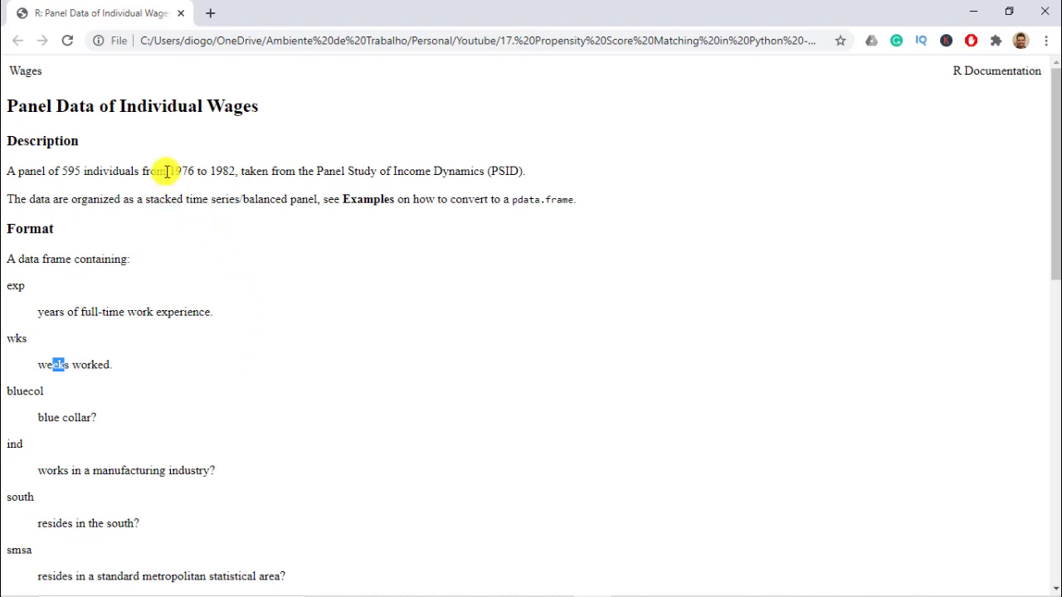
pyautogui.moveTo(169, 171); pyautogui.dragTo(526, 171)
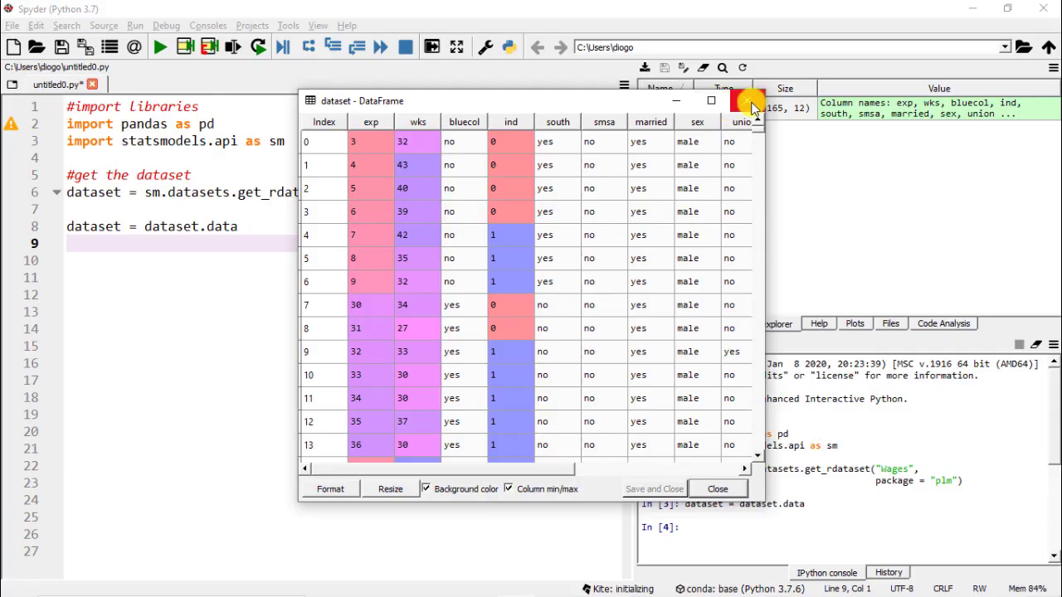
pyautogui.moveTo(750, 102)
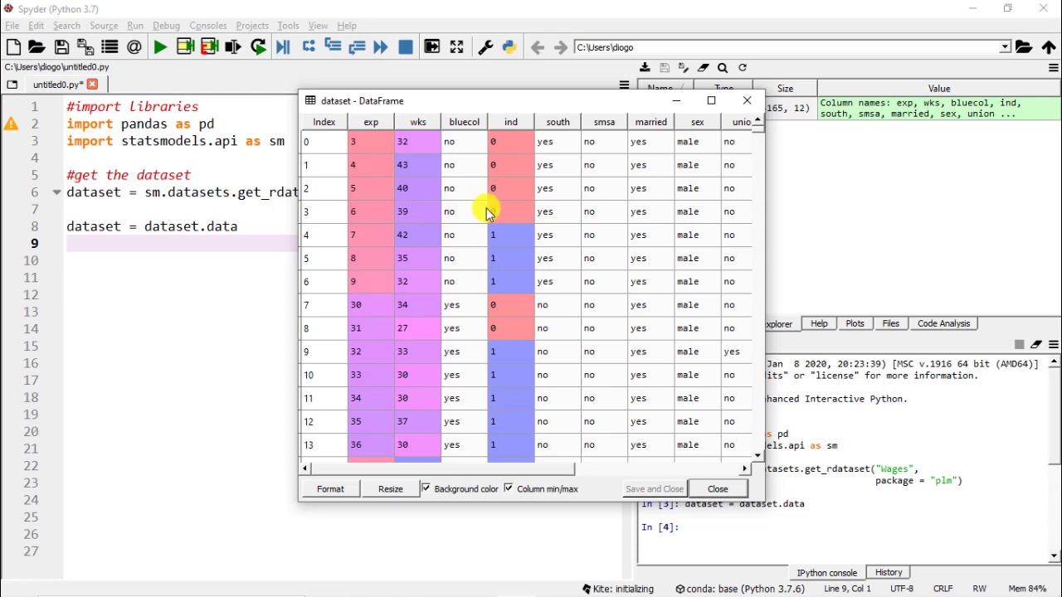
pyautogui.moveTo(495, 239)
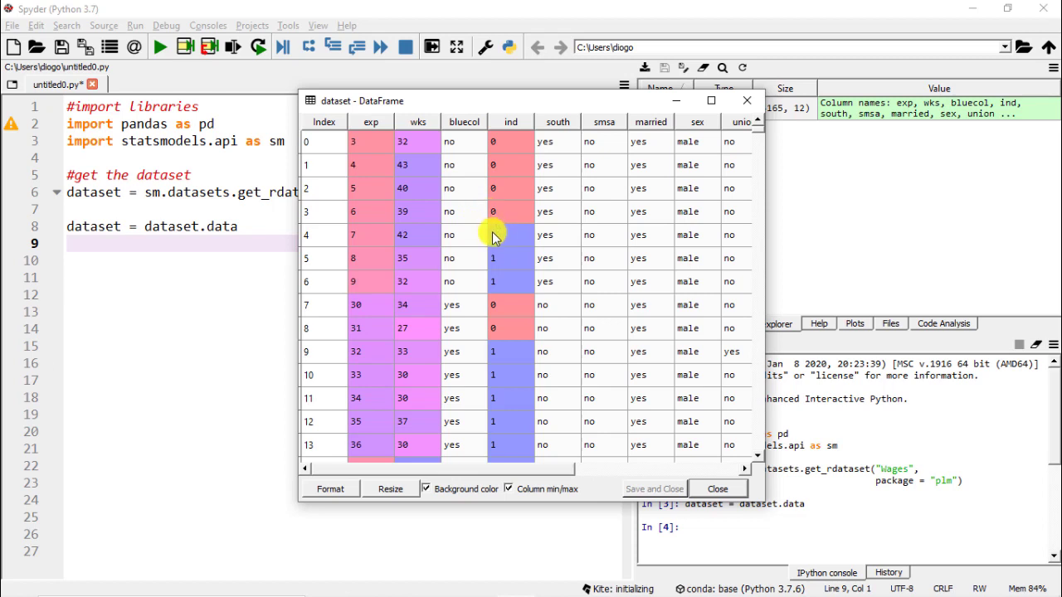
pyautogui.moveTo(516, 257)
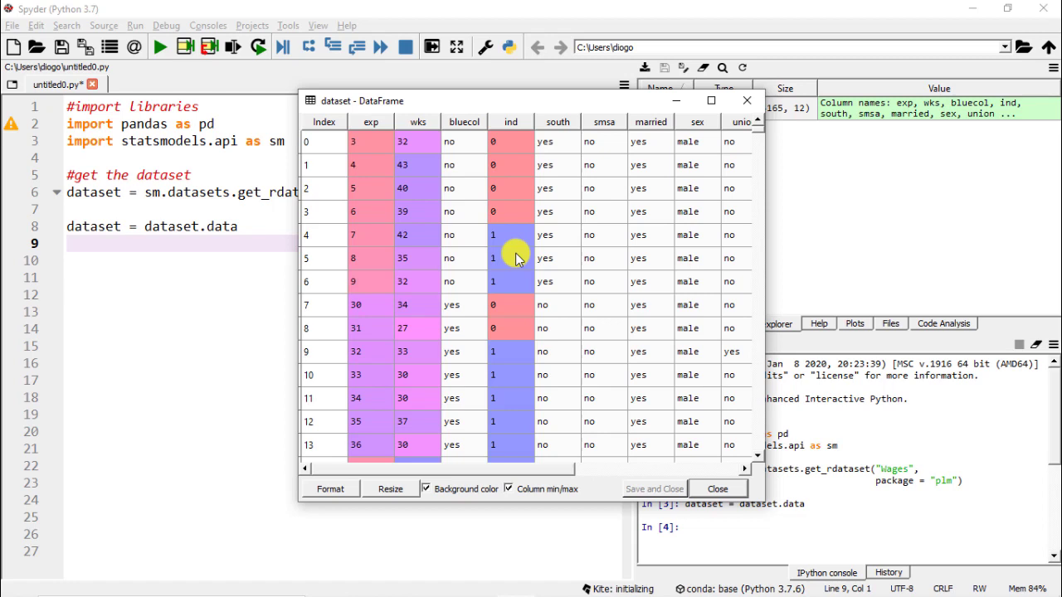
pyautogui.moveTo(507, 213)
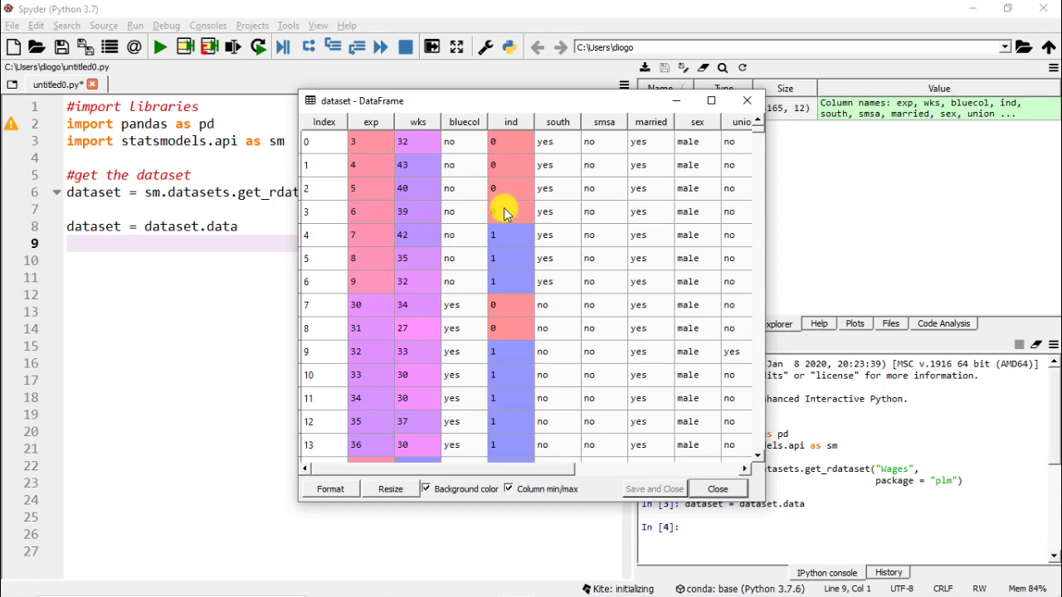
pyautogui.moveTo(634, 286)
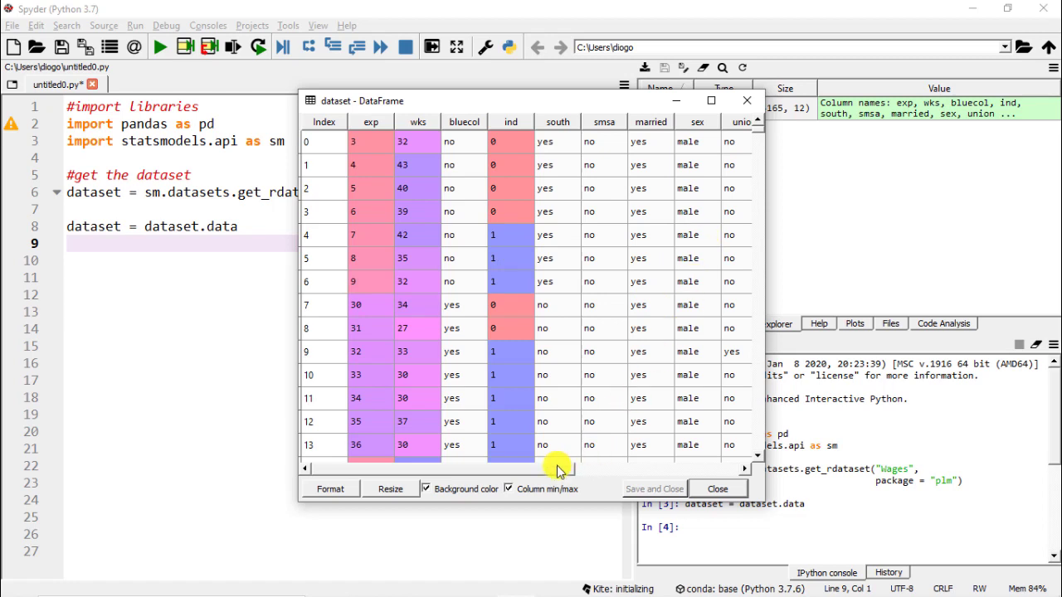
# Scroll the table right to columns ed, black and lwage, then close it.
pyautogui.hscroll(3)
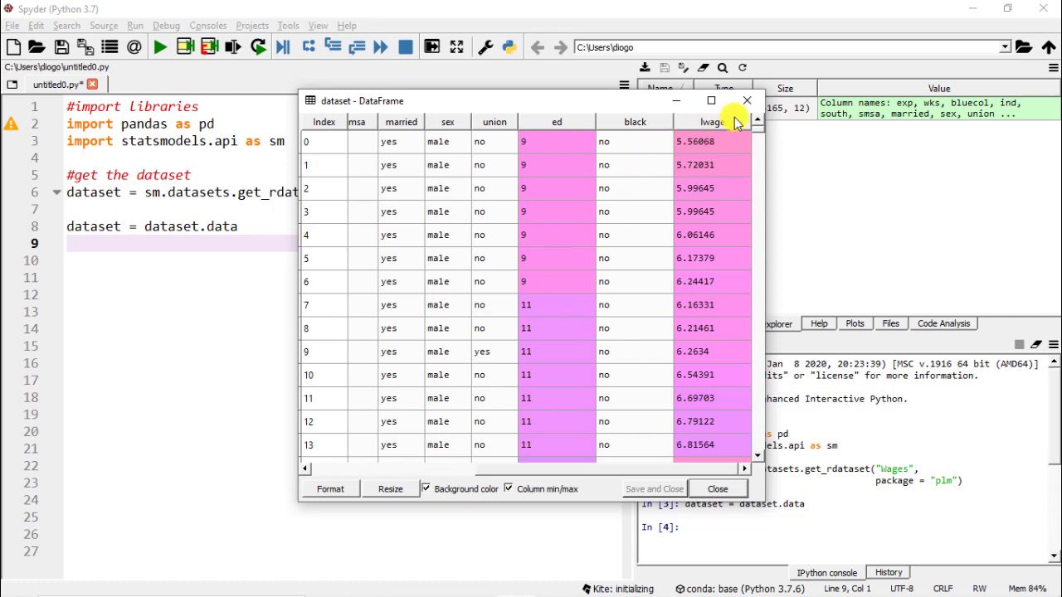
pyautogui.click(745, 101)
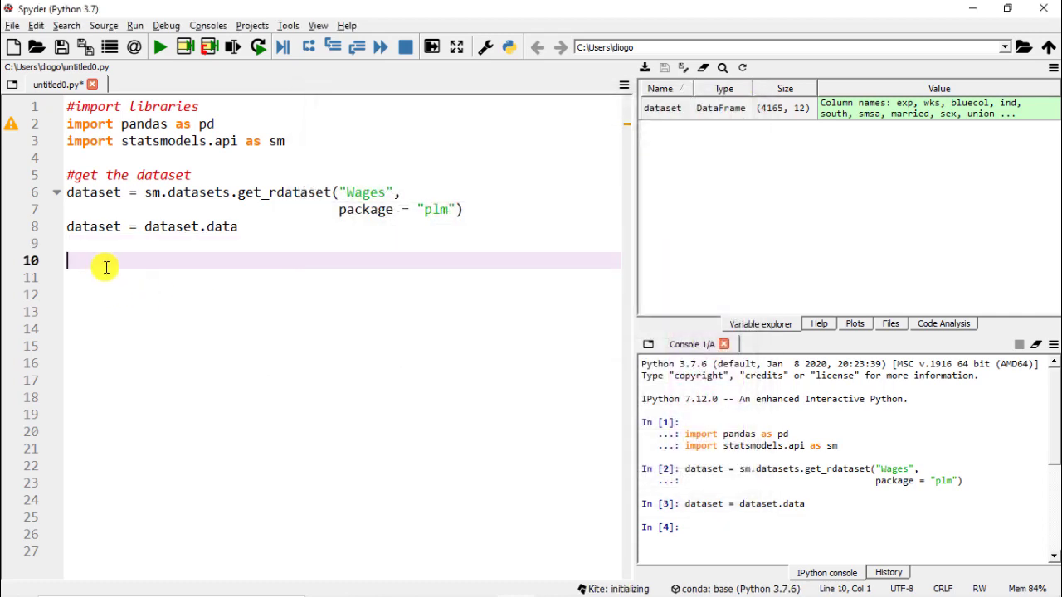
# Add a comment about transforming categorical columns into dummy variables.
pyautogui.write('#t')
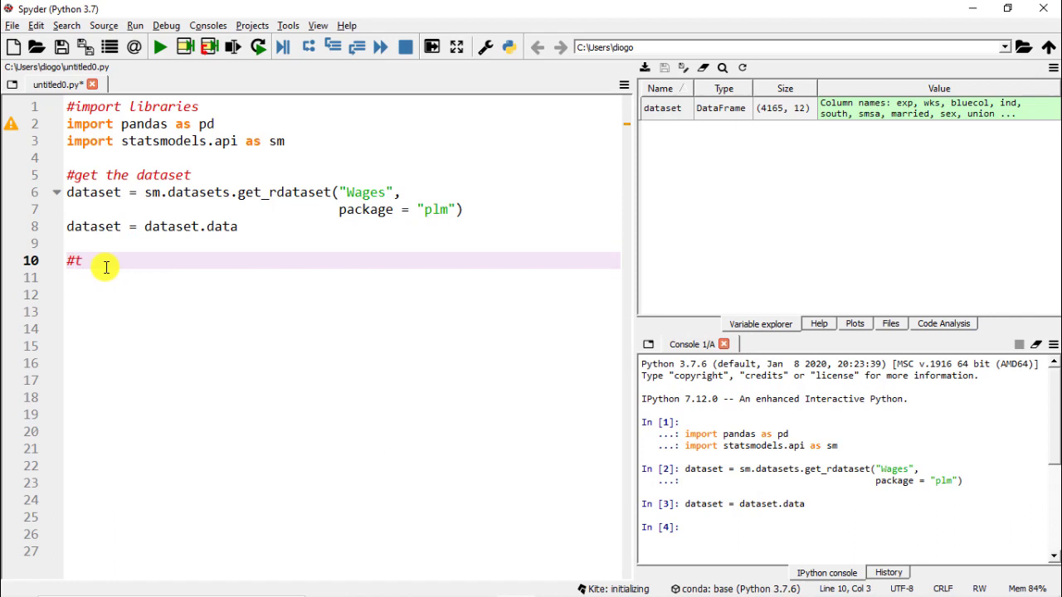
pyautogui.write('ransfor')
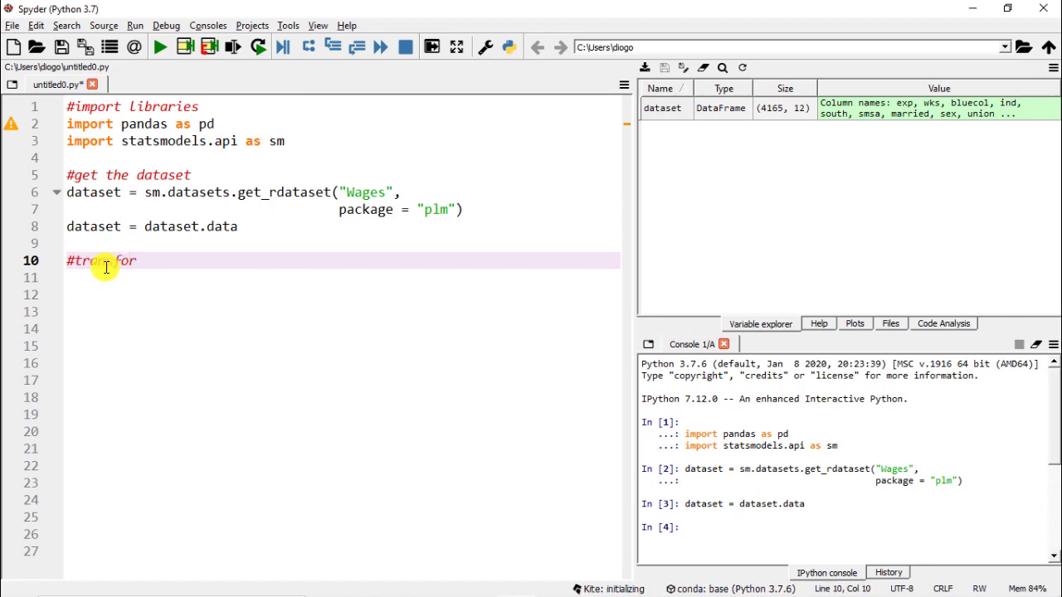
pyautogui.write('categor')
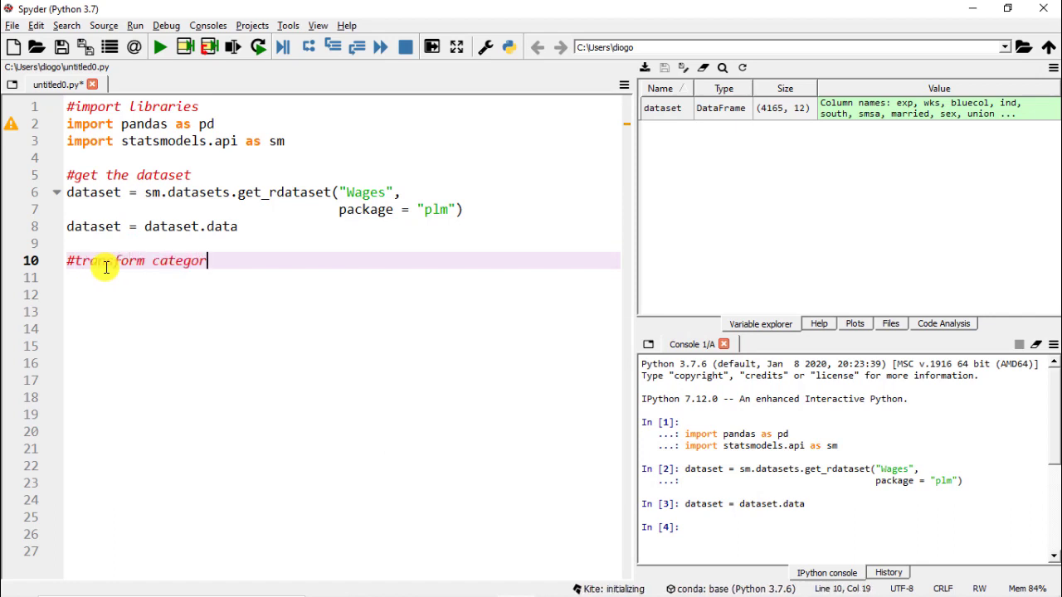
pyautogui.write('ical into dum')
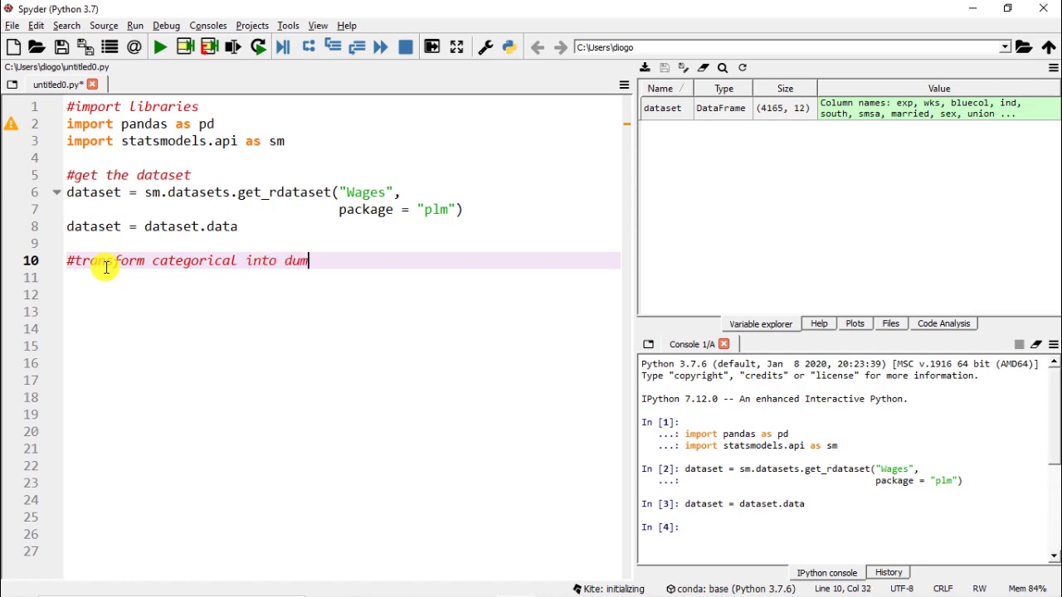
pyautogui.write('my vairables')
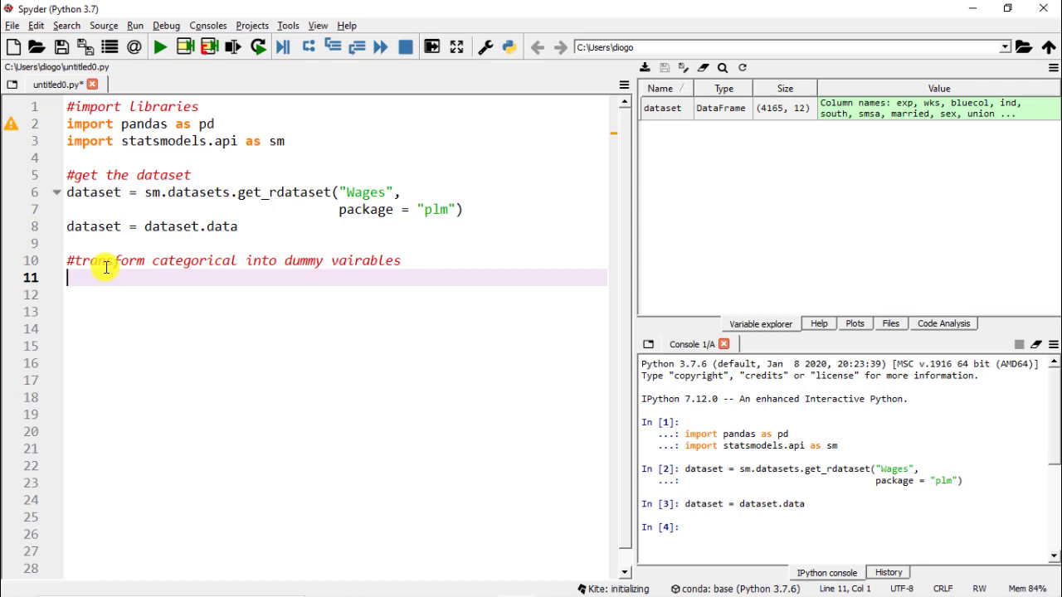
# Write dataset = pd.get_dummies(data = dataset, drop_first = True).
pyautogui.write('dataset =')
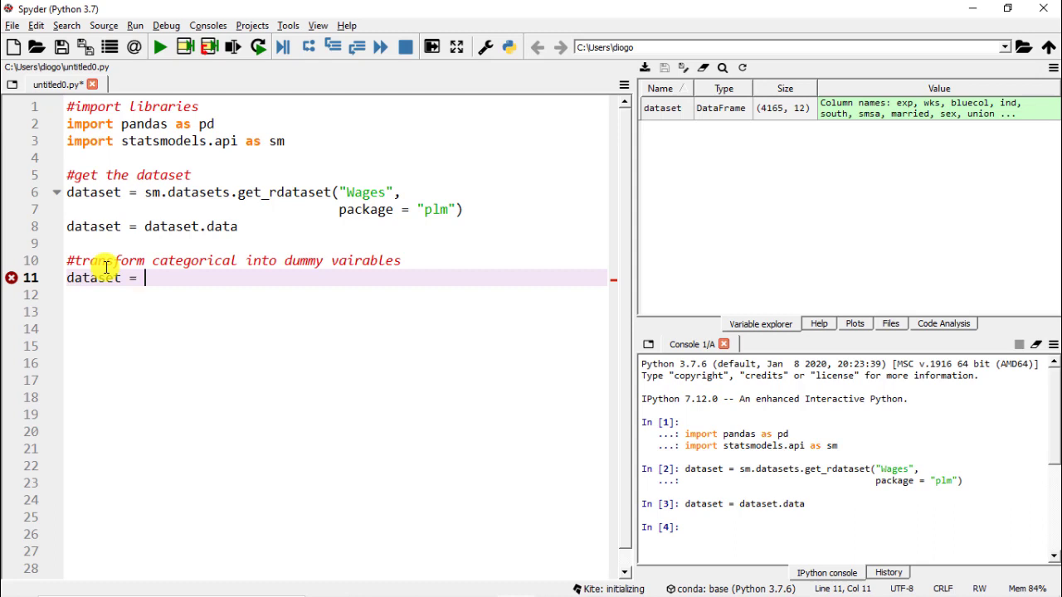
pyautogui.write('pd.ge')
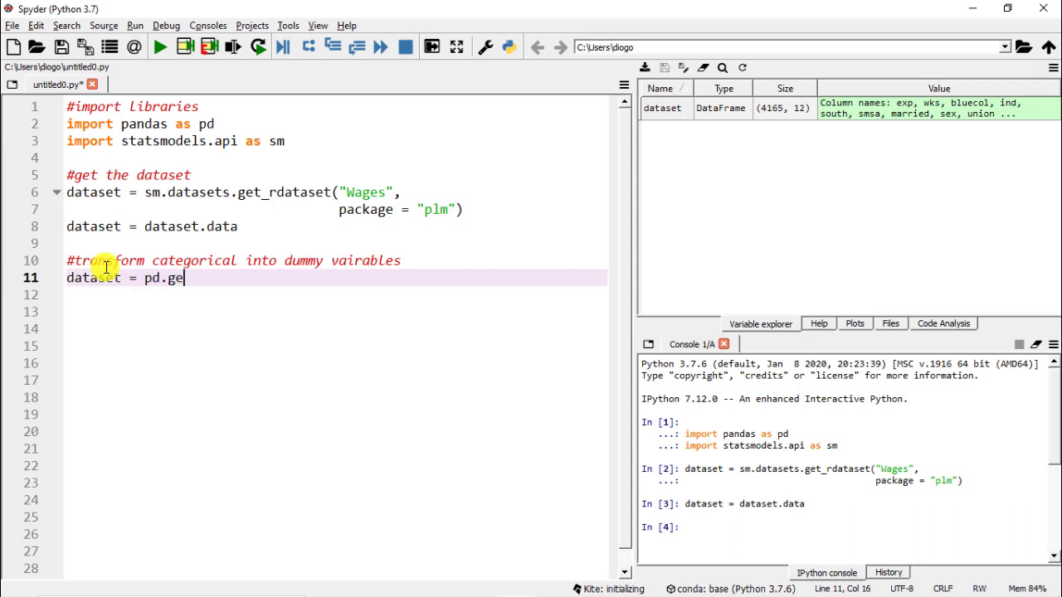
pyautogui.write('t_dummies()')
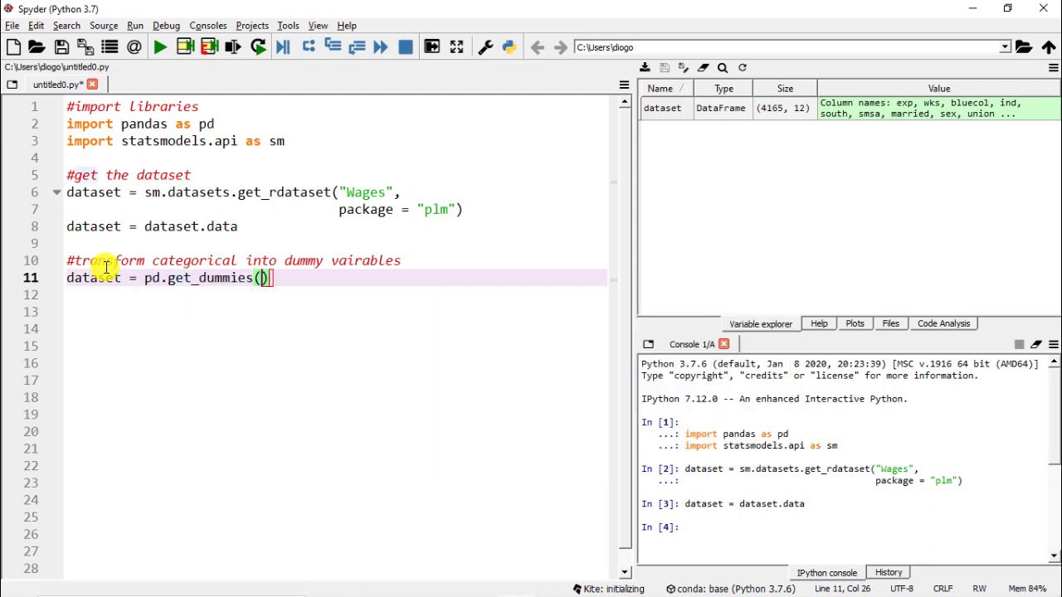
pyautogui.write('(')
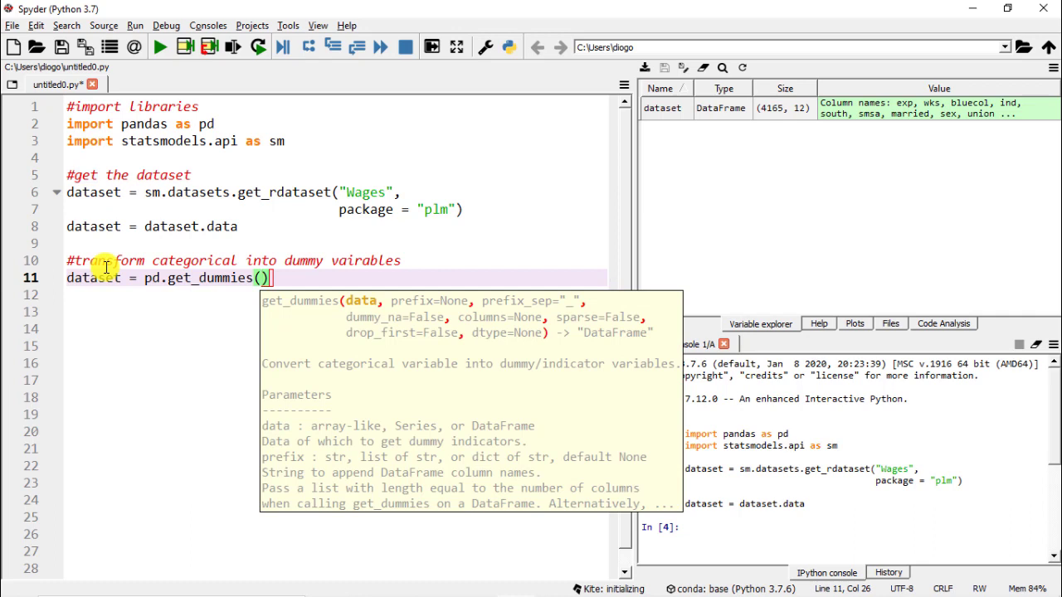
pyautogui.write('data =')
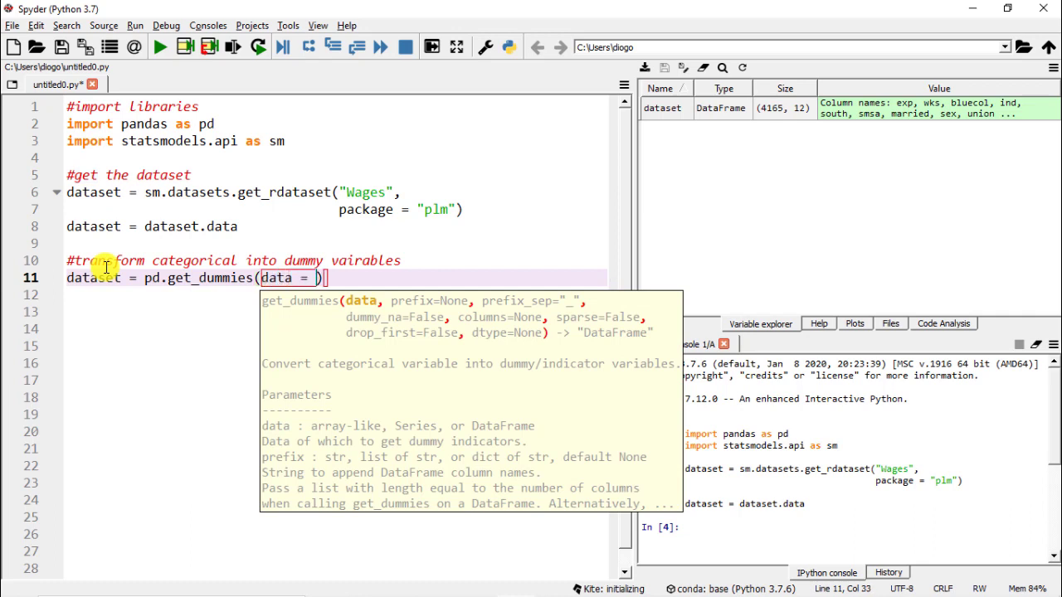
pyautogui.write('dataset,')
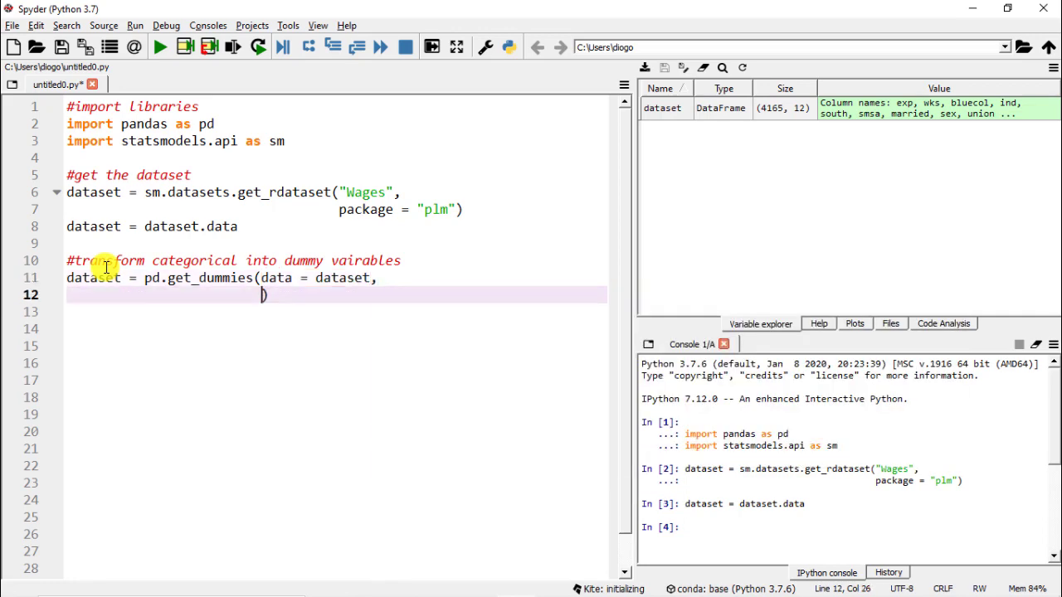
pyautogui.write('drop_first =')
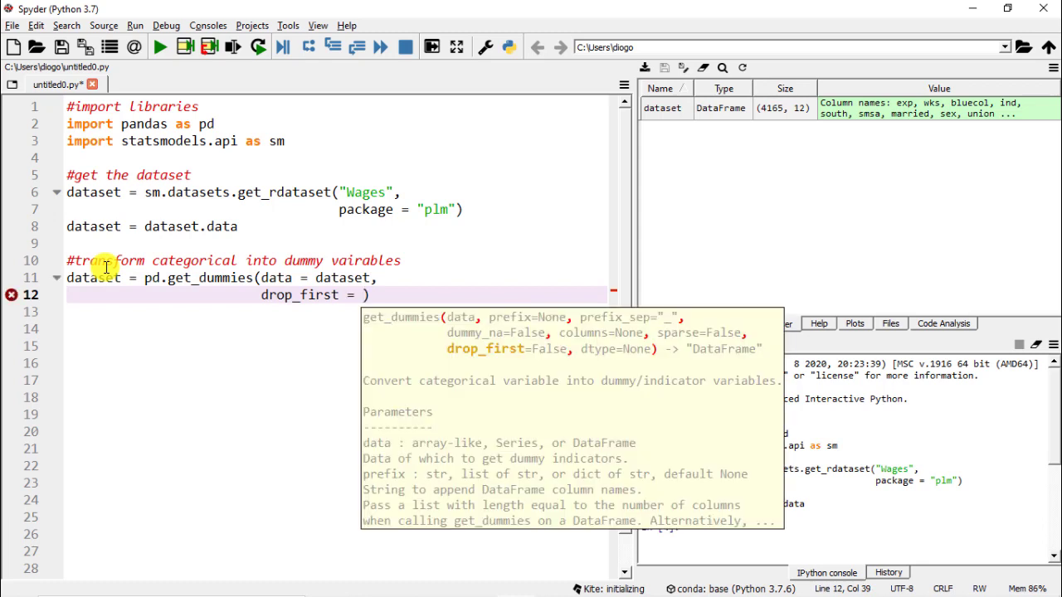
pyautogui.write('True')
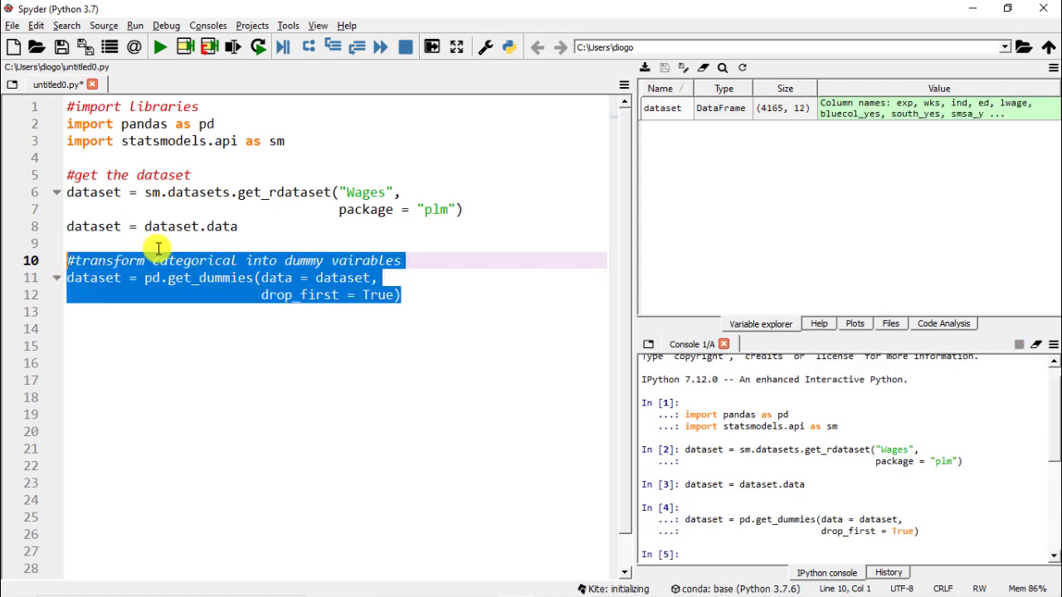
pyautogui.moveTo(703, 158)
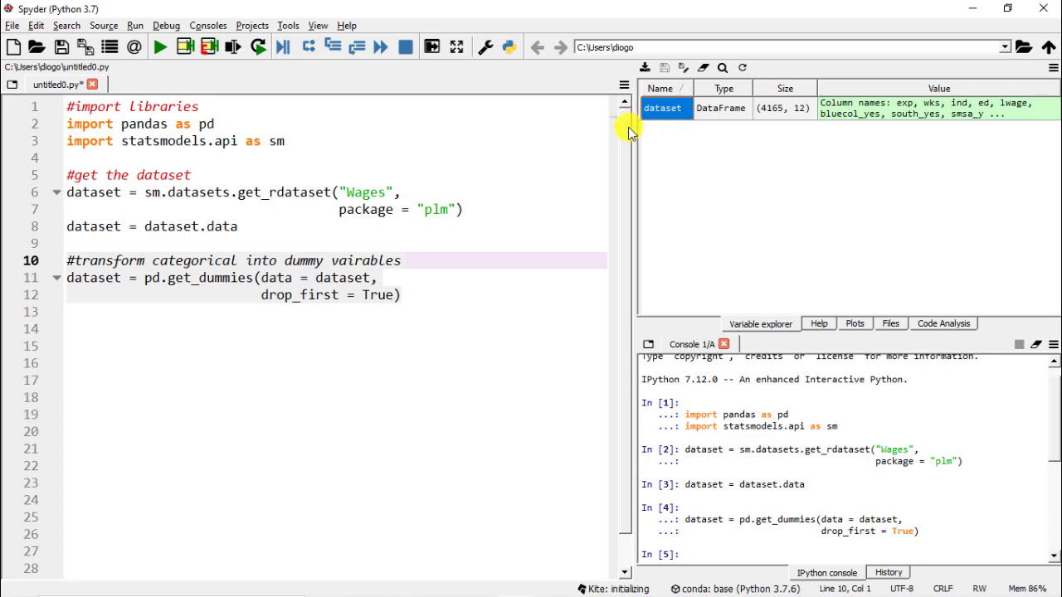
pyautogui.doubleClick(664, 106)
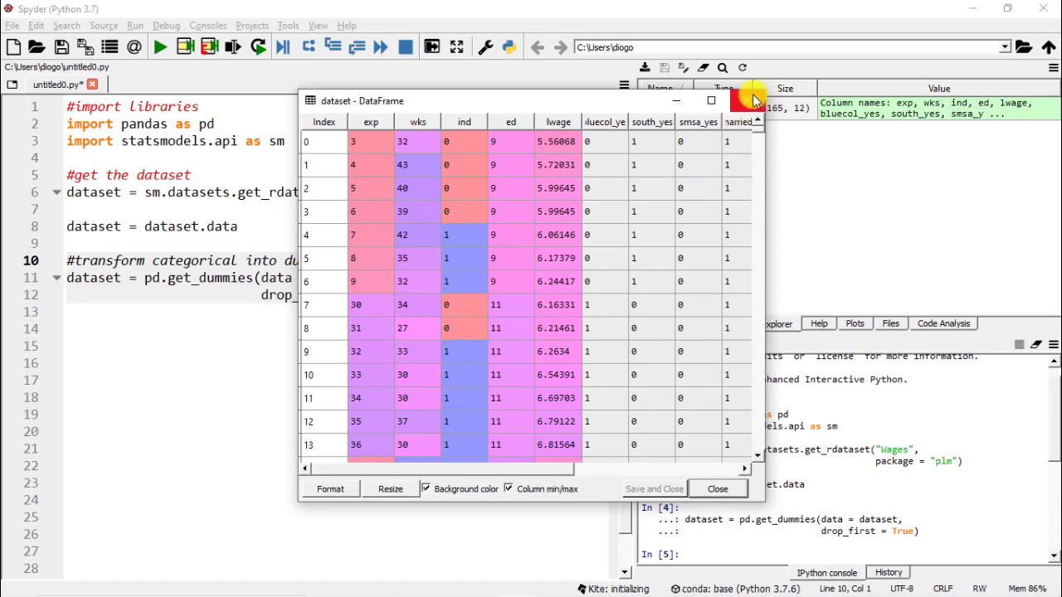
pyautogui.click(716, 488)
pyautogui.write('#')
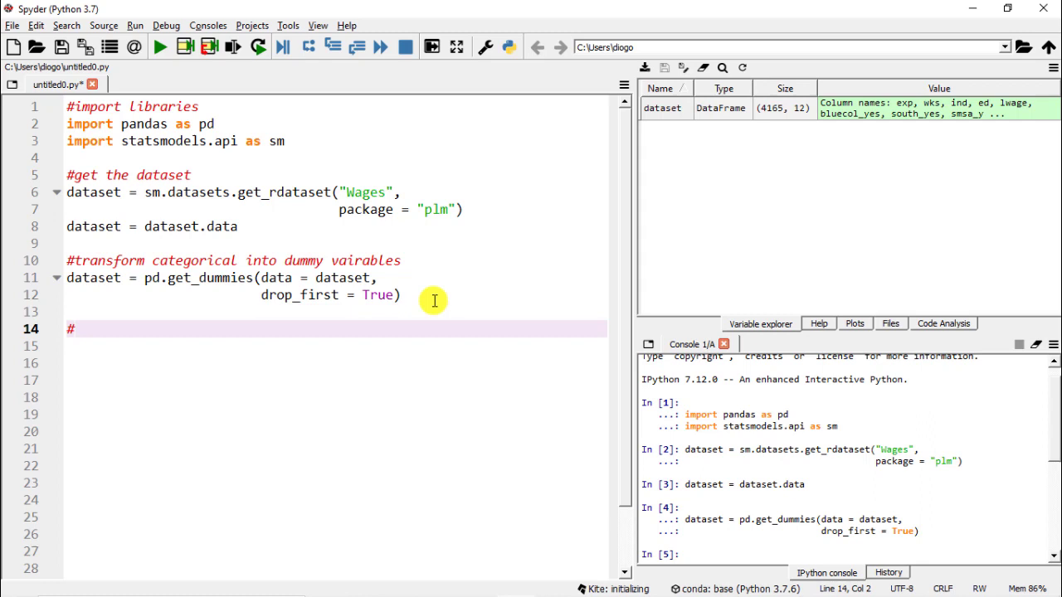
# Add the comment '#isolate the Y, x, confounders'.
pyautogui.write('isolate the Y,')
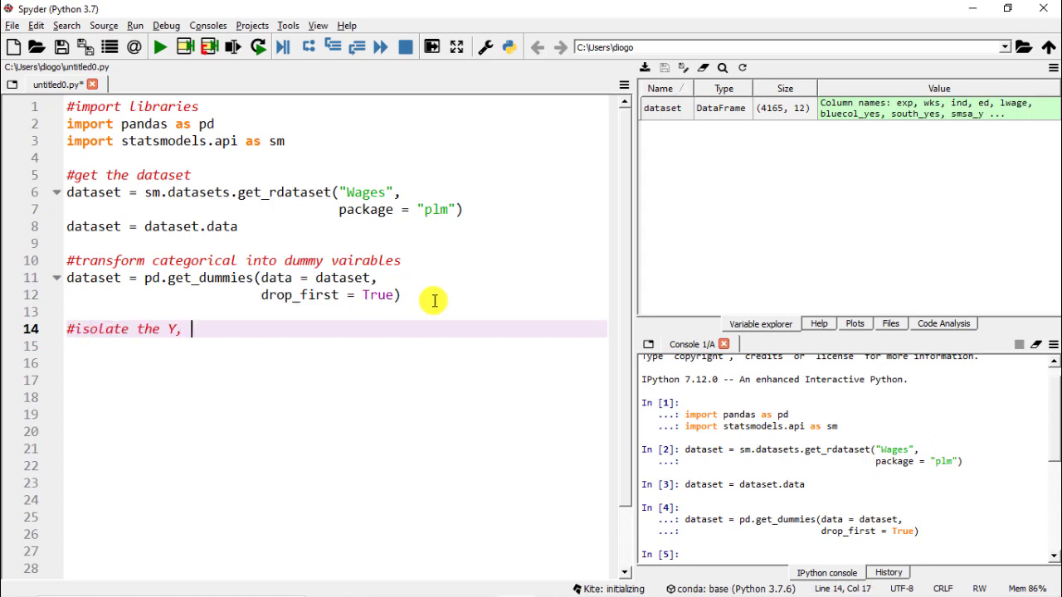
pyautogui.write('x')
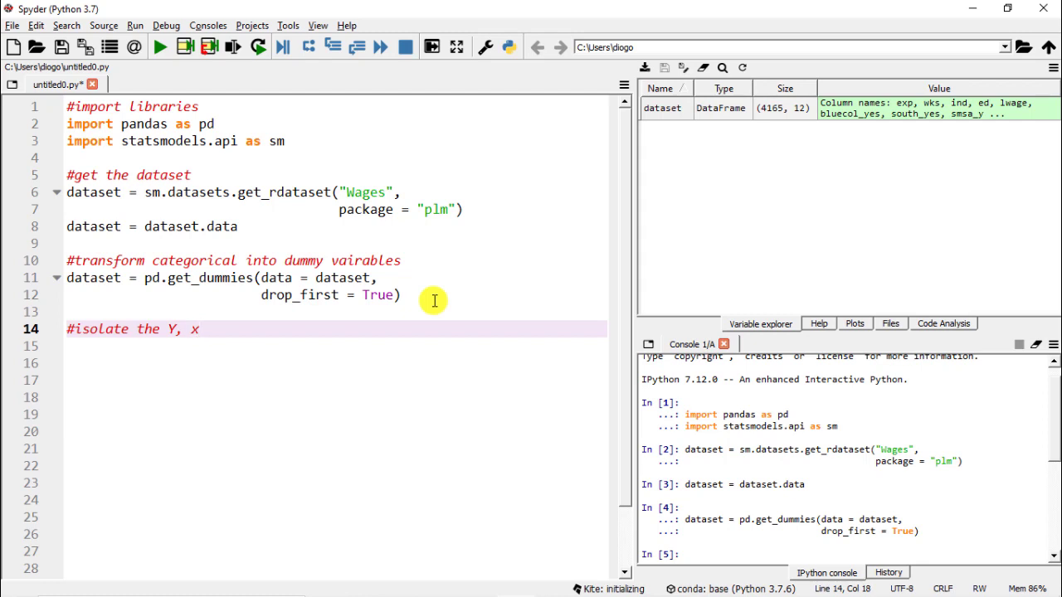
pyautogui.write(', confounders')
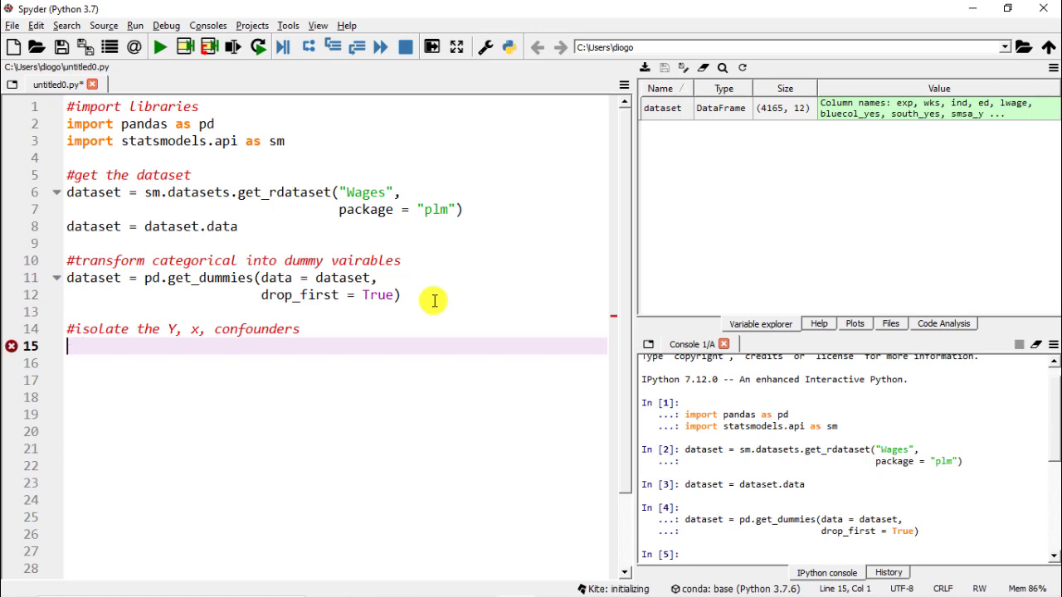
# Begin Y = dataset.loc[:, and check the column names in the dataset viewer.
pyautogui.write('Y =')
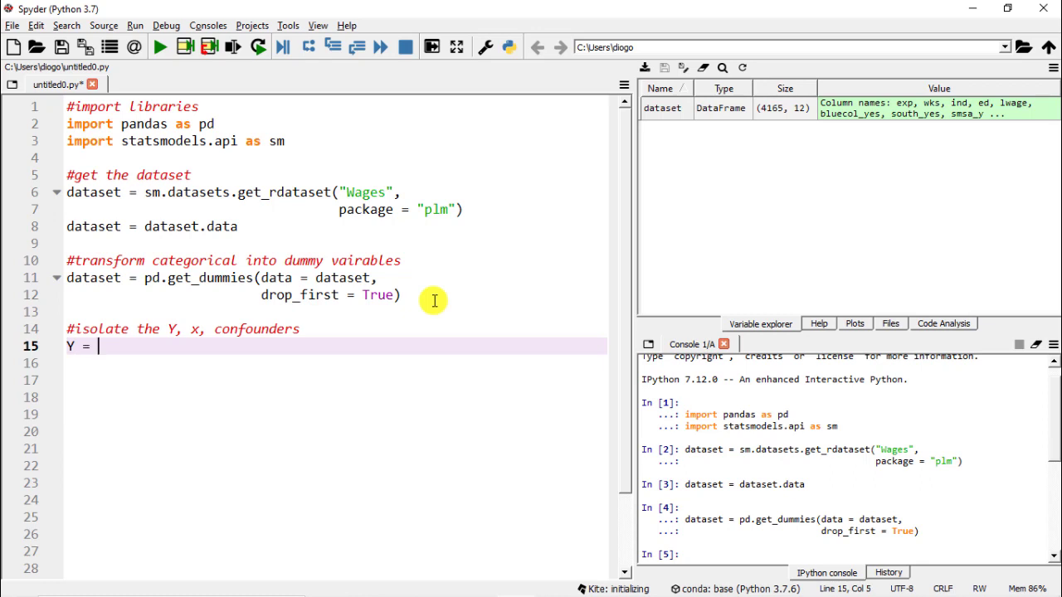
pyautogui.write('dataset')
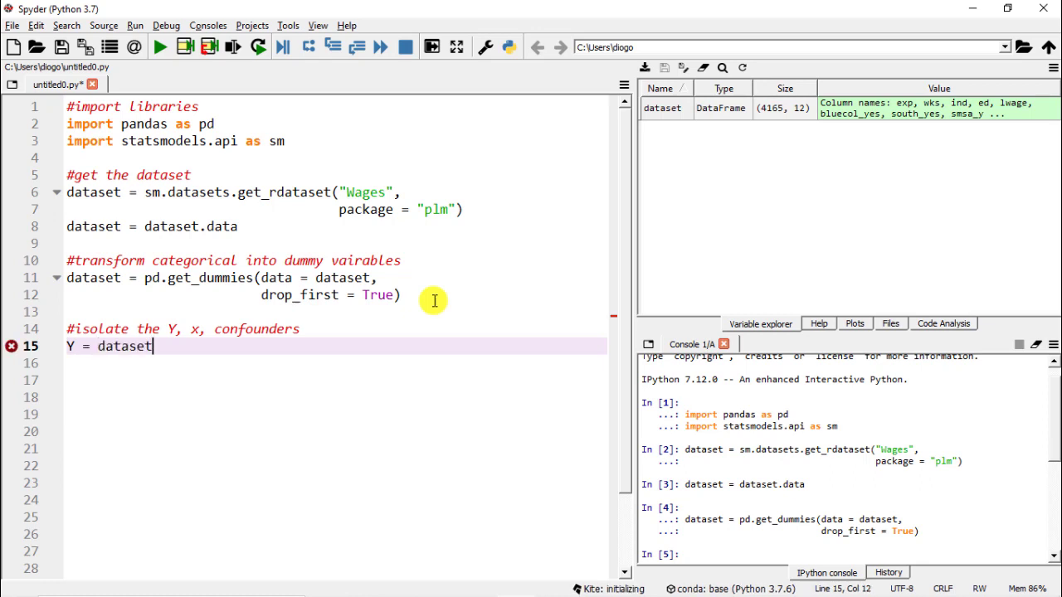
pyautogui.write('.loc')
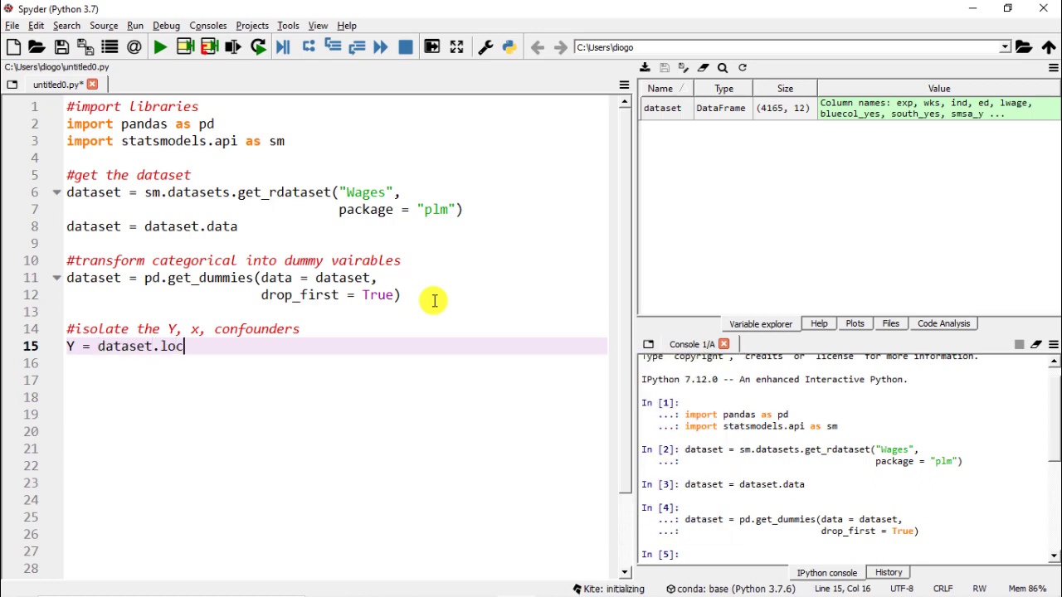
pyautogui.write('[]')
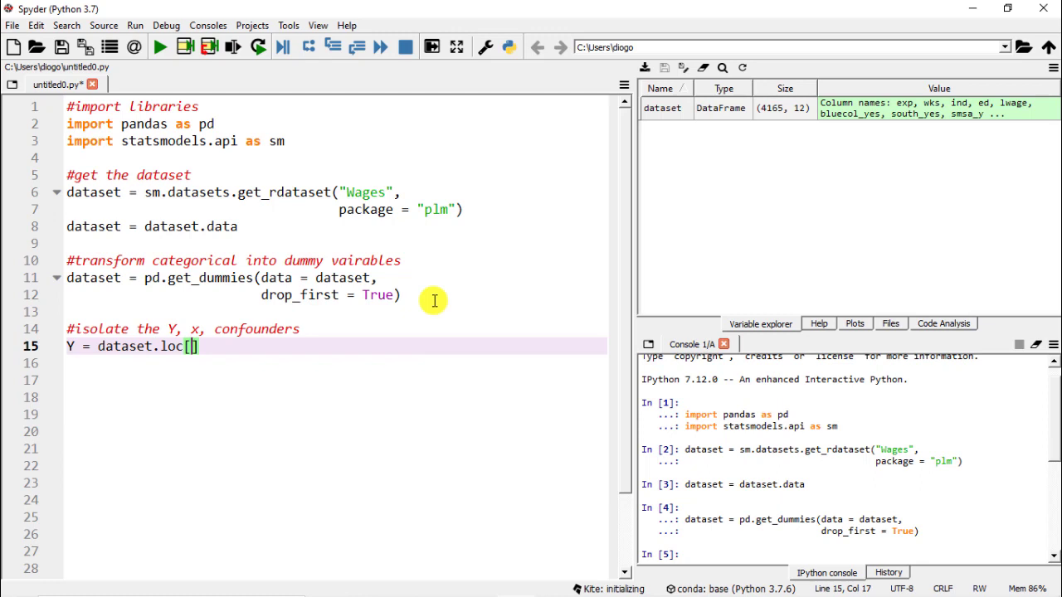
pyautogui.write(':')
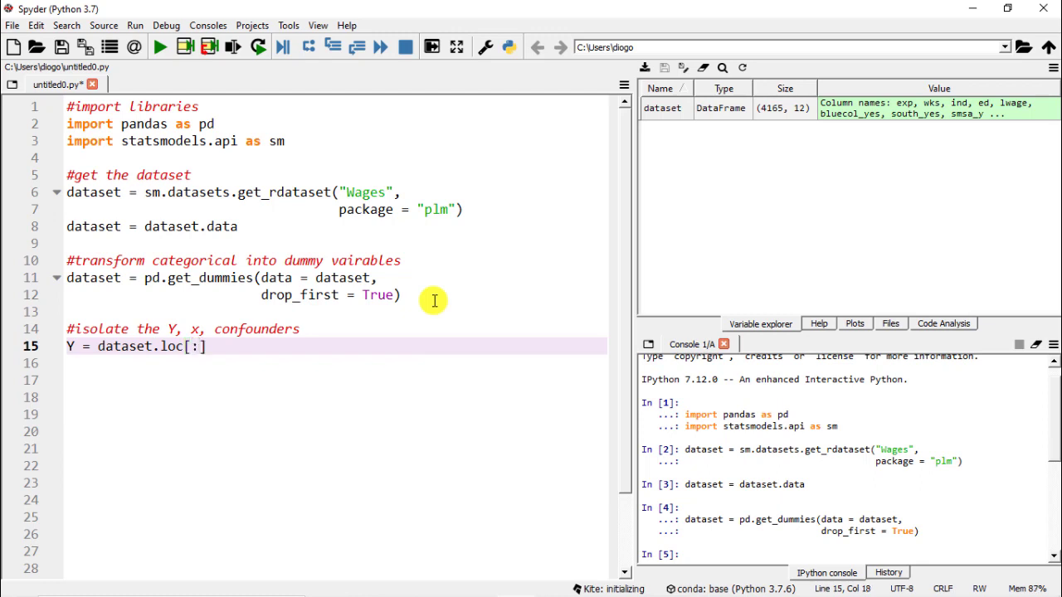
pyautogui.write(',')
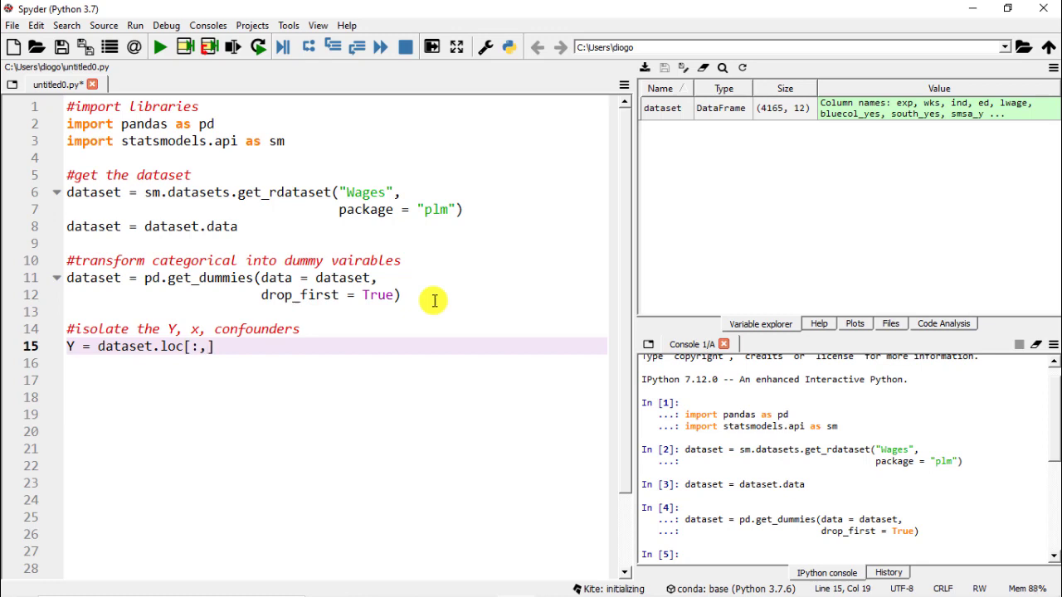
pyautogui.moveTo(493, 285)
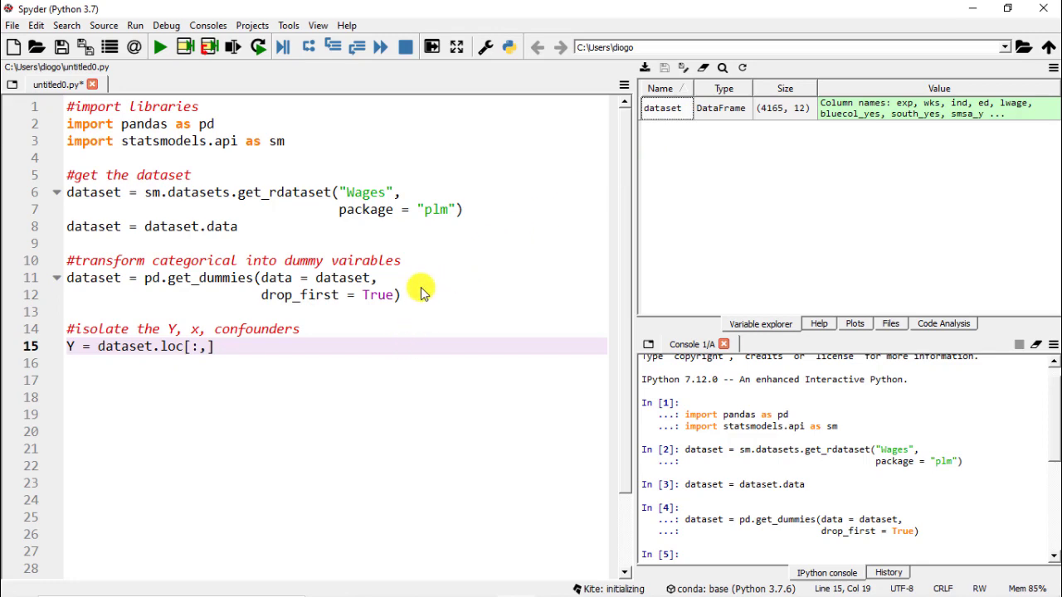
pyautogui.doubleClick(664, 108)
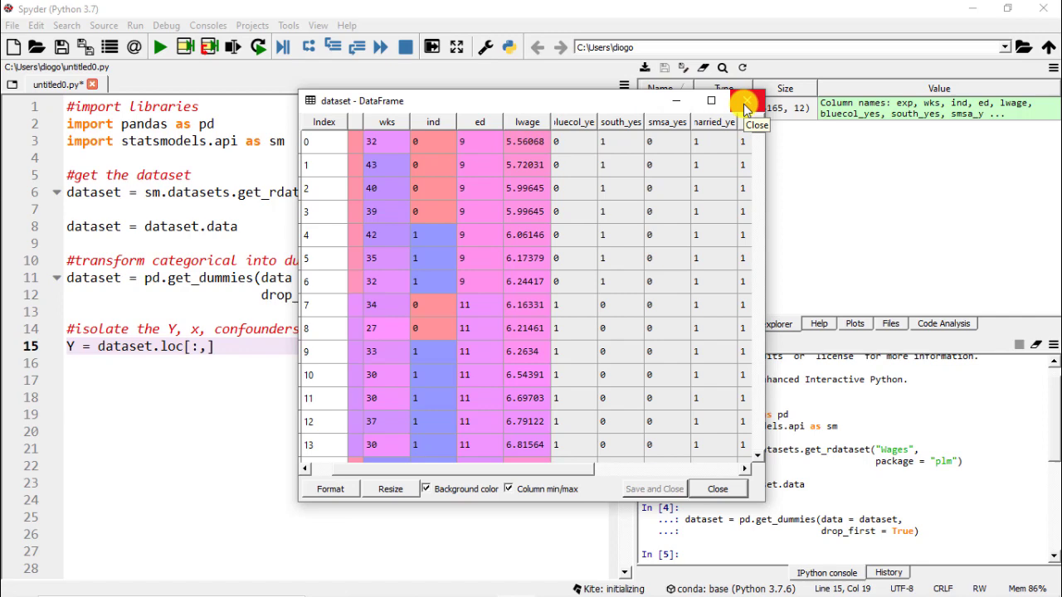
pyautogui.click(747, 101)
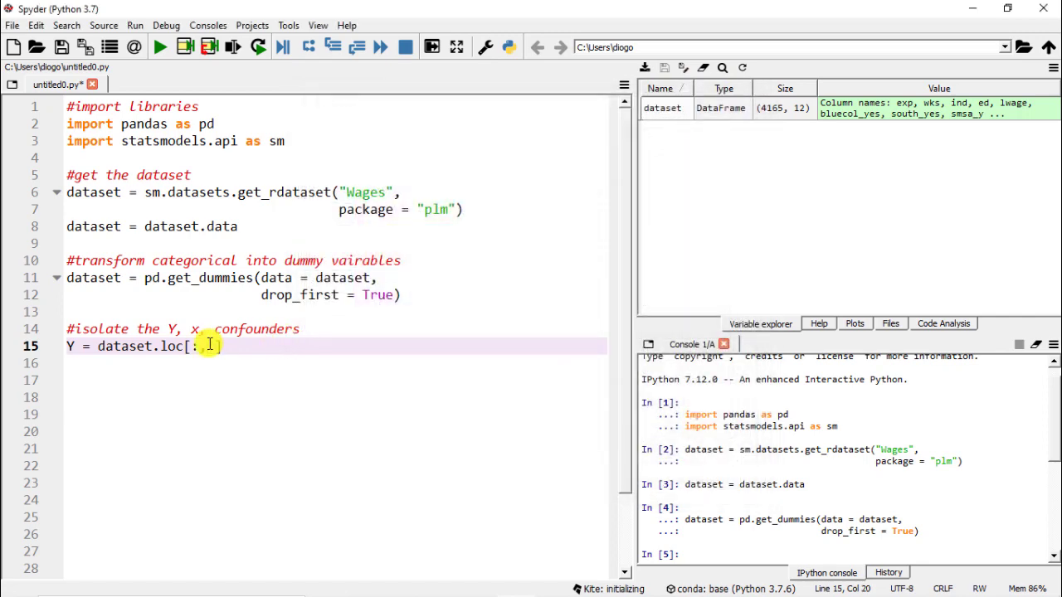
# Complete the line as Y = dataset.loc[:, "lwage"].values and start the X line.
pyautogui.write(']')
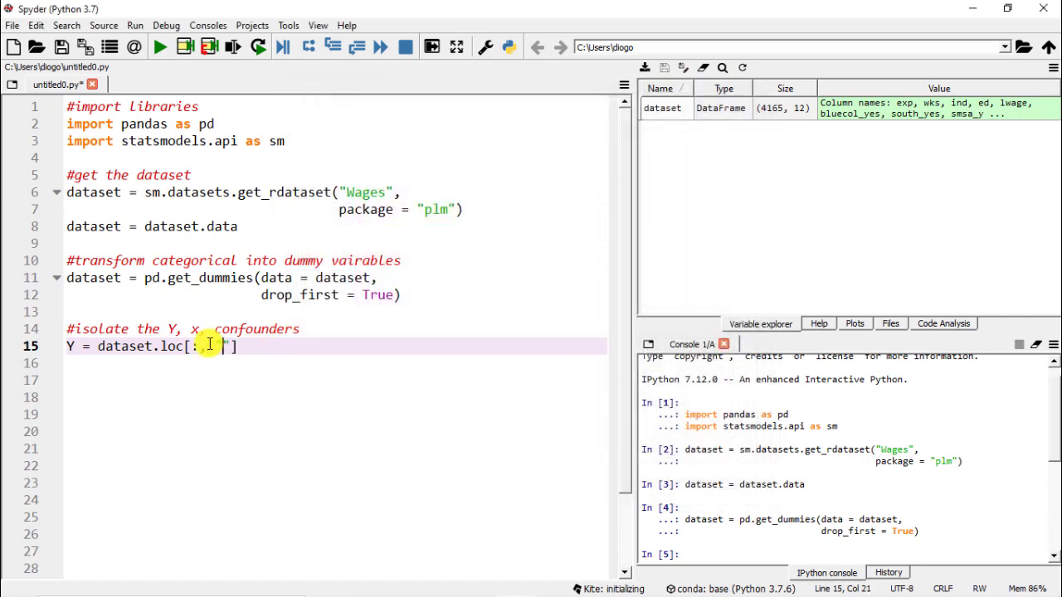
pyautogui.write('lwage')
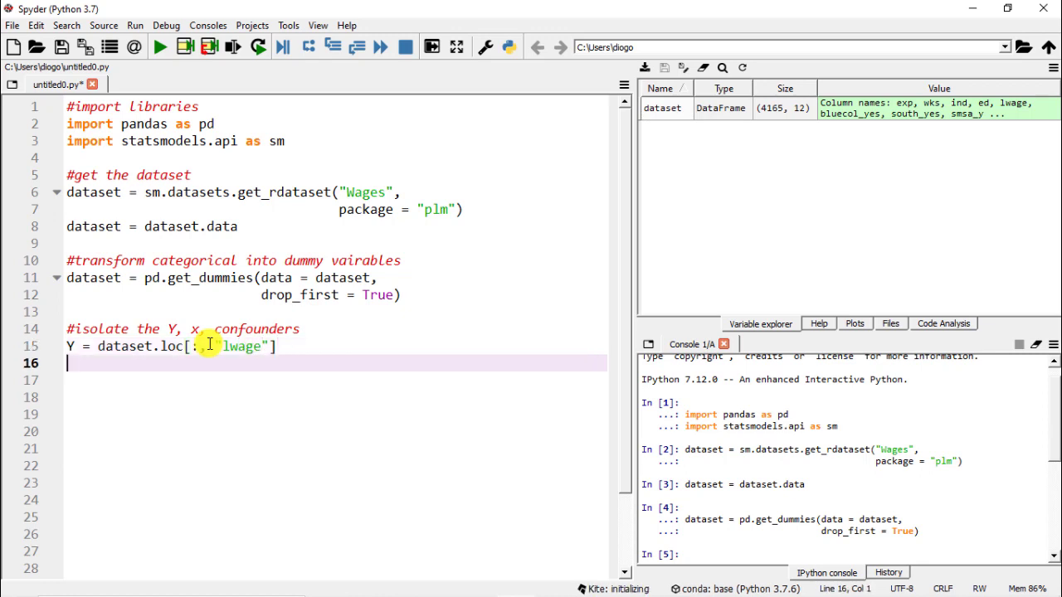
pyautogui.write('.valu')
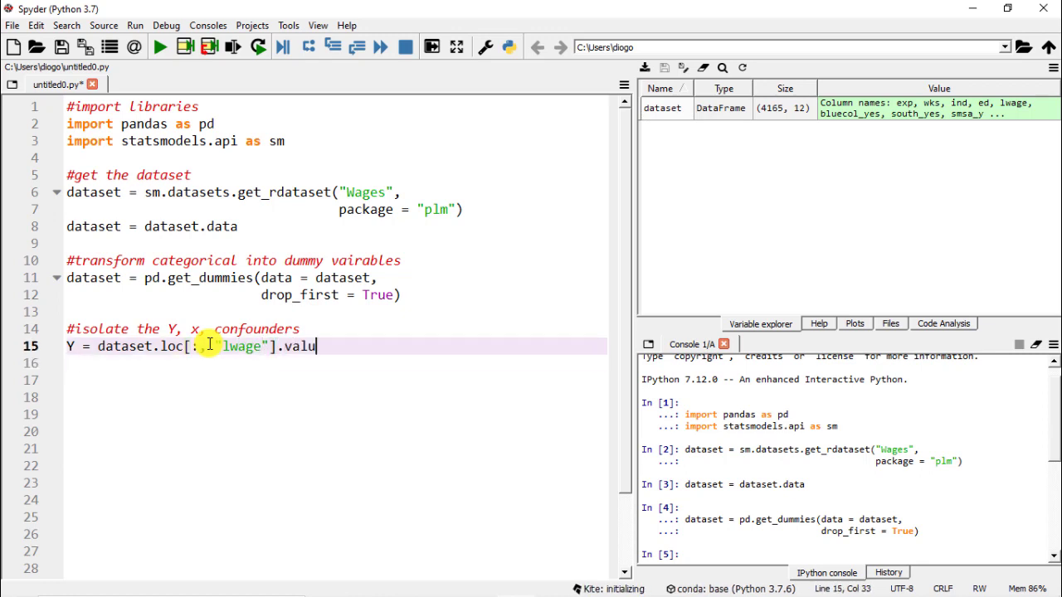
pyautogui.write('es')
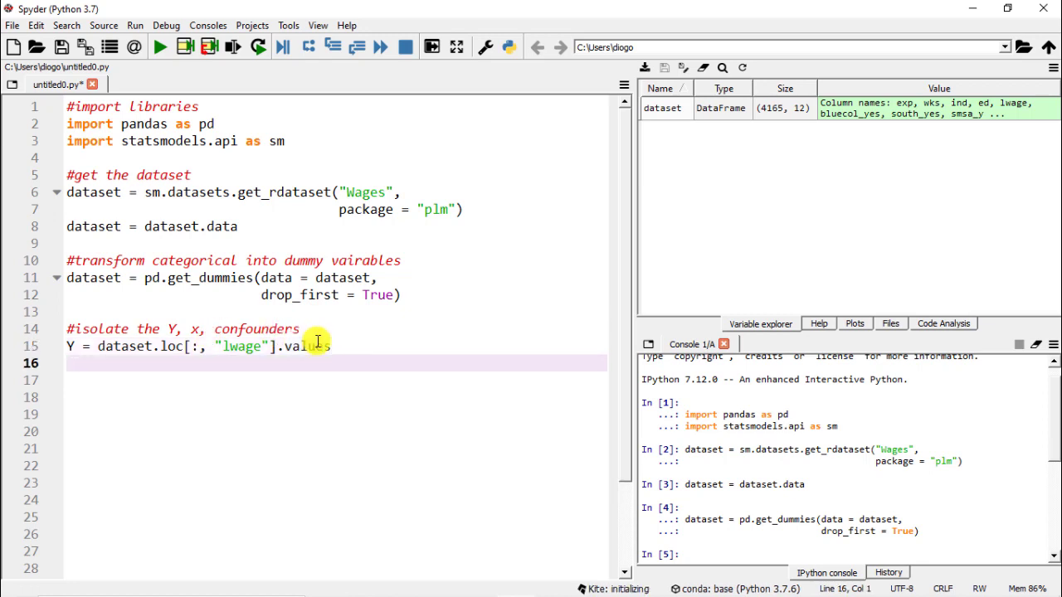
pyautogui.write('X')
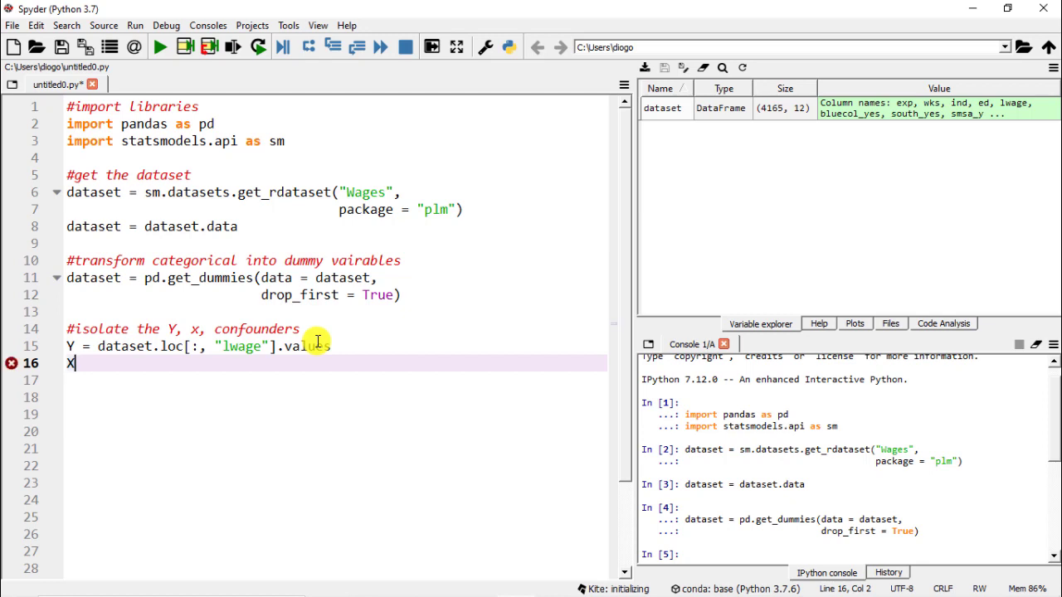
# Write X = dataset.loc[:, "sex_wage"].values and begin the confounders line.
pyautogui.write('=')
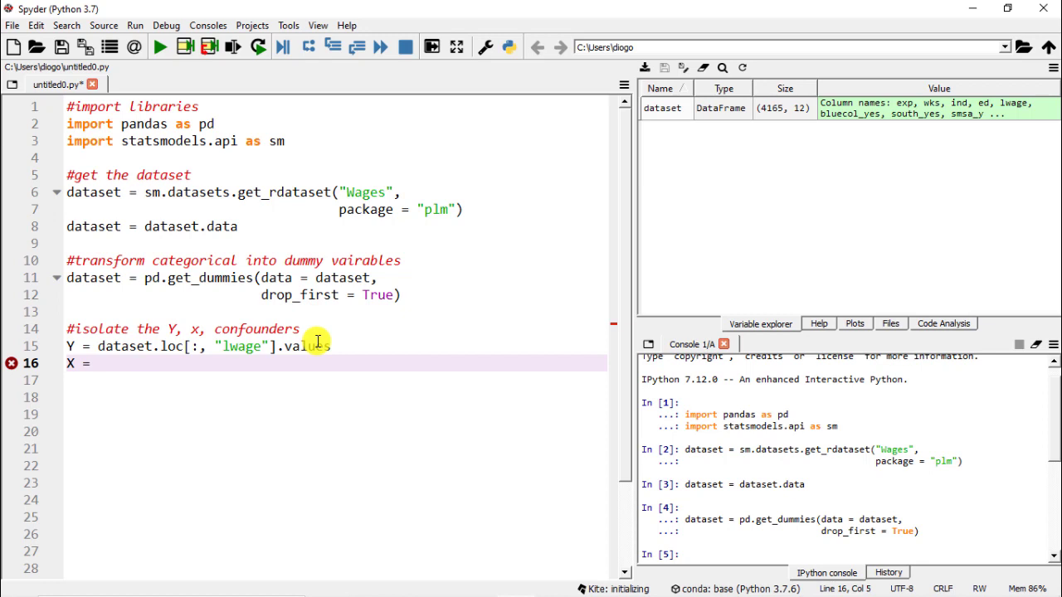
pyautogui.write('dataset')
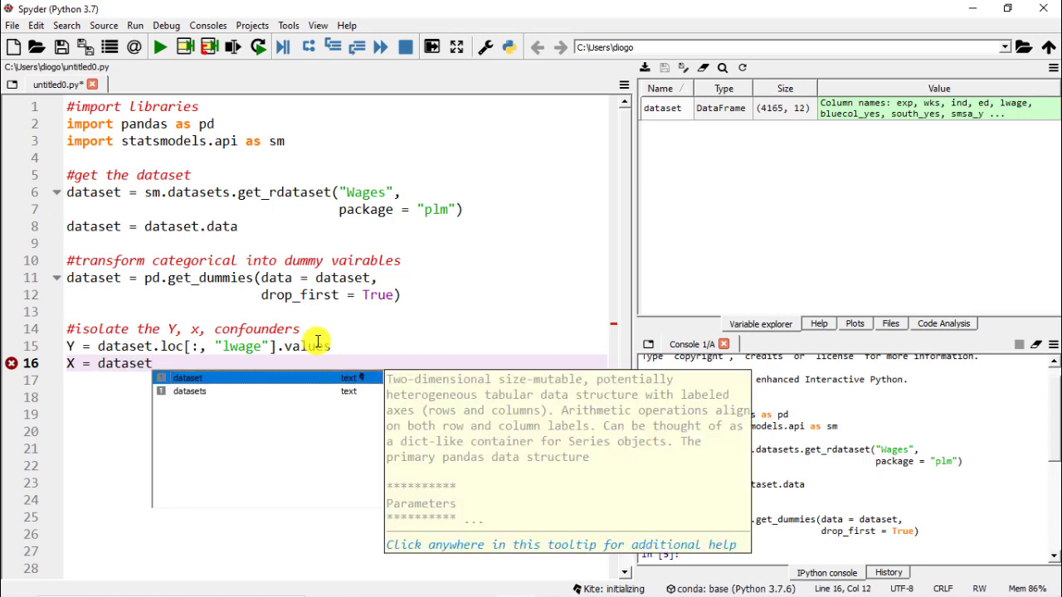
pyautogui.write('.loc[]')
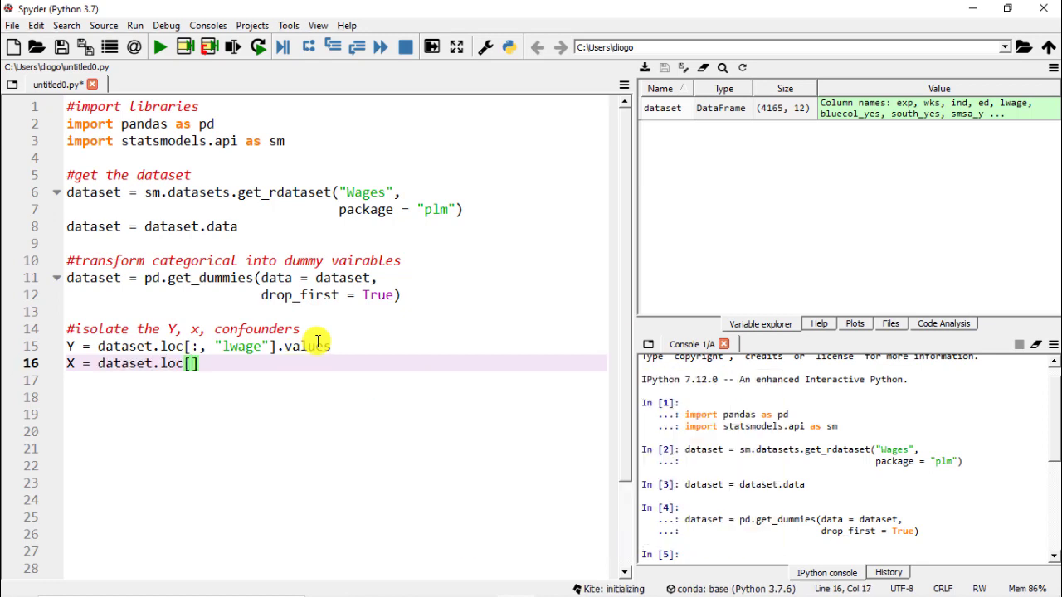
pyautogui.write(':,')
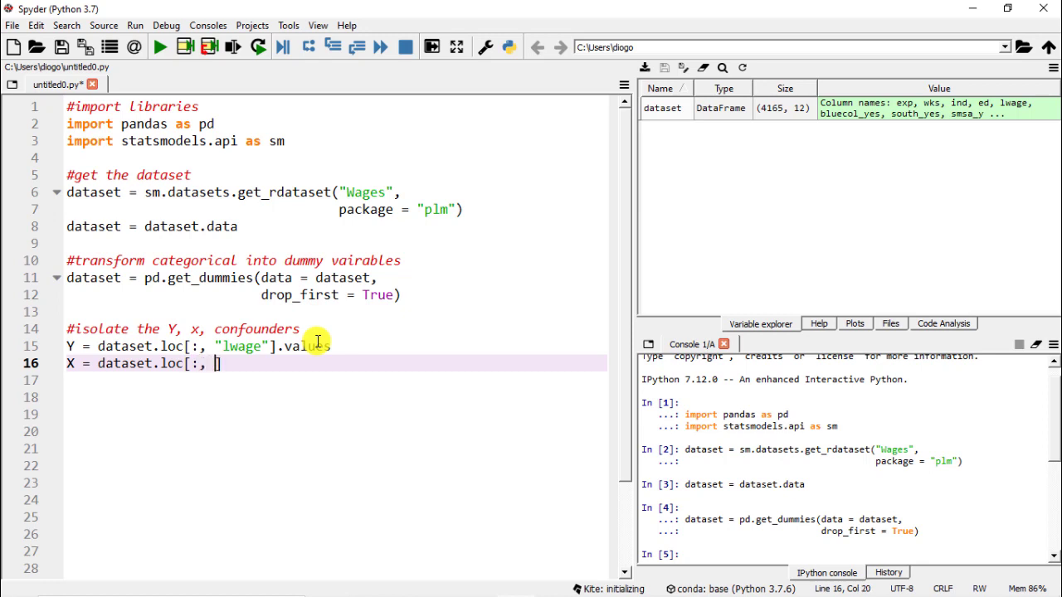
pyautogui.write('""')
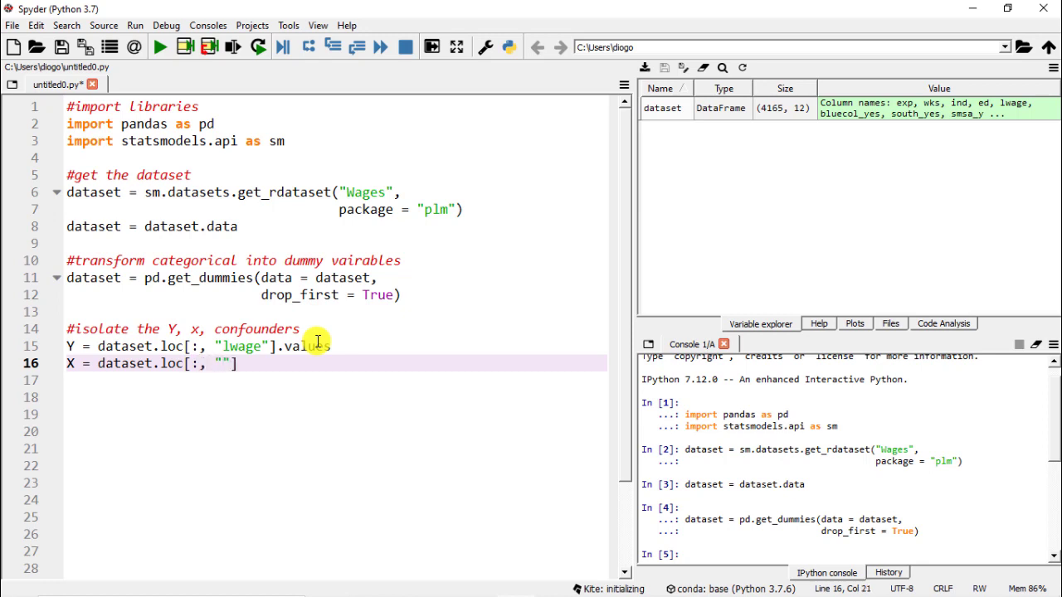
pyautogui.write('sex_w')
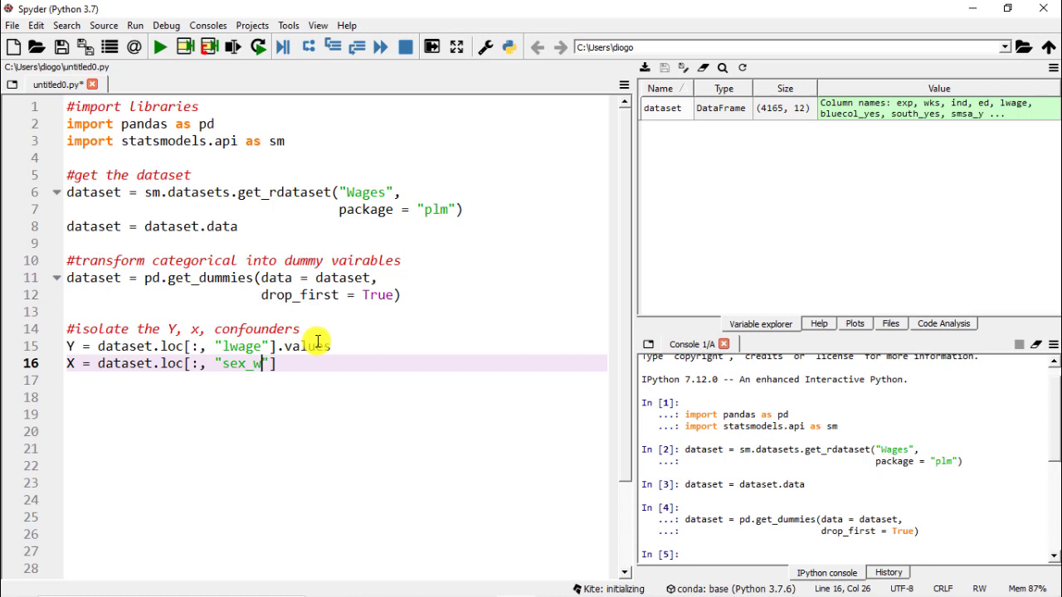
pyautogui.write('age')
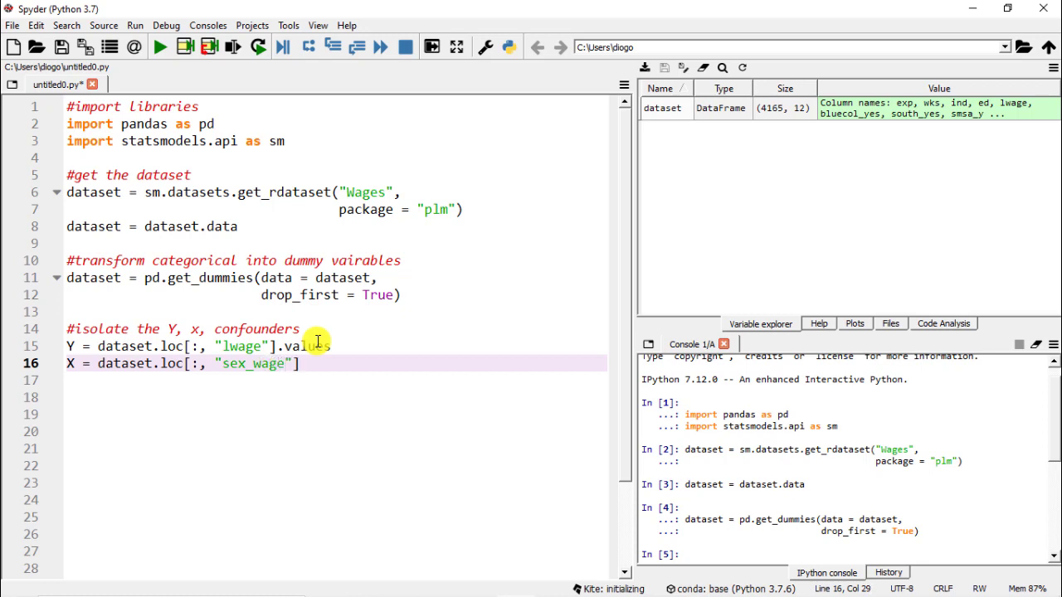
pyautogui.write('.values')
pyautogui.click(335, 380)
pyautogui.write('confo')
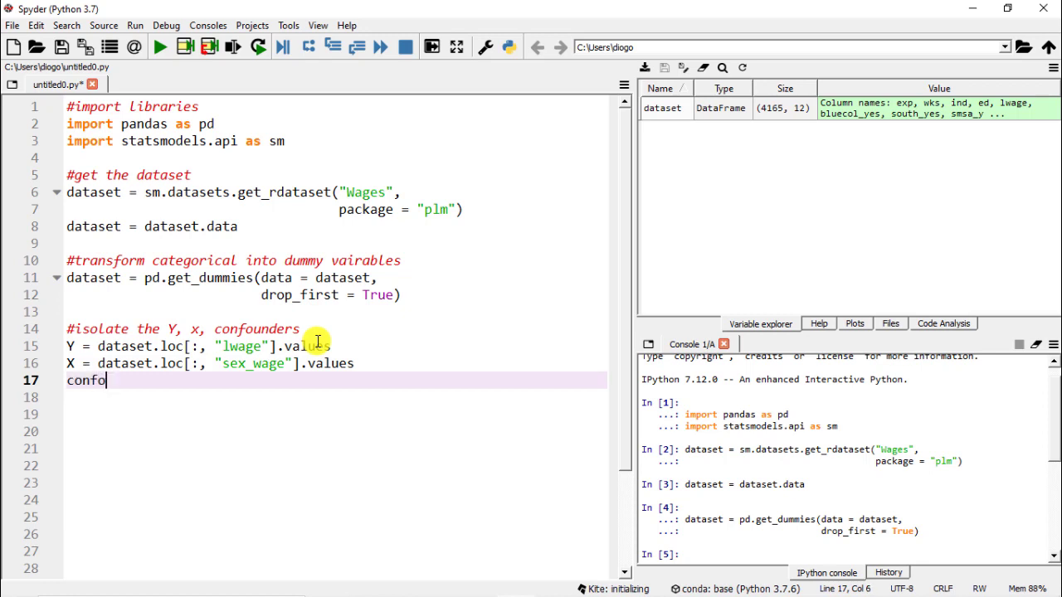
pyautogui.write('unders =')
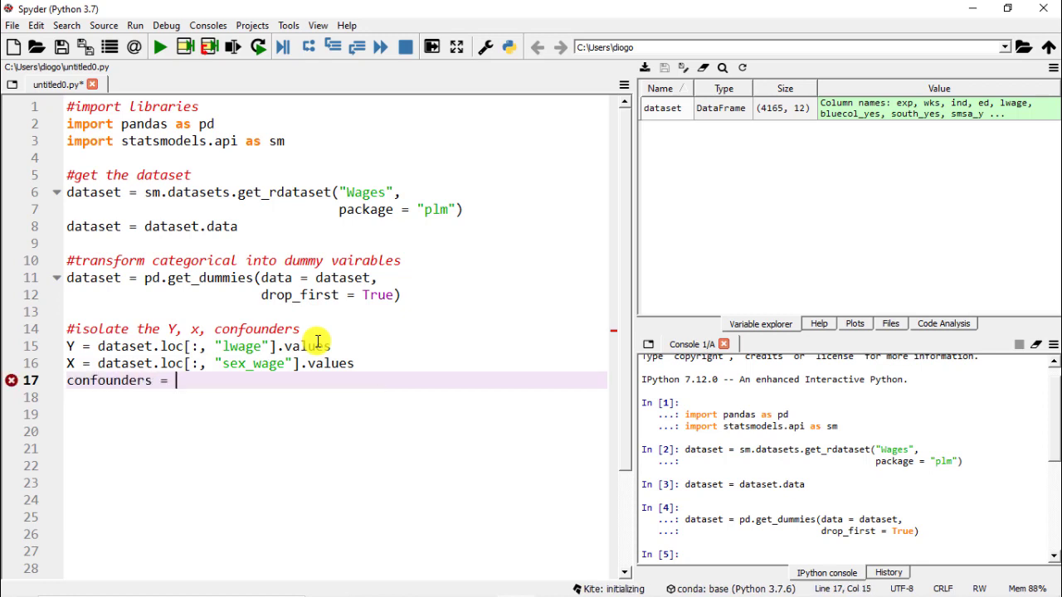
pyautogui.moveTo(488, 324)
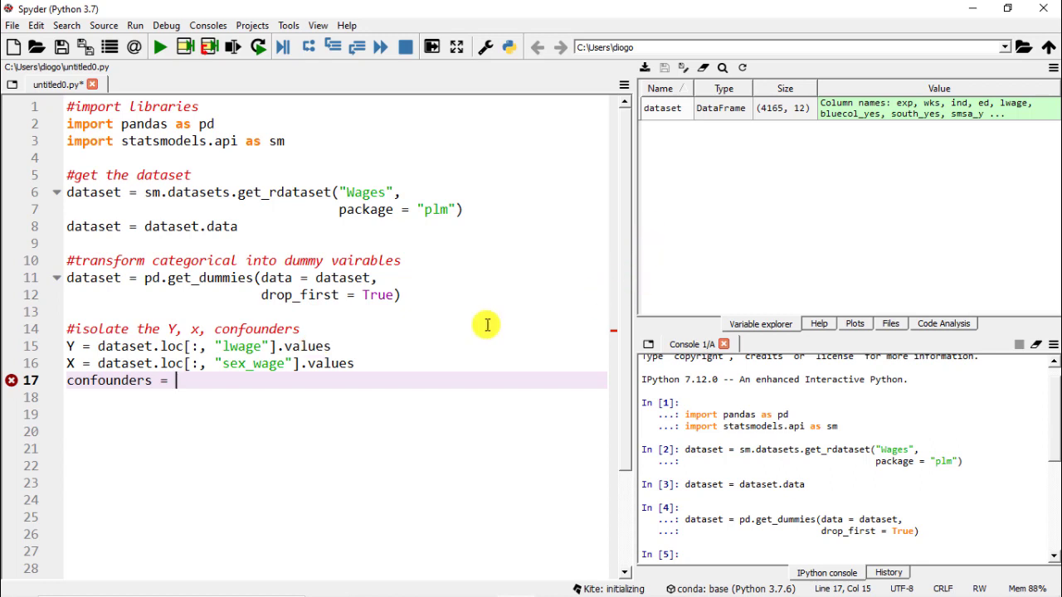
# Write confounders = dataset.drop(columns = ["sex_male", "lwage"]).values.
pyautogui.write('dataset')
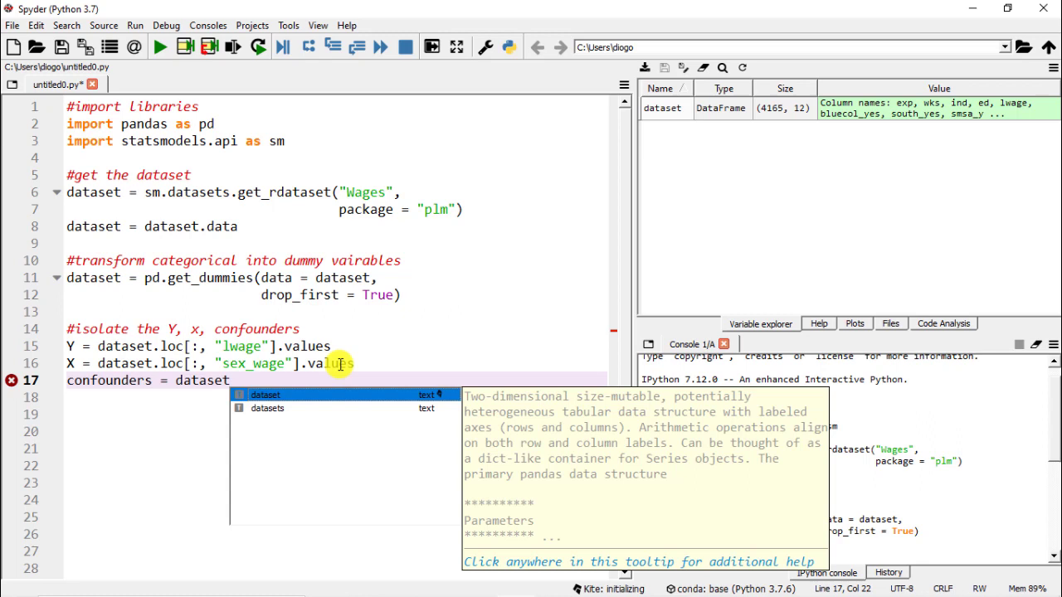
pyautogui.write('.drop')
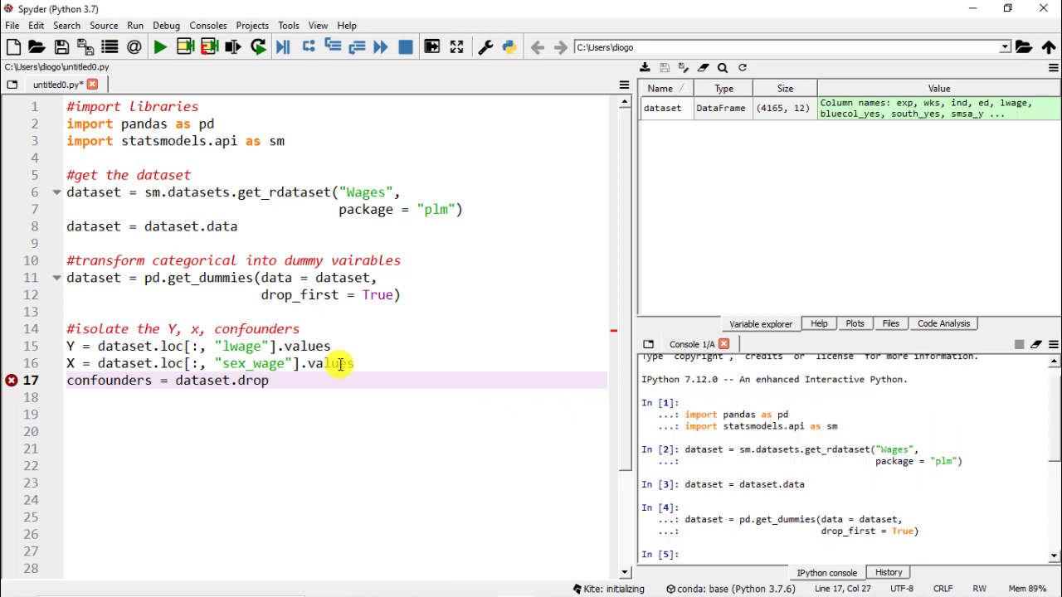
pyautogui.write('(')
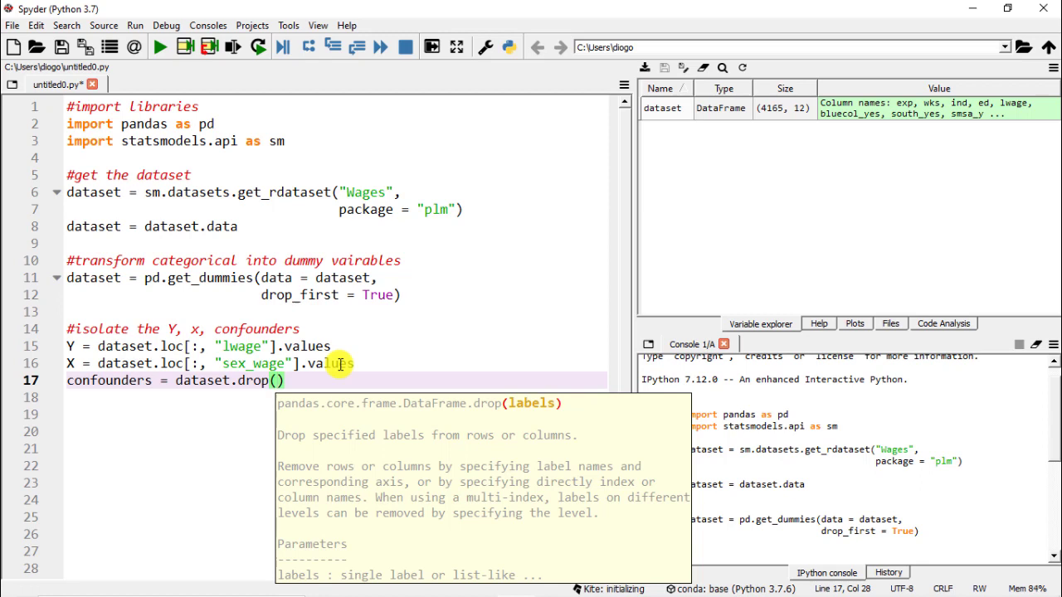
pyautogui.write('columns =')
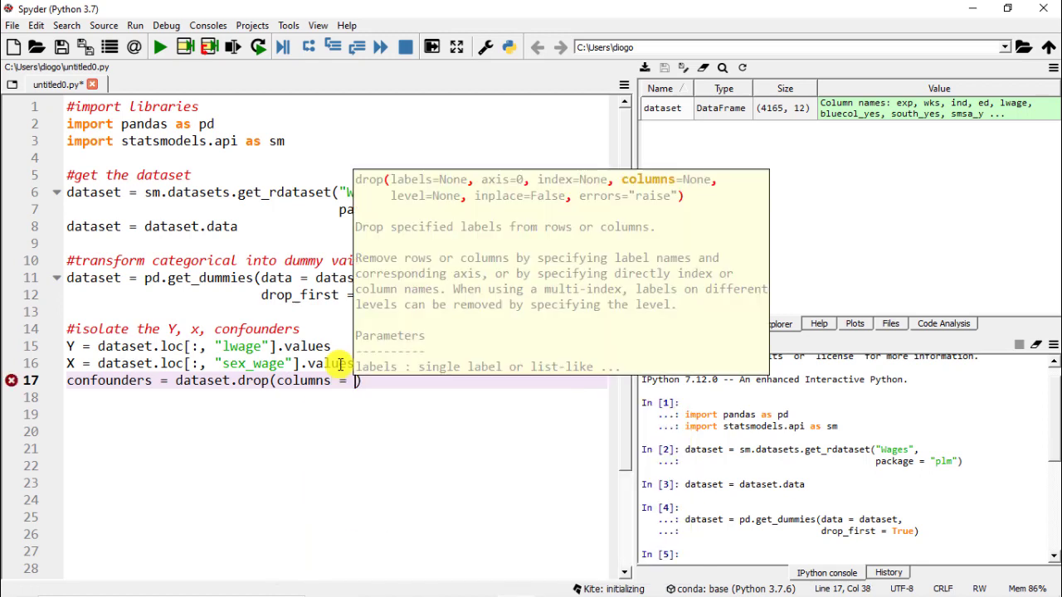
pyautogui.write('["]')
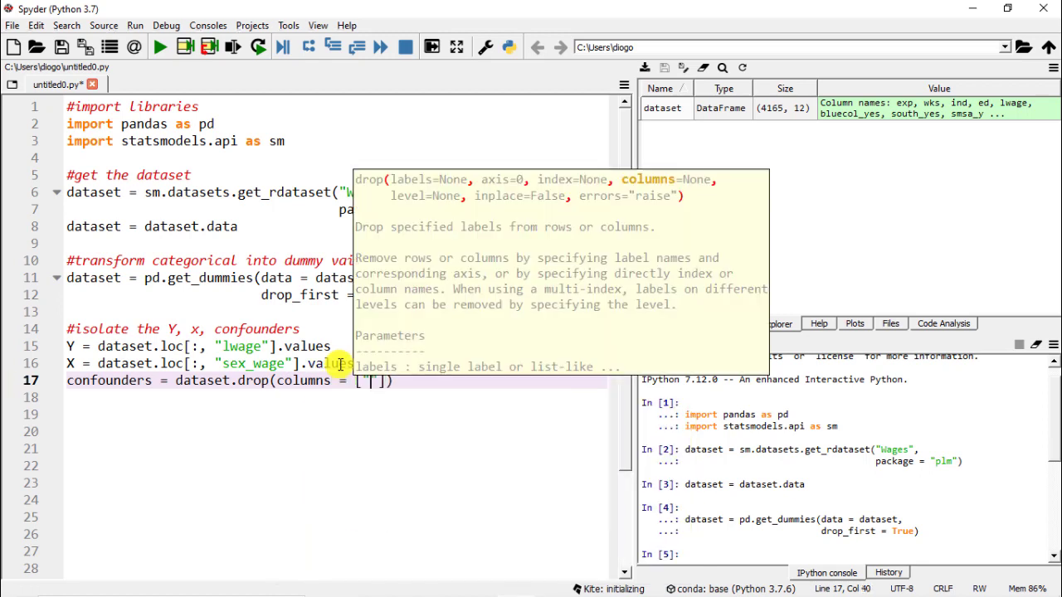
pyautogui.write('s')
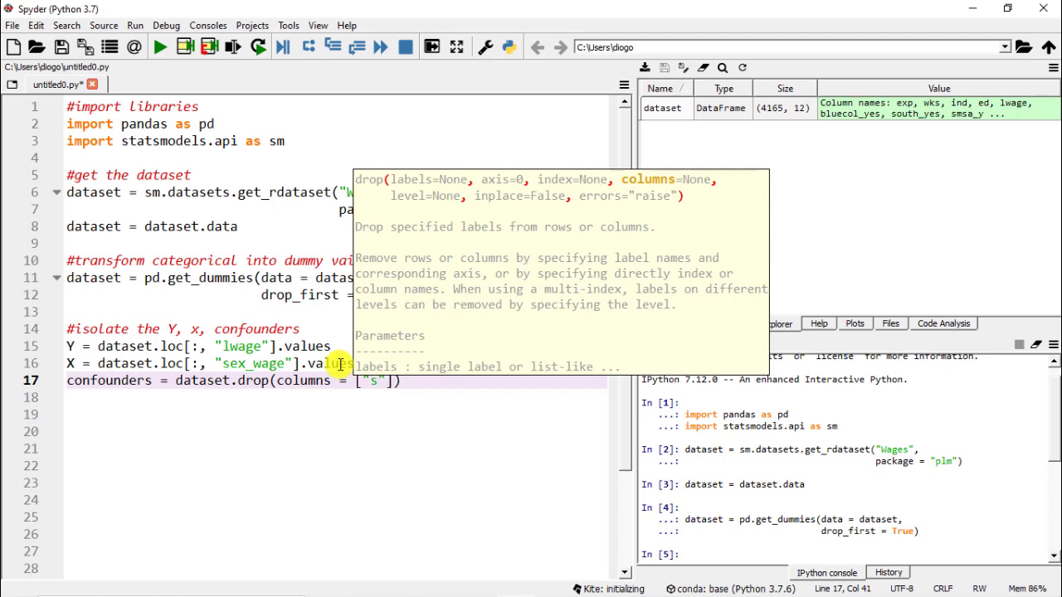
pyautogui.write('ex_male')
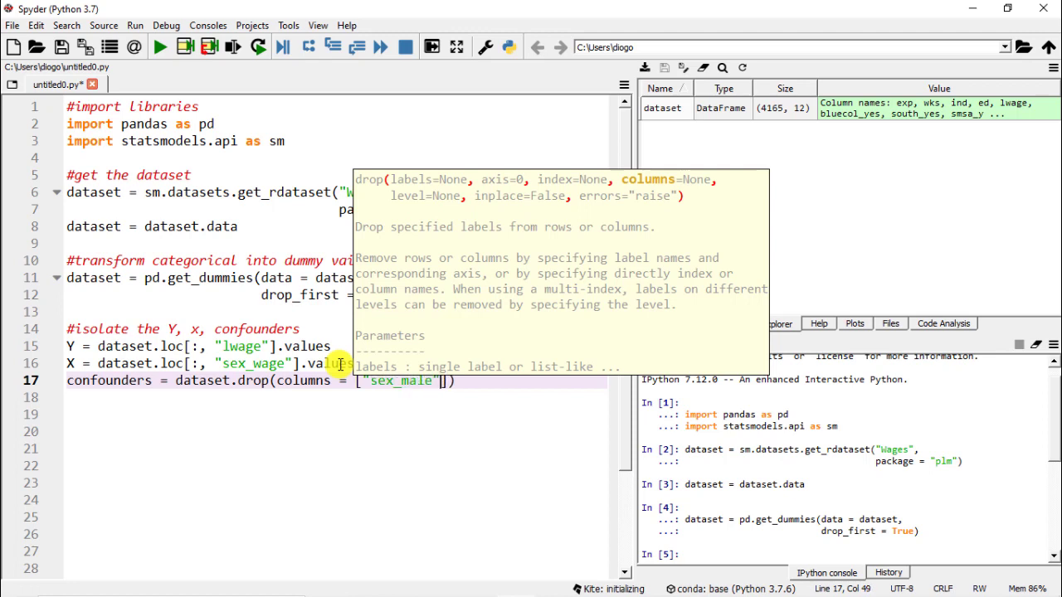
pyautogui.write(', ""')
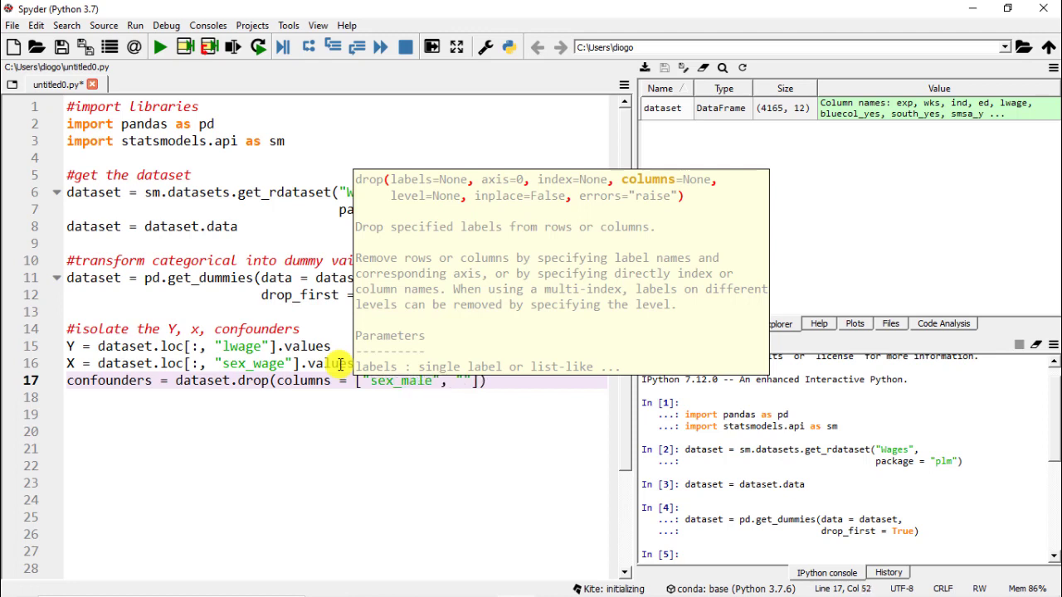
pyautogui.write('lwage')
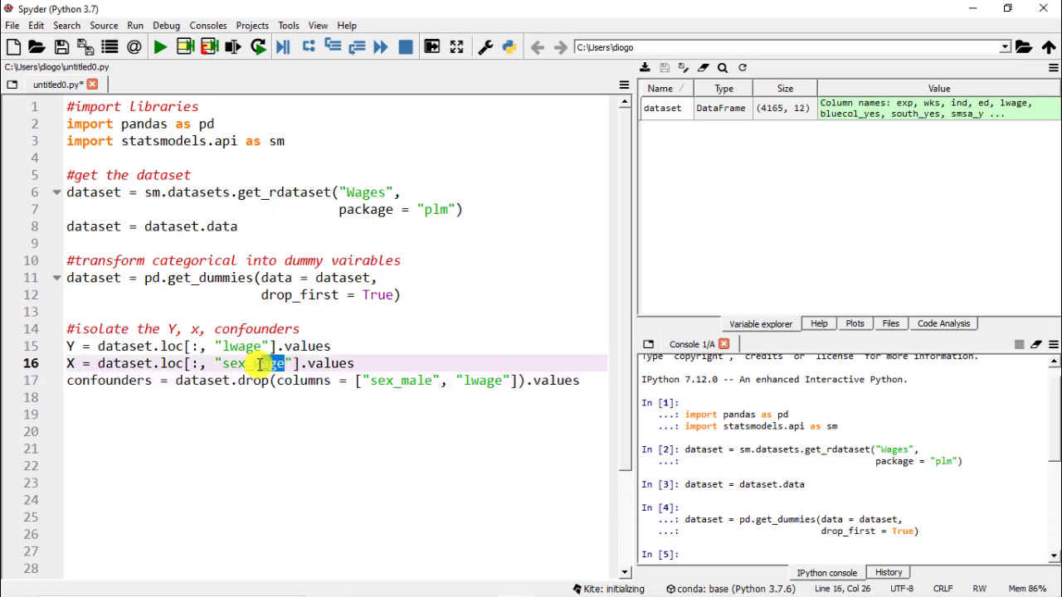
# Check the dataset's column names, retype the X column as sex_male, and select the Y, X and confounders lines.
pyautogui.doubleClick(267, 363)
pyautogui.write('mal')
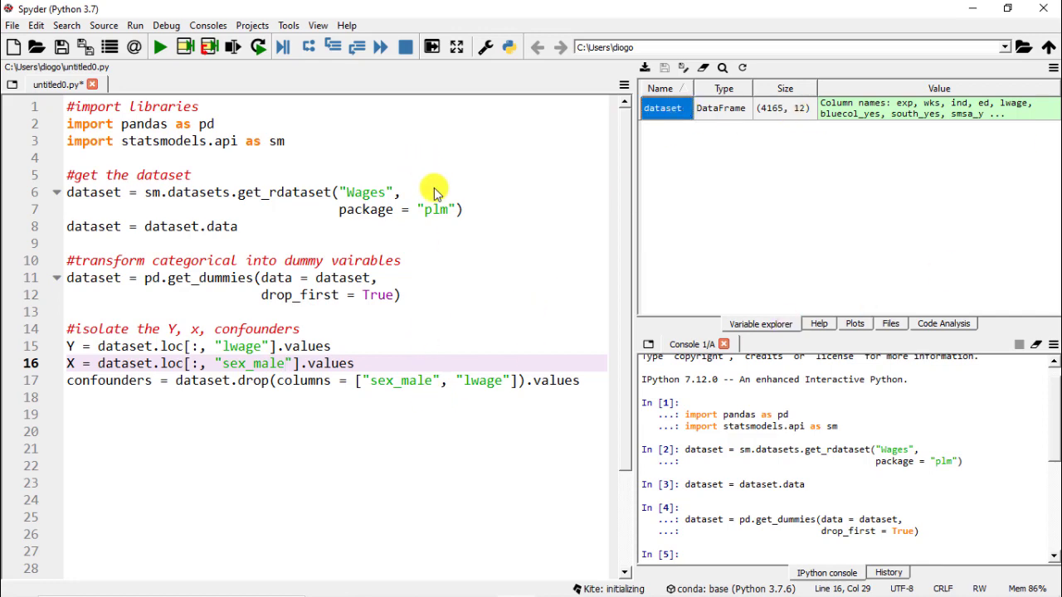
pyautogui.doubleClick(662, 108)
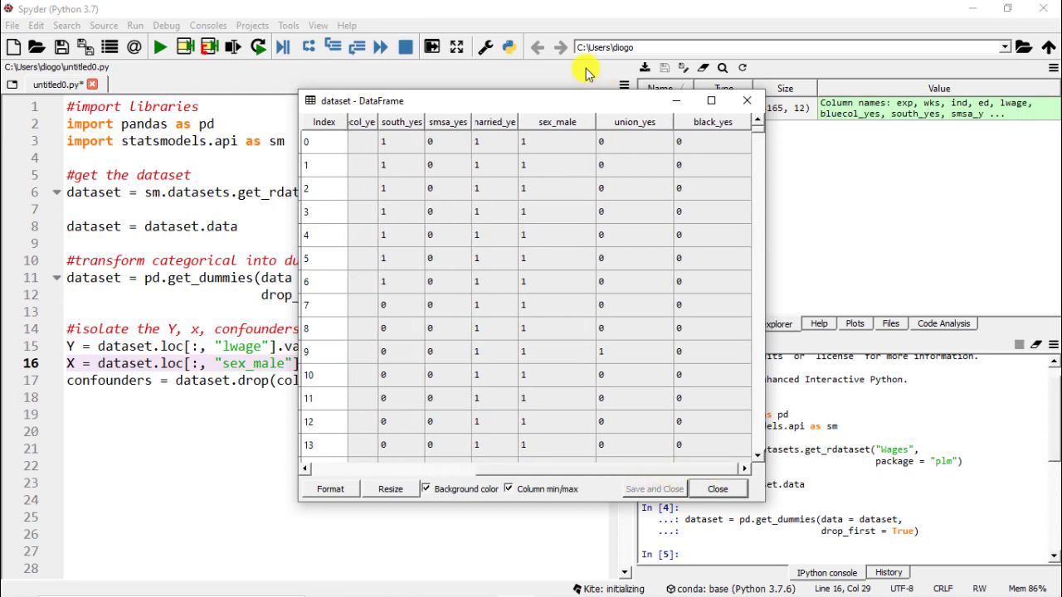
pyautogui.moveTo(737, 90)
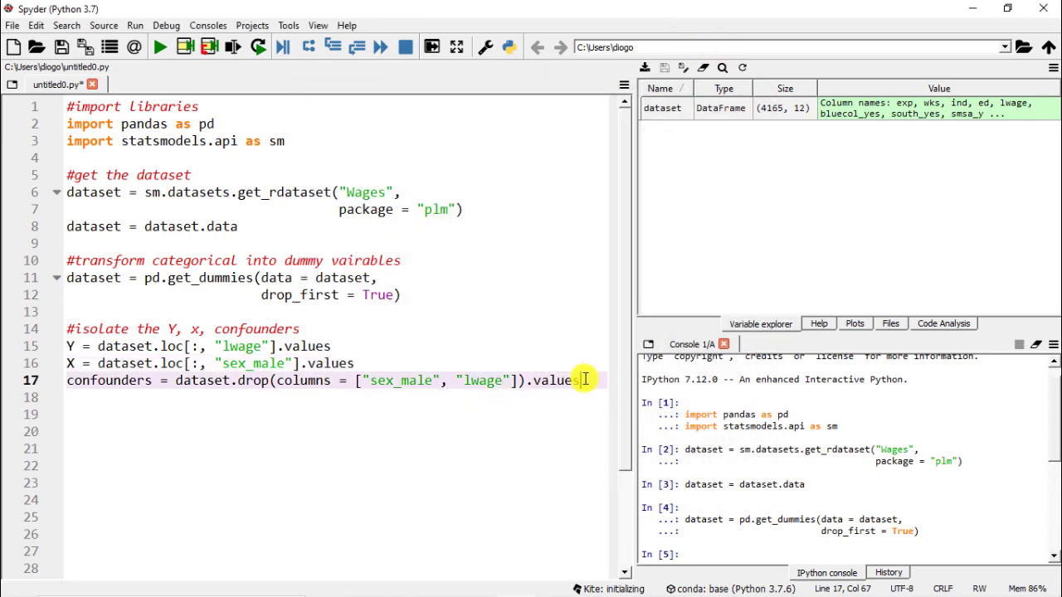
pyautogui.moveTo(584, 380); pyautogui.dragTo(66, 347)
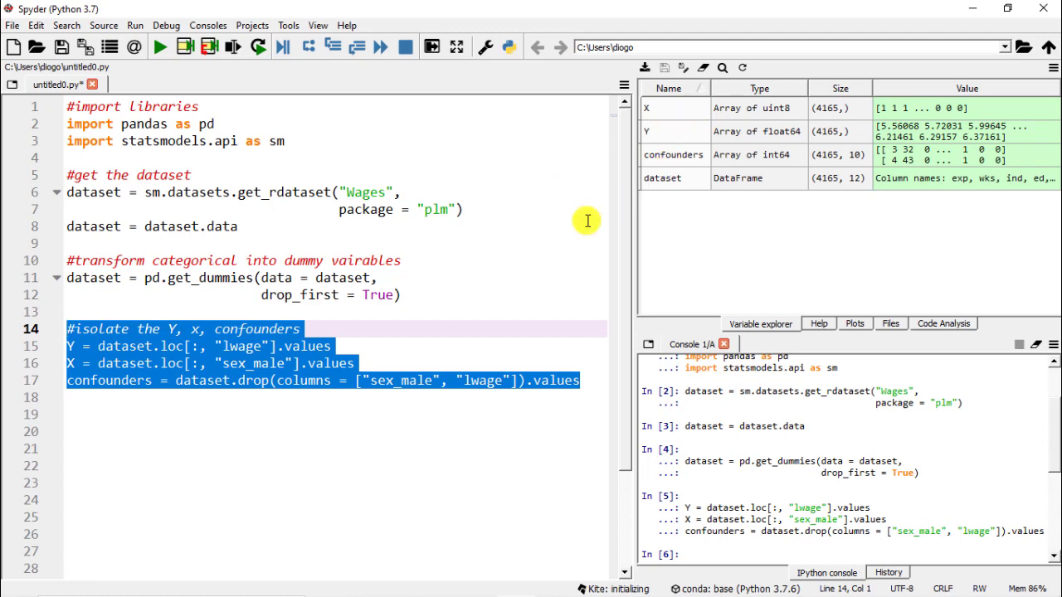
# Start a new section below the confounders code with the comment '#propensity score matching'.
pyautogui.click(146, 405)
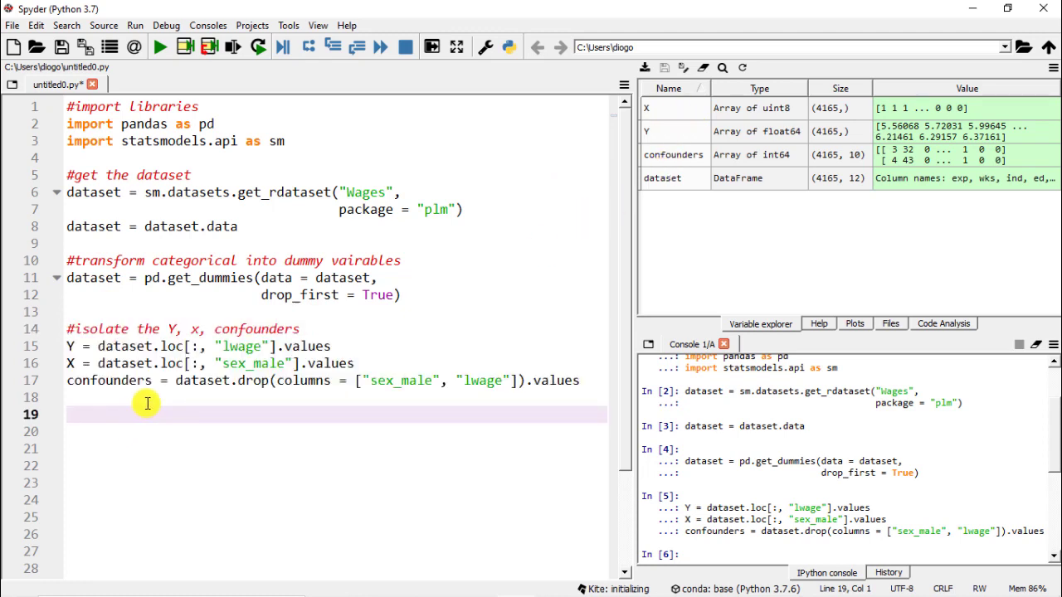
pyautogui.write('#propens')
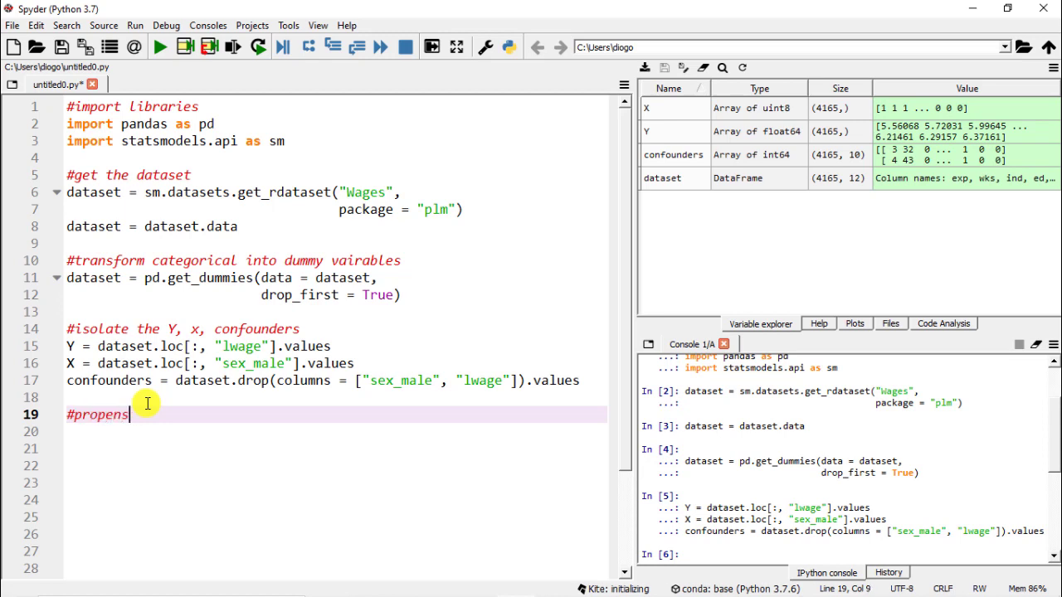
pyautogui.write('ity socre matching')
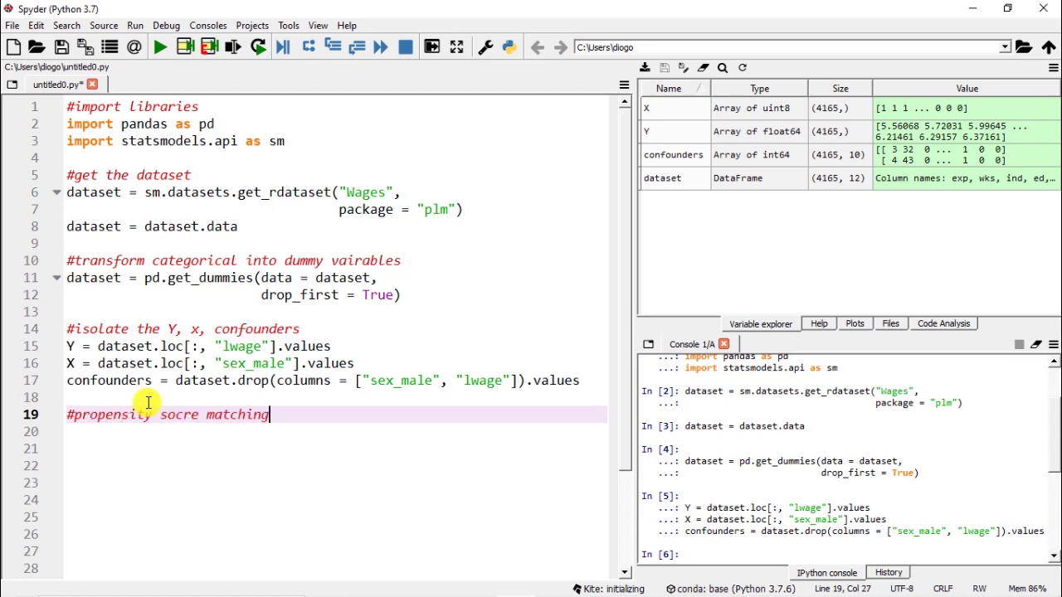
pyautogui.click(182, 415)
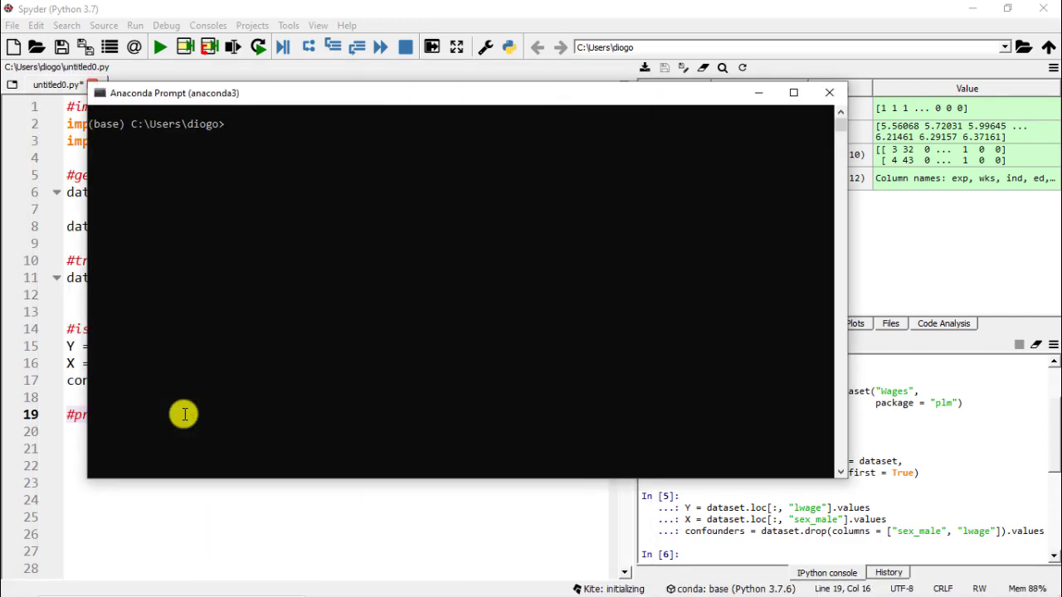
# Enter 'pip install CausalInference' in the Anaconda Prompt to install the package.
pyautogui.write('pip')
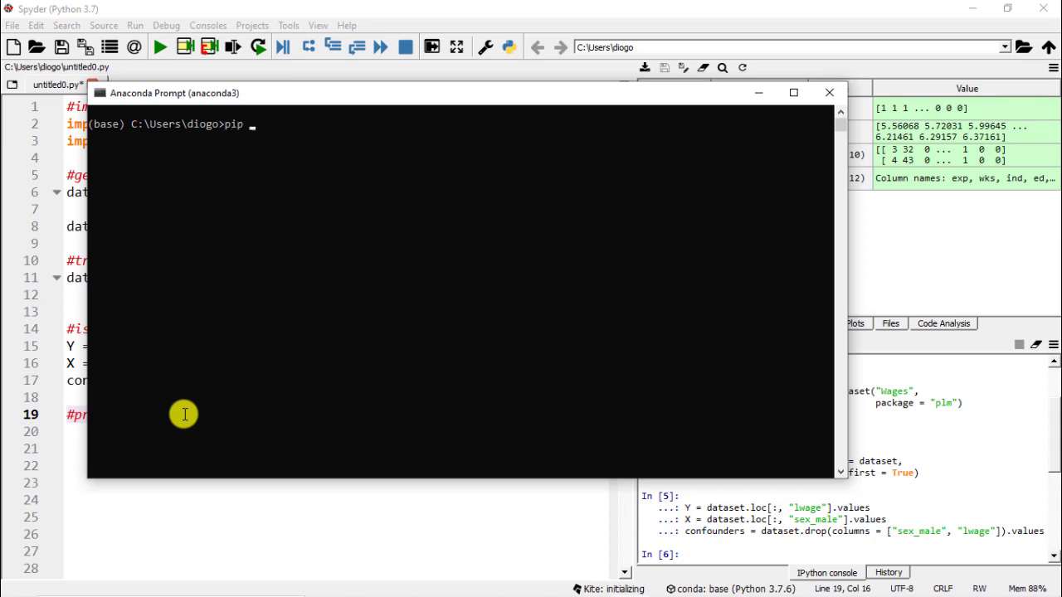
pyautogui.write('install')
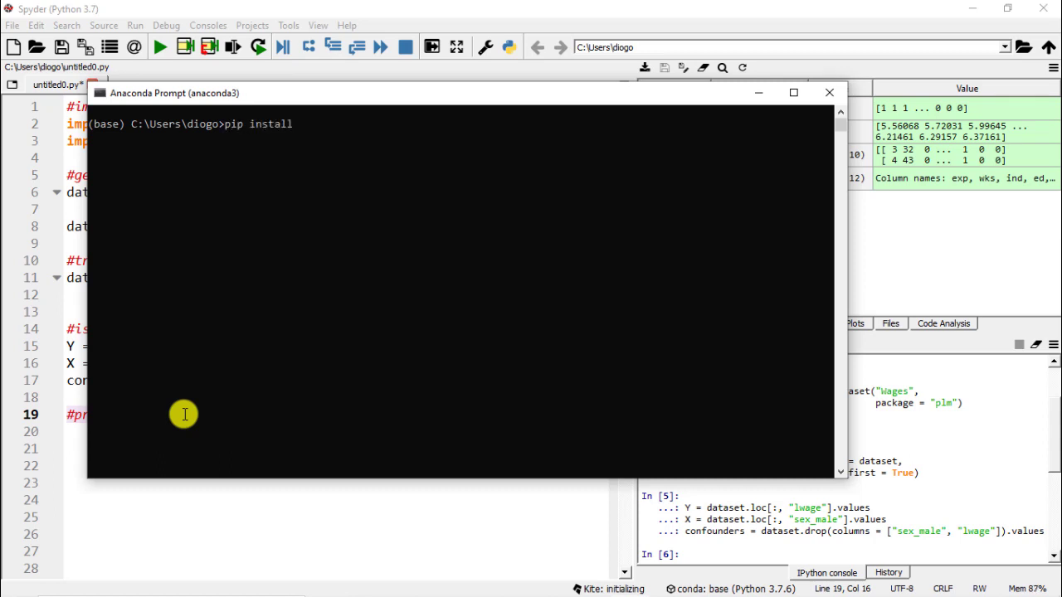
pyautogui.write('Causal')
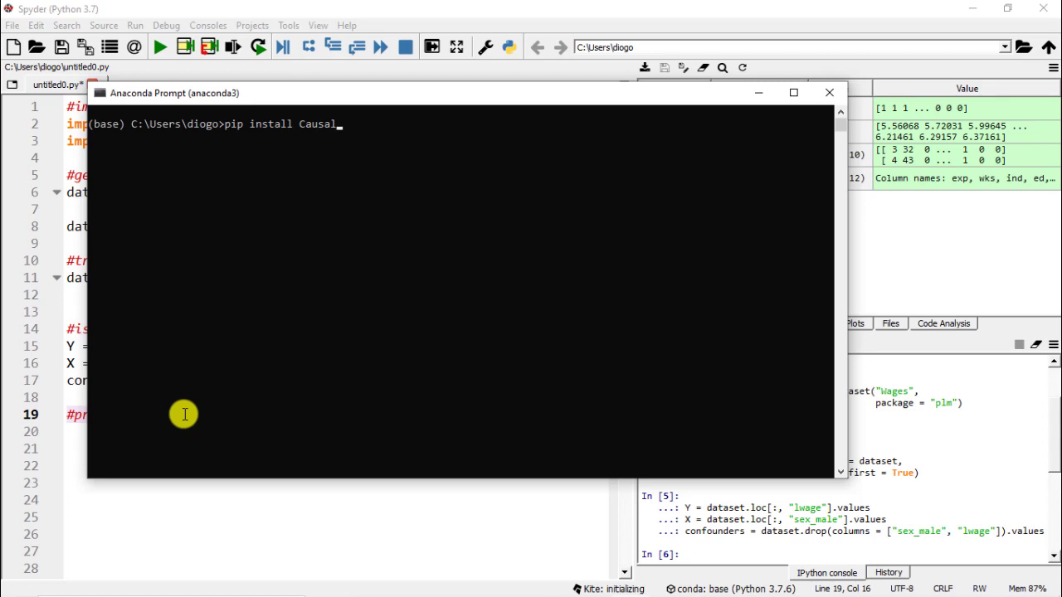
pyautogui.write('Indere')
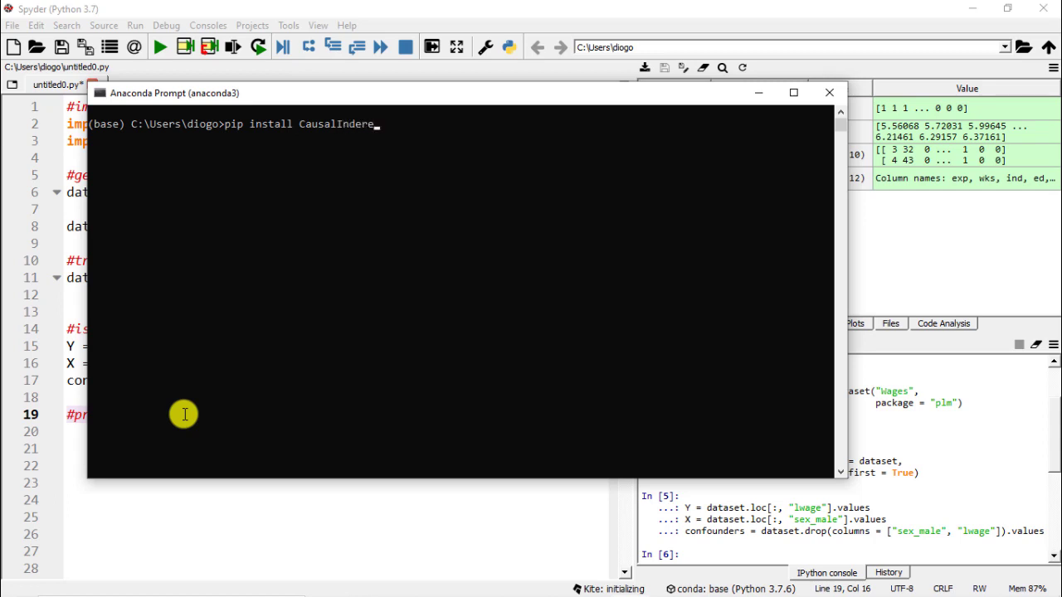
pyautogui.write('e')
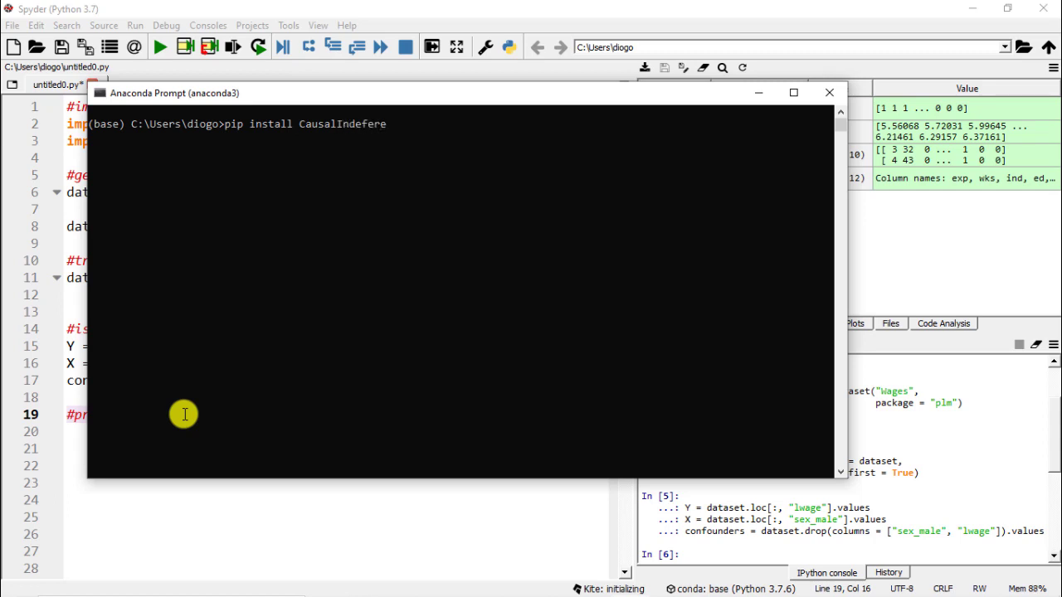
pyautogui.write('n')
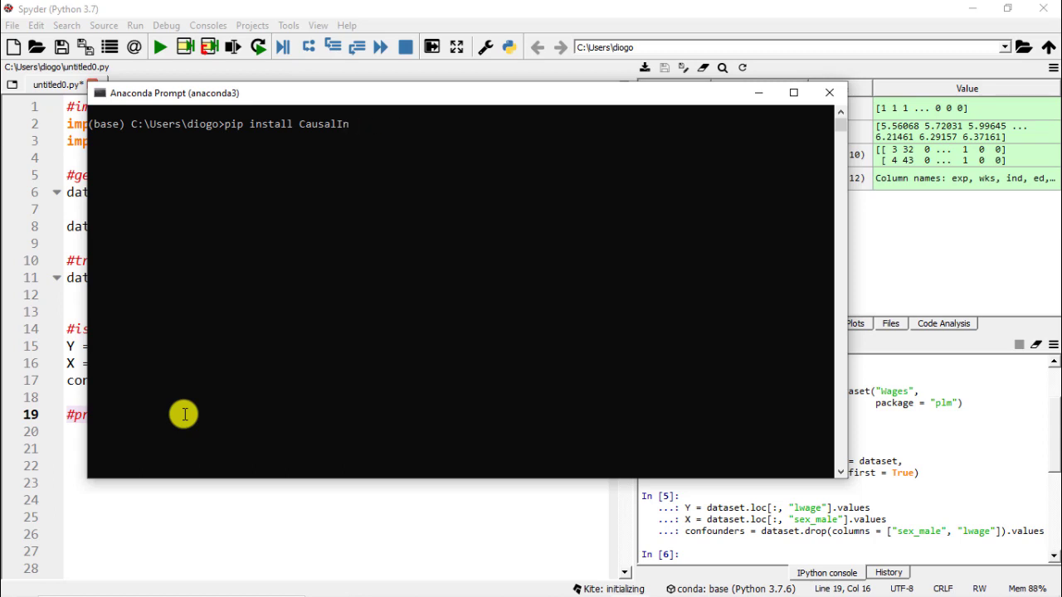
pyautogui.write('ference')
pyautogui.click(337, 415)
pyautogui.write('re matching')
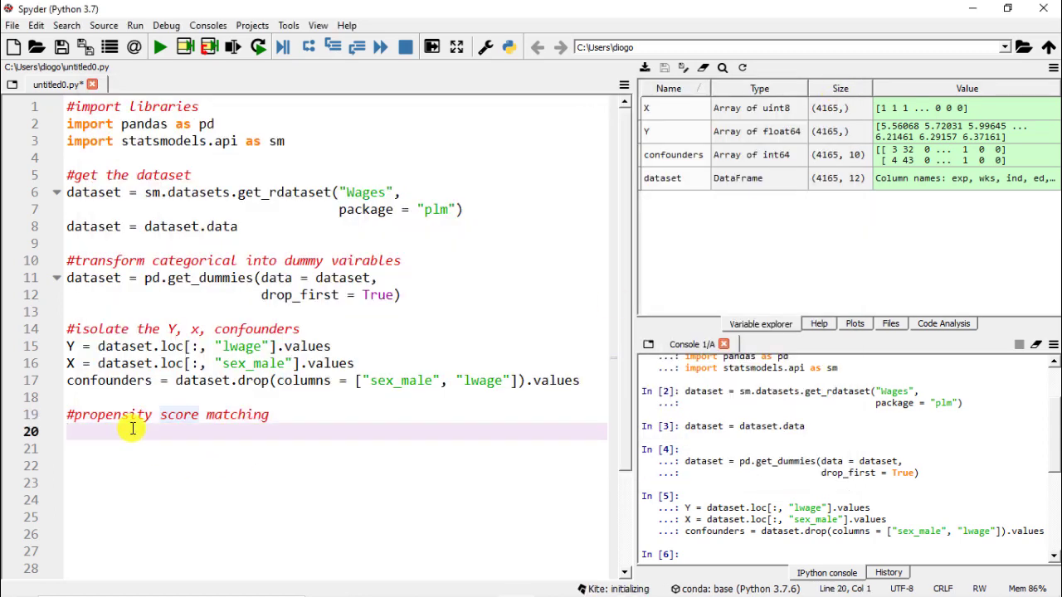
# Write and run 'from causalinference import CausalModel'.
pyautogui.write('form')
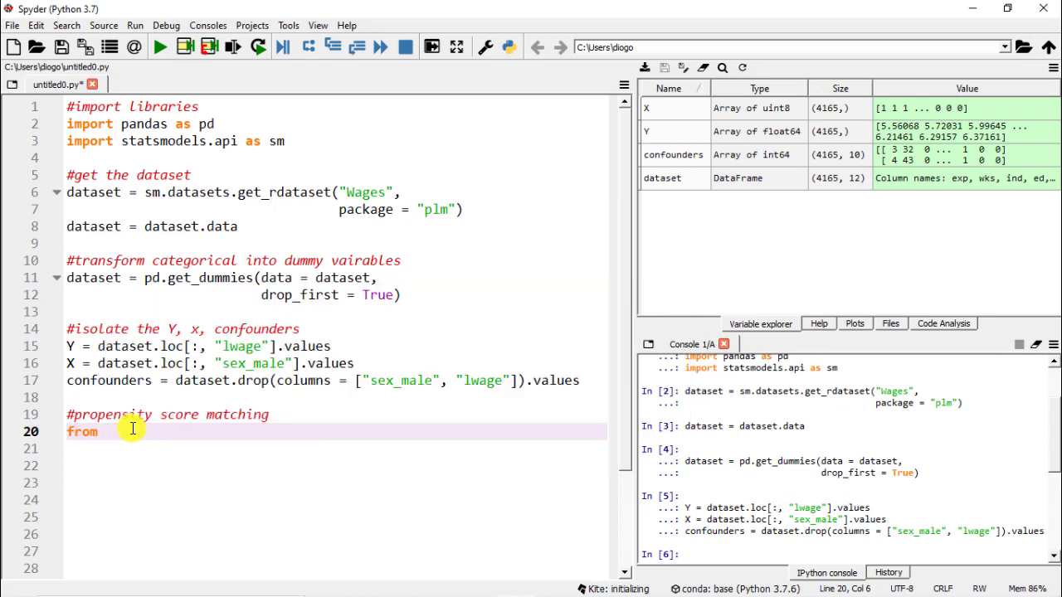
pyautogui.write('causal')
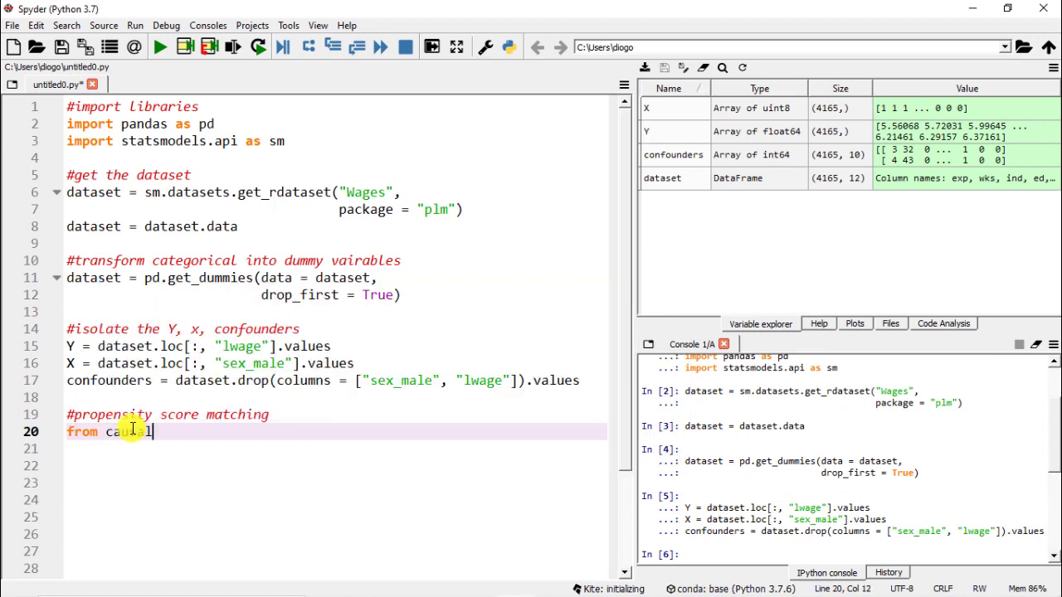
pyautogui.write('inference i')
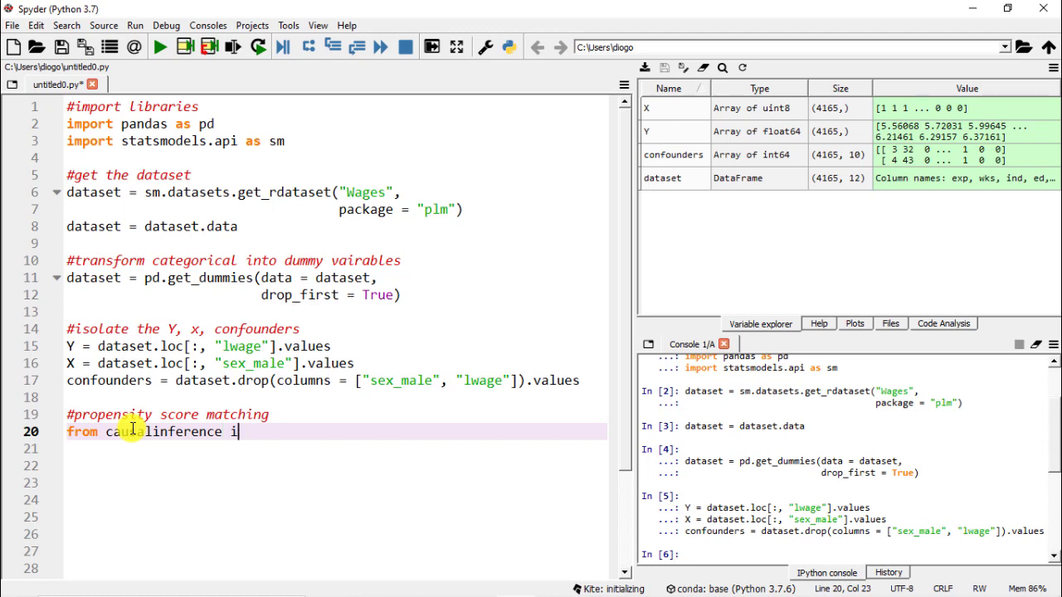
pyautogui.write('mport CausalM')
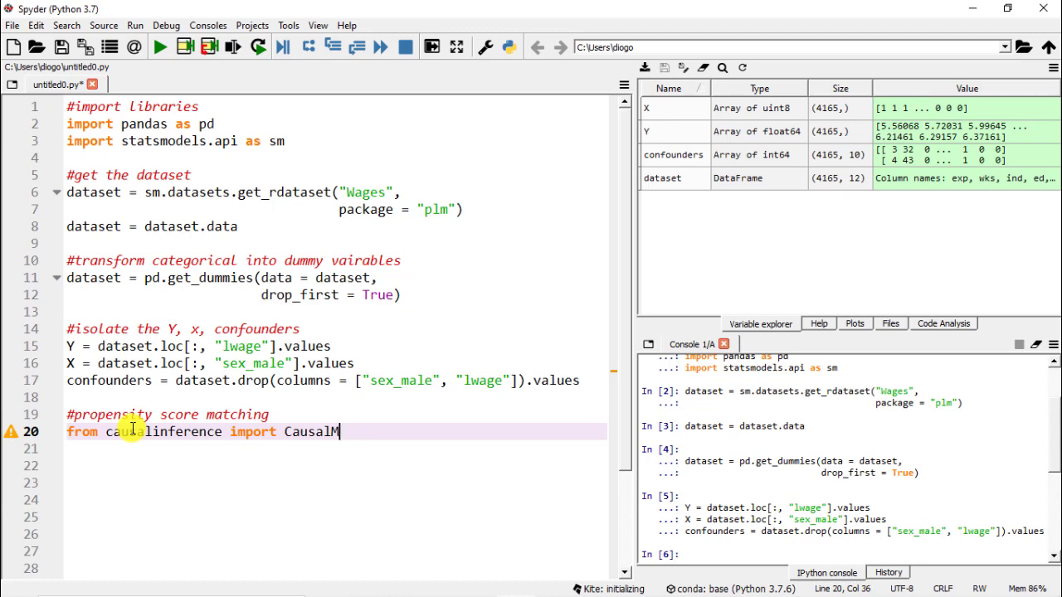
pyautogui.write('odel')
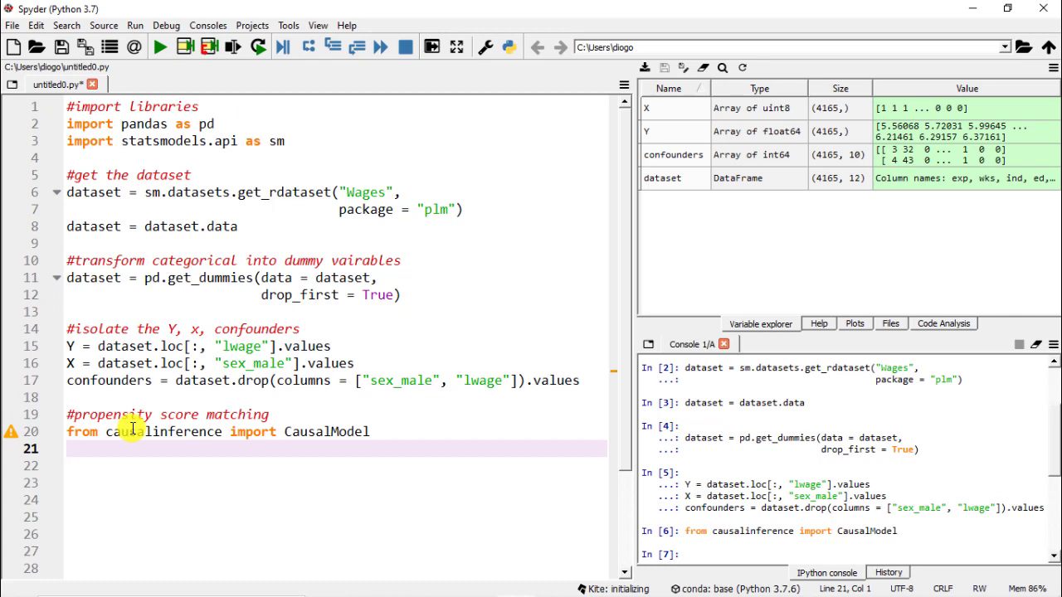
# Write 'model = CausalModel(Y, X, confounders)' to build the causal model.
pyautogui.write('model =')
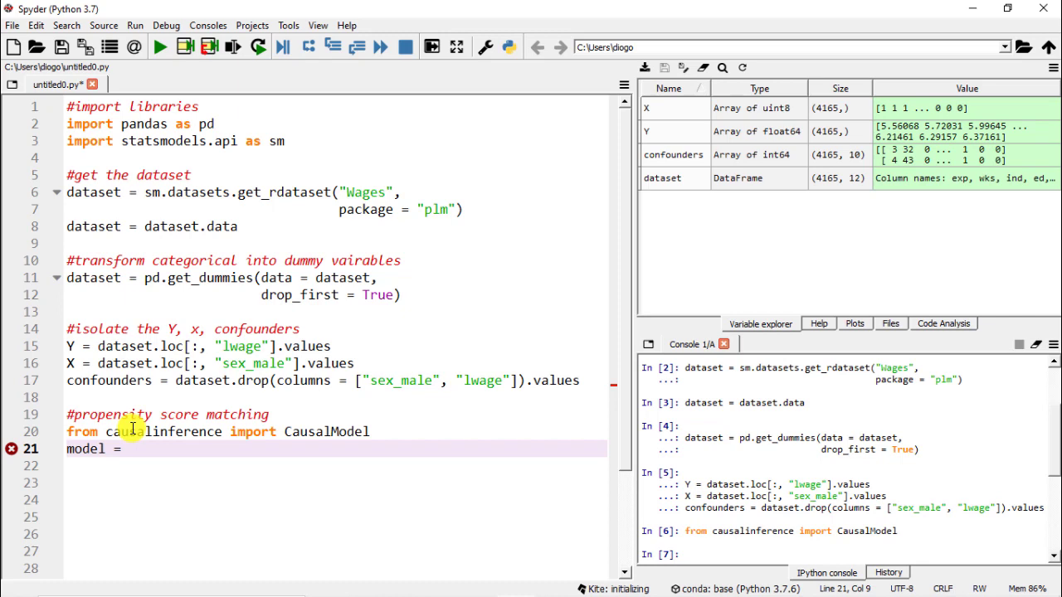
pyautogui.write('CausalModel')
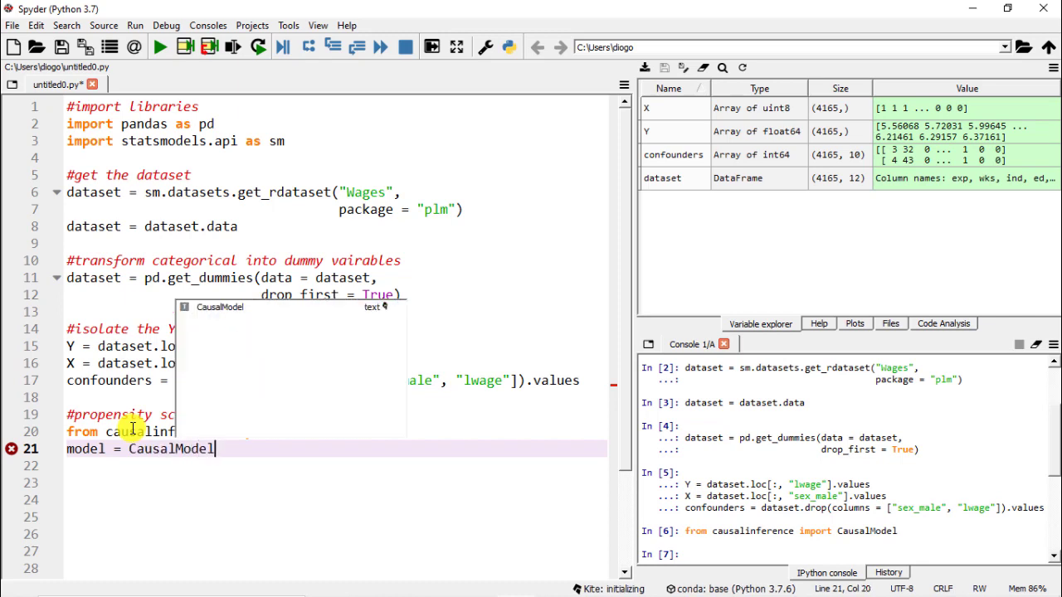
pyautogui.write('()')
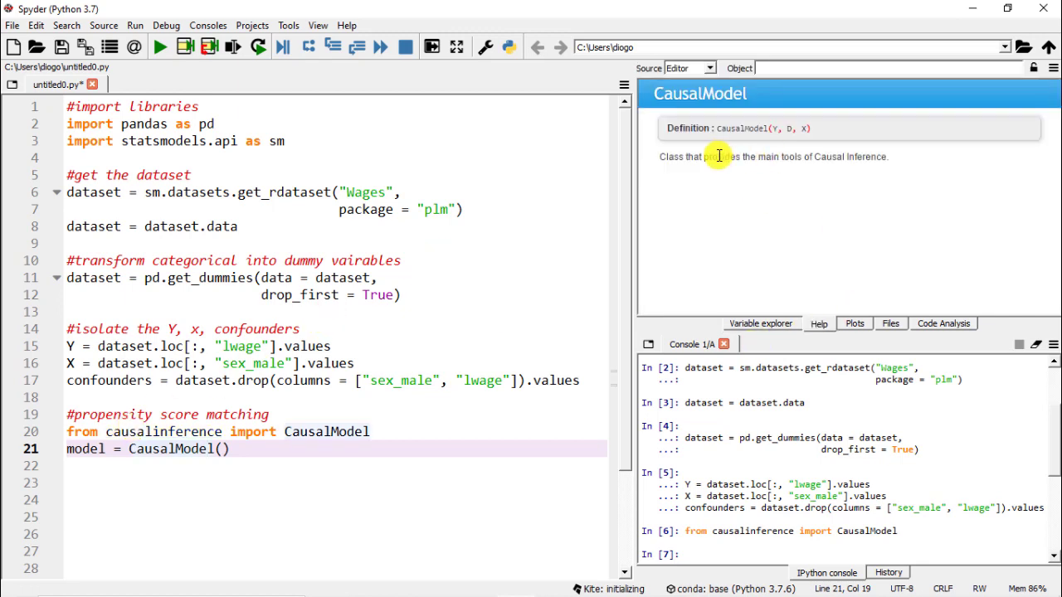
pyautogui.moveTo(797, 136)
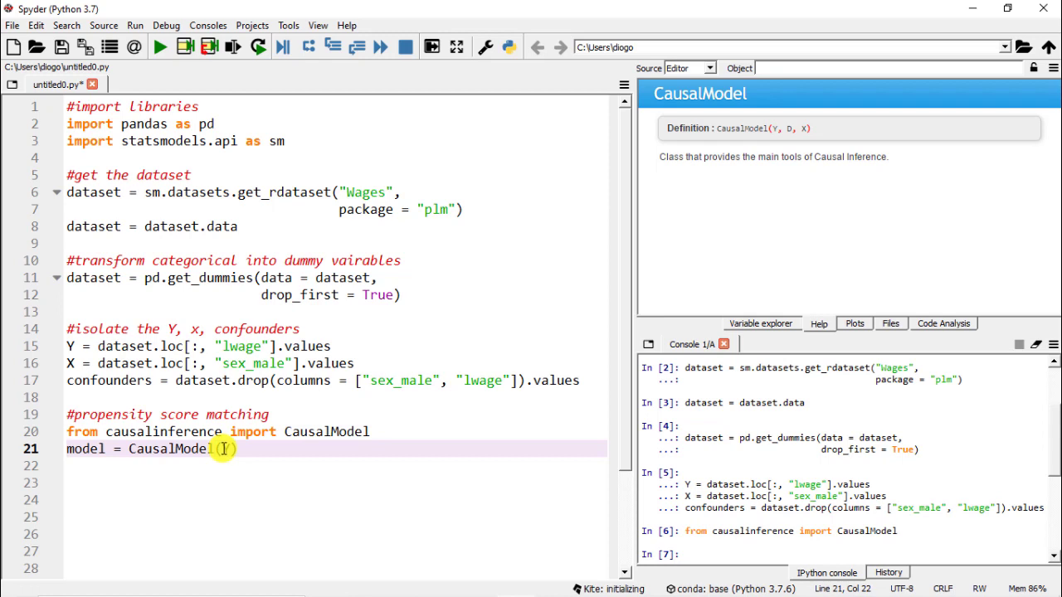
pyautogui.write('()')
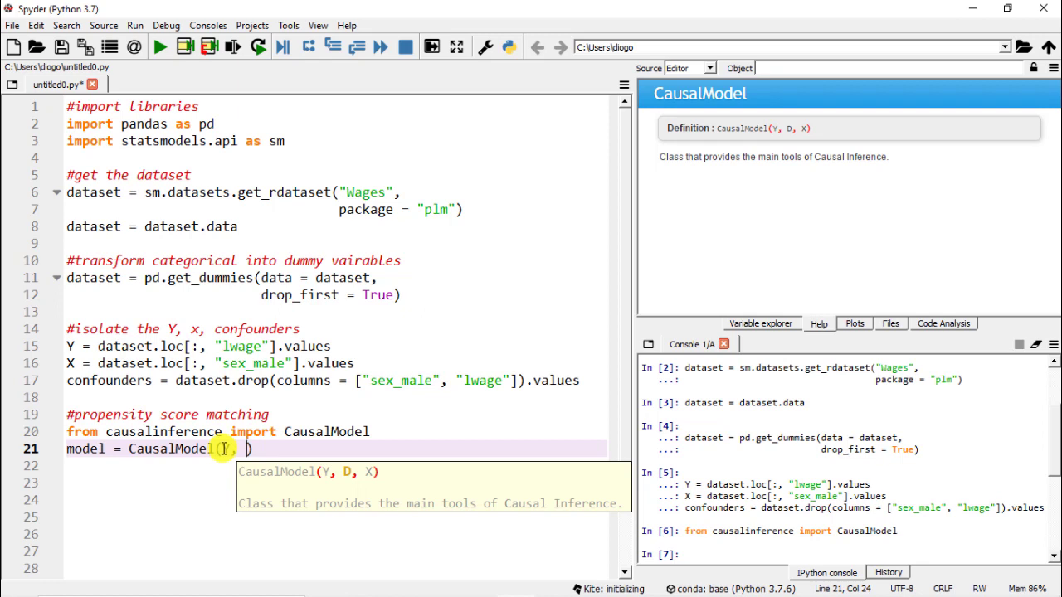
pyautogui.write('X, confounders')
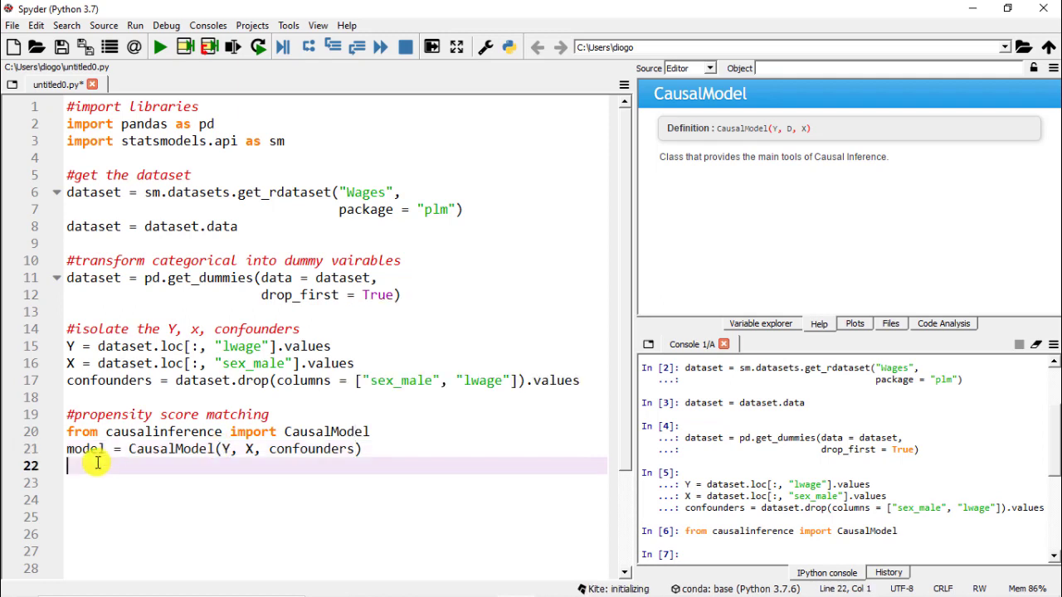
# Begin 'model.est_via_matching(' on line 22 and review its documentation.
pyautogui.click(363, 448)
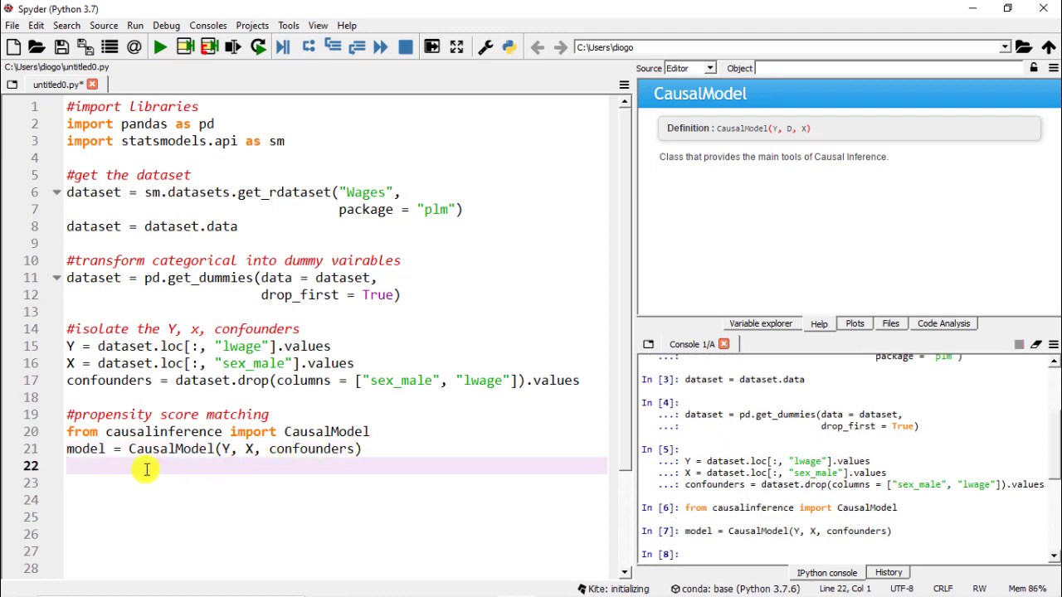
pyautogui.write('mode')
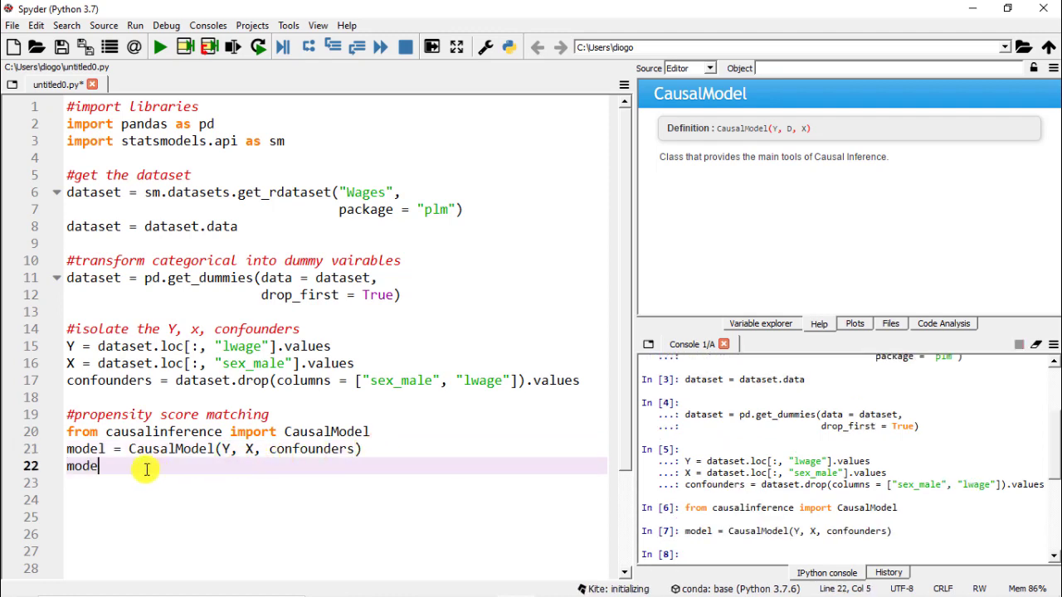
pyautogui.write('.')
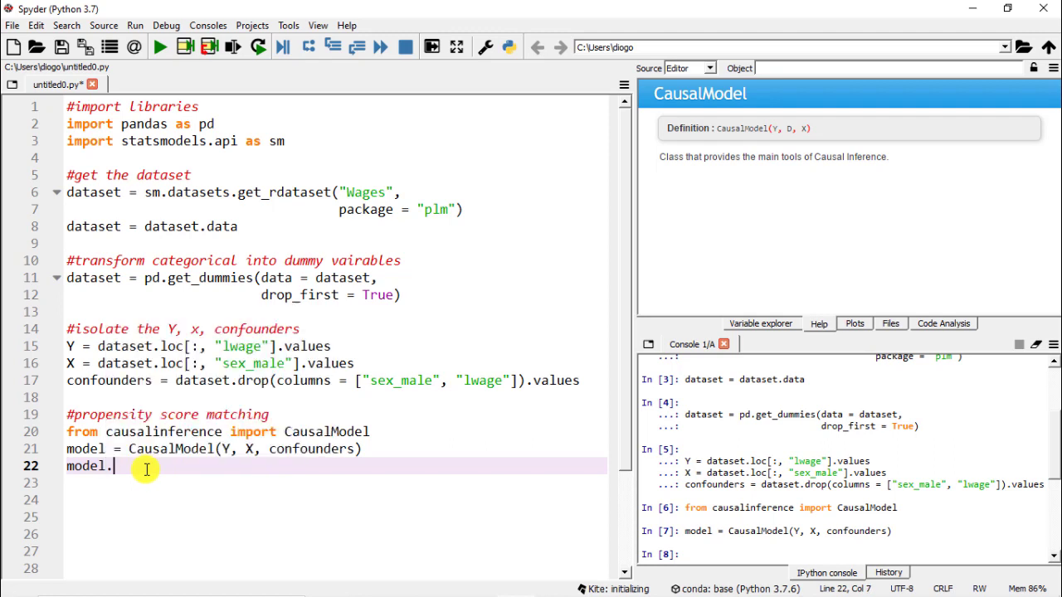
pyautogui.write('es')
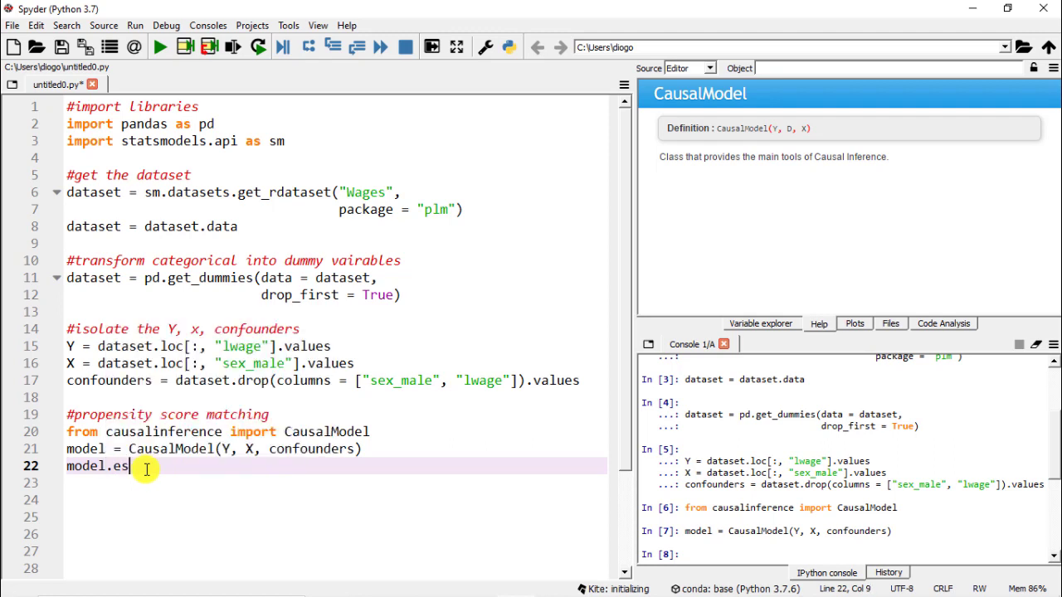
pyautogui.write('t')
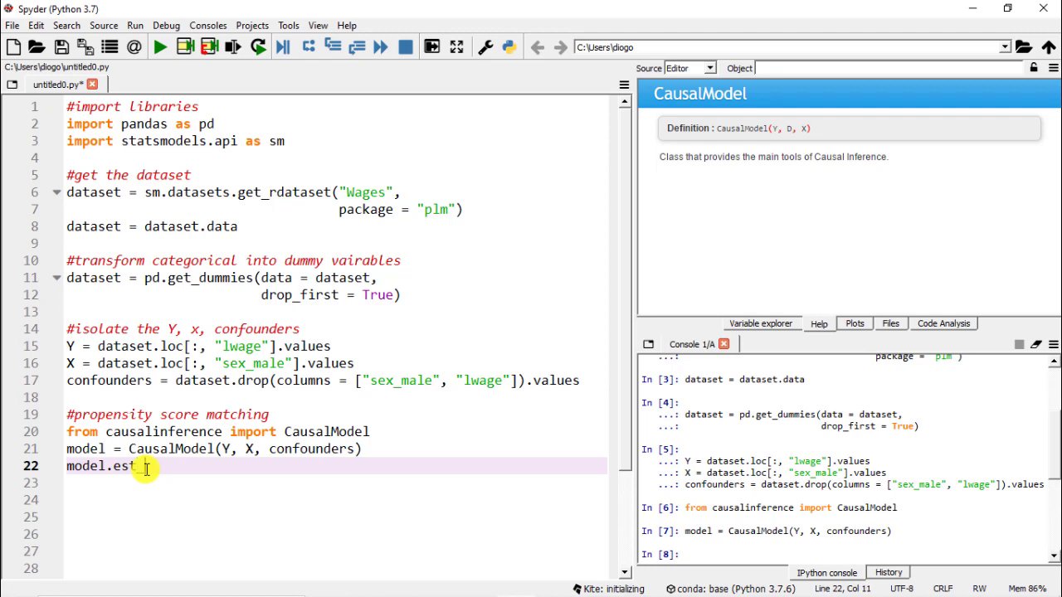
pyautogui.write('ia_')
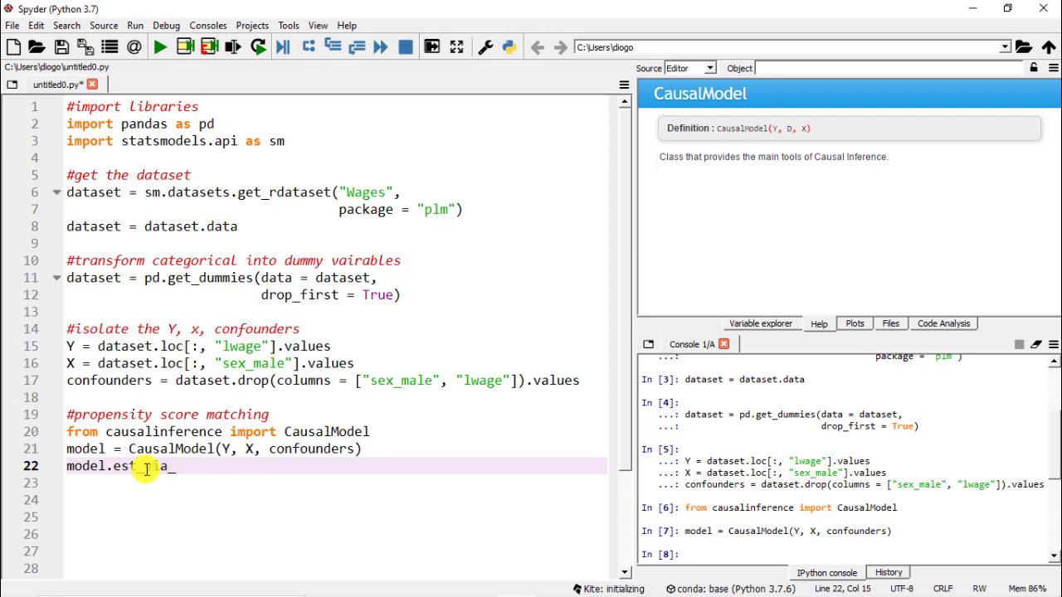
pyautogui.write('matching')
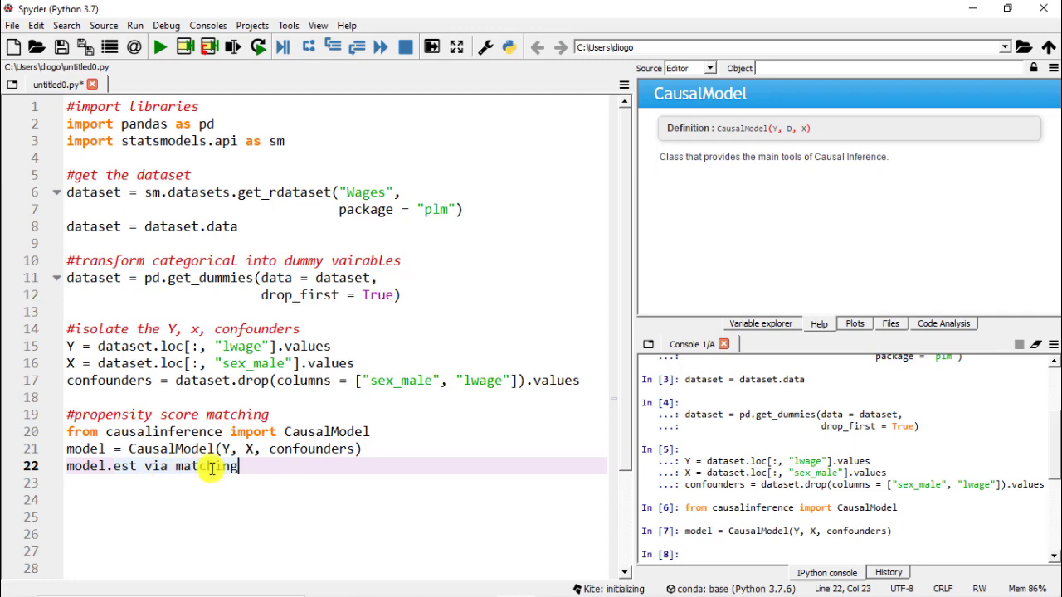
pyautogui.write('(')
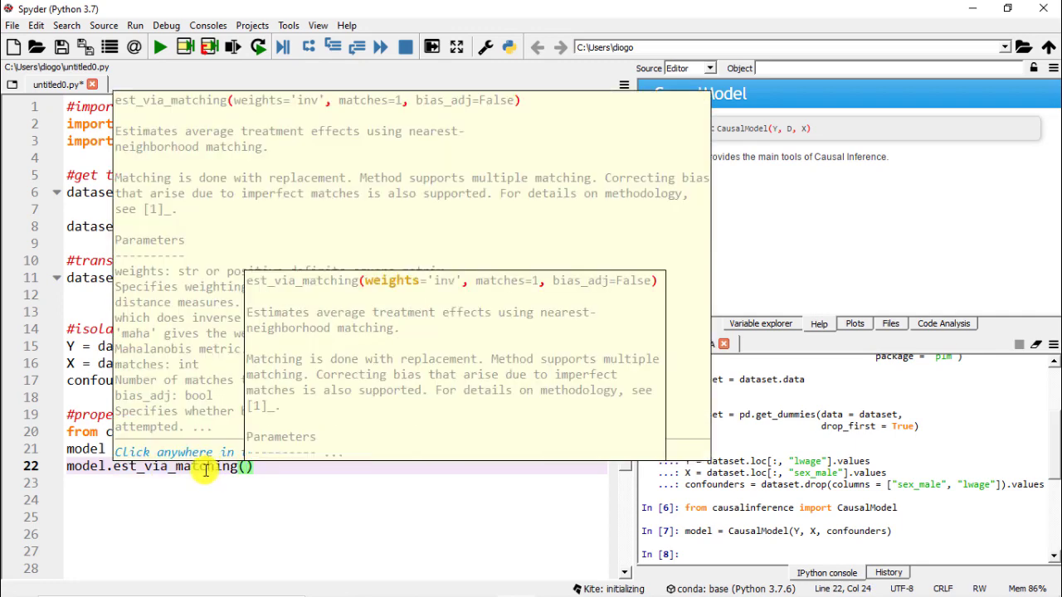
pyautogui.click(207, 466)
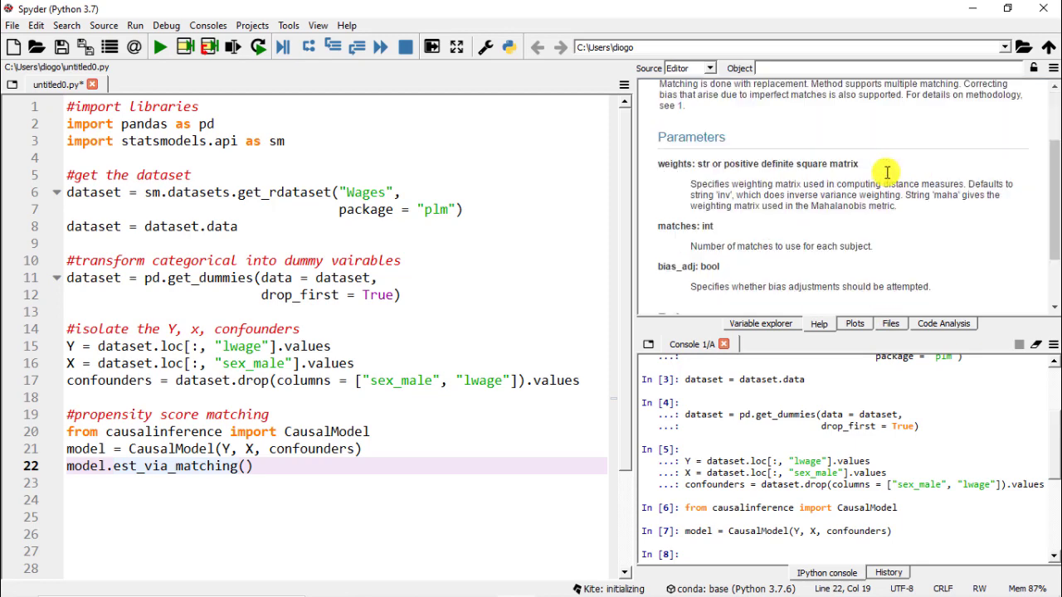
pyautogui.scroll(-3)
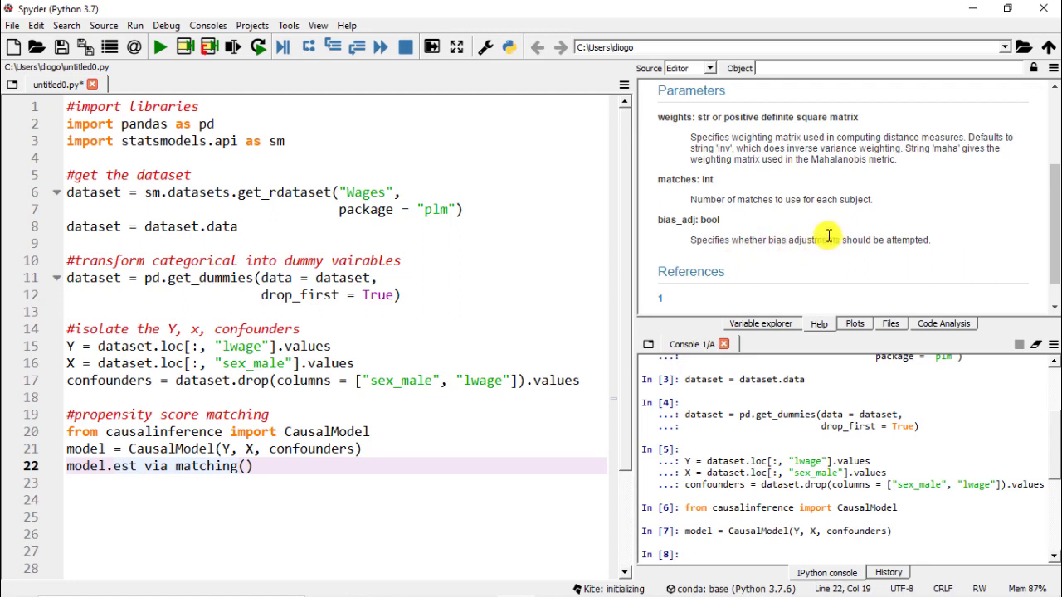
pyautogui.moveTo(629, 276)
pyautogui.write('bias_')
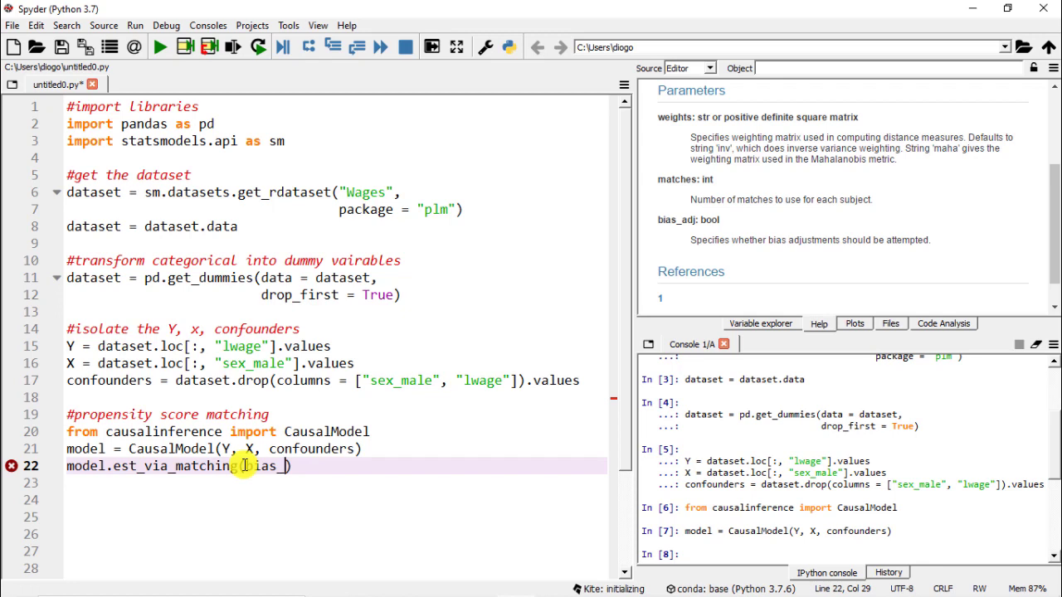
# Complete the call with bias_adj = True and run it in the console.
pyautogui.write('adj =')
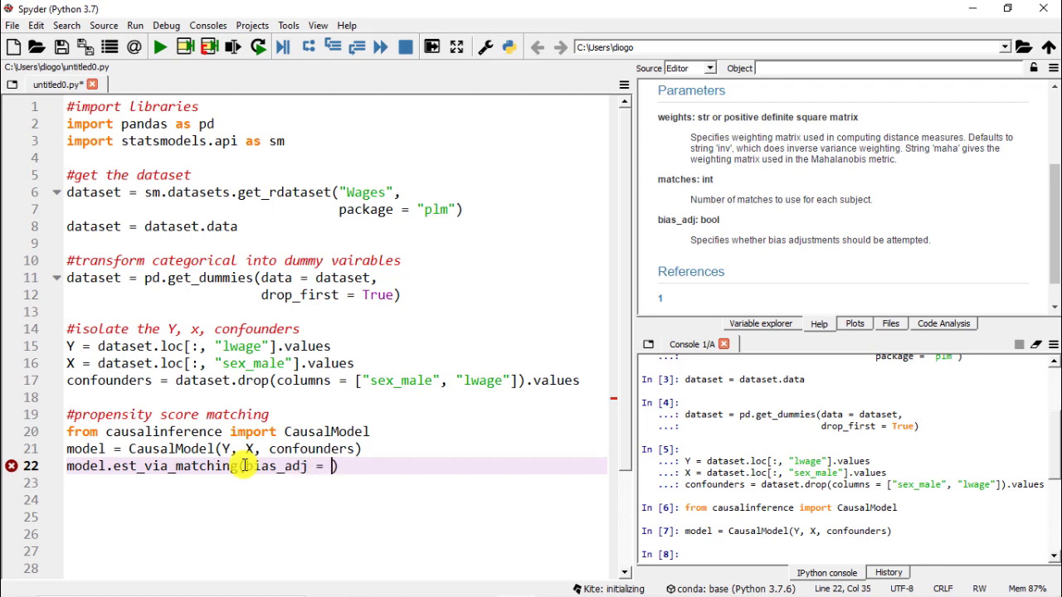
pyautogui.write('True')
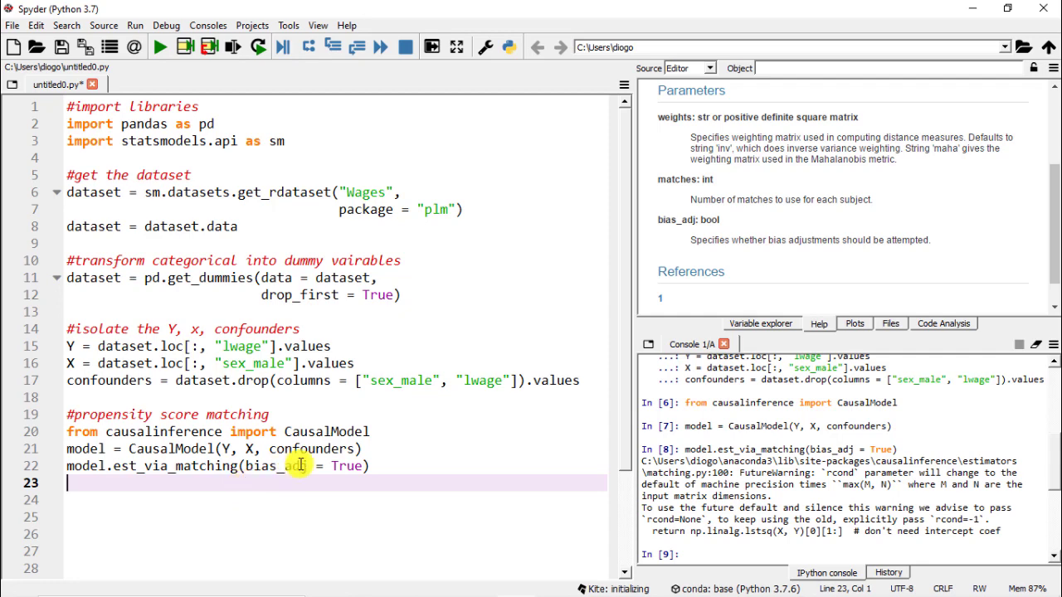
# Write and run 'print(model.estimates)' to show ATE 0.276, ATC 0.421 and ATT 0.258 in the console.
pyautogui.write('print(model')
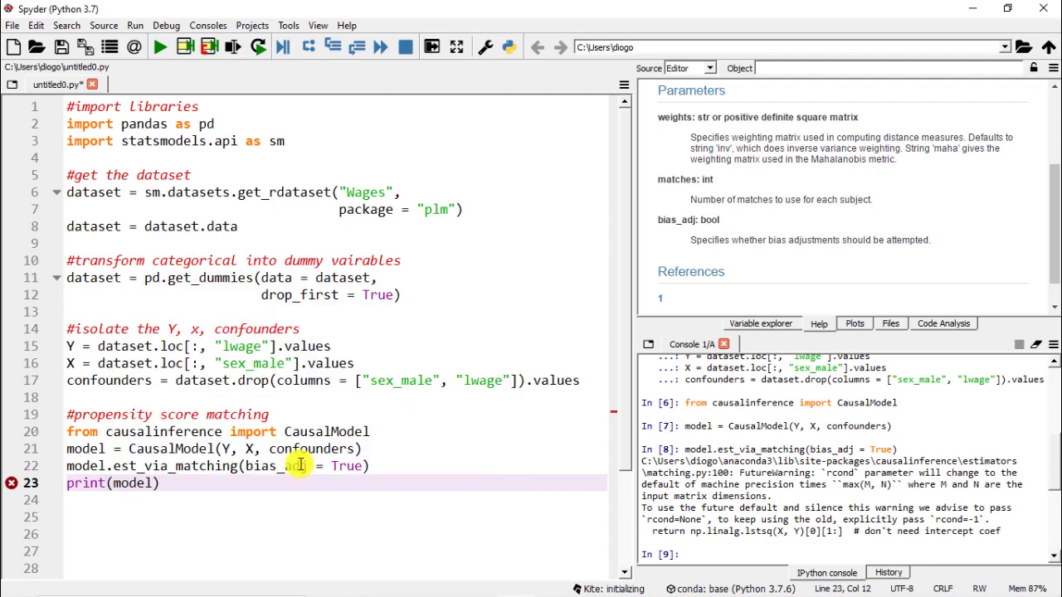
pyautogui.write('.estimate')
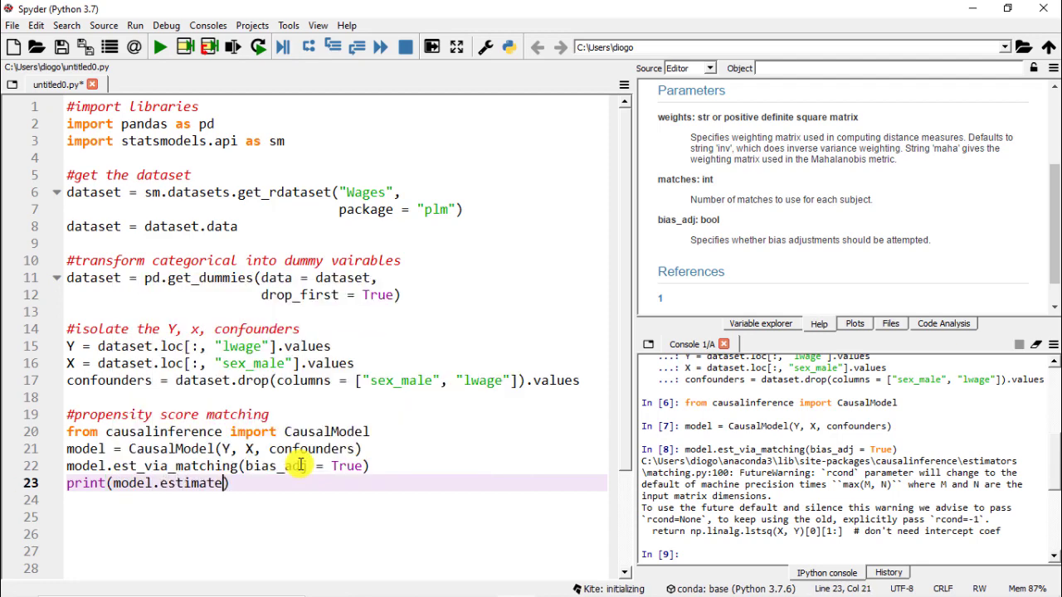
pyautogui.write('s')
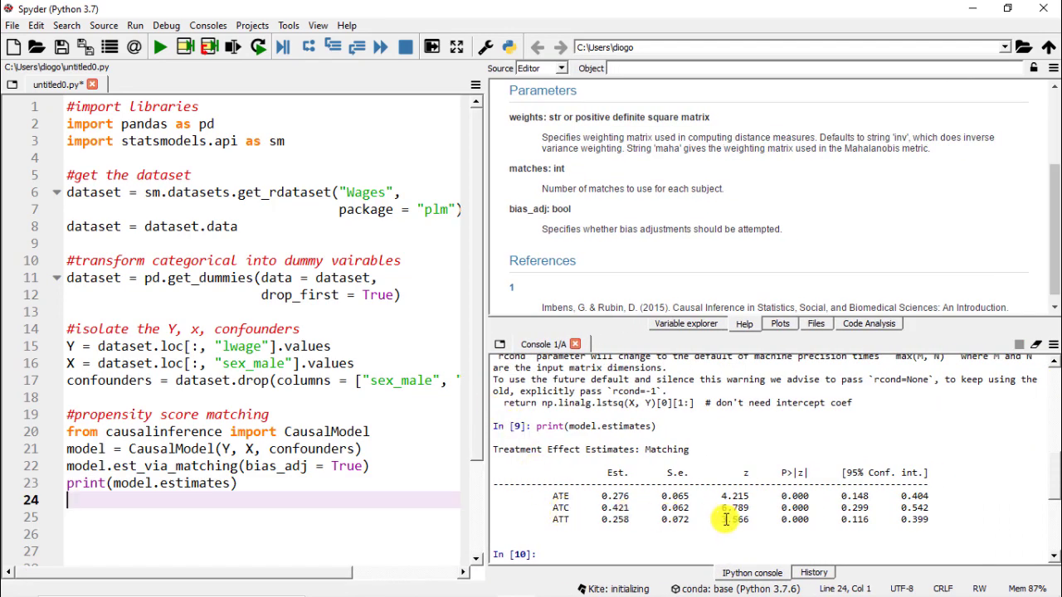
pyautogui.moveTo(662, 483)
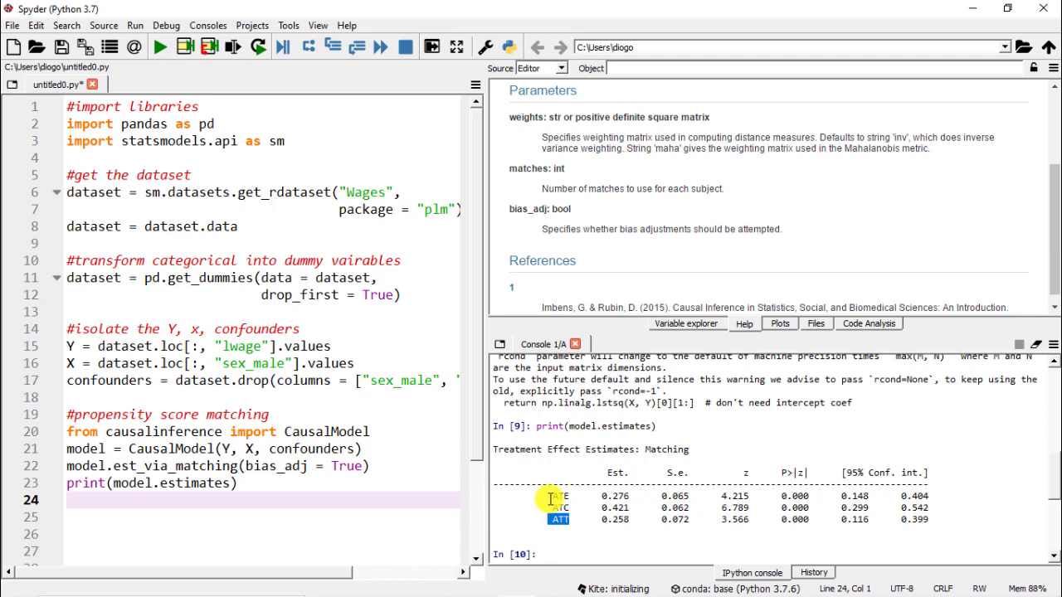
pyautogui.moveTo(788, 518)
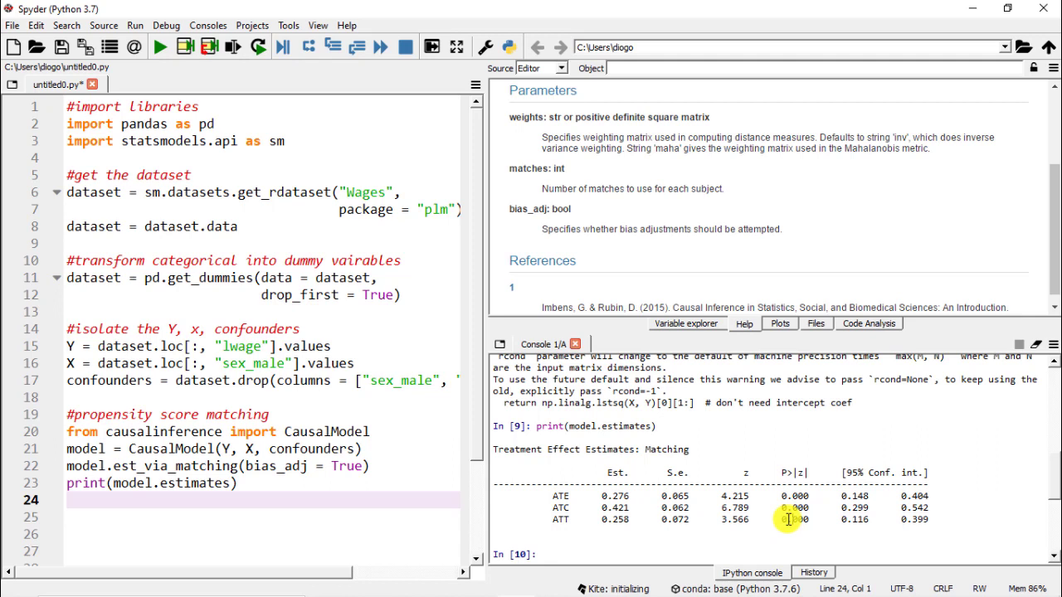